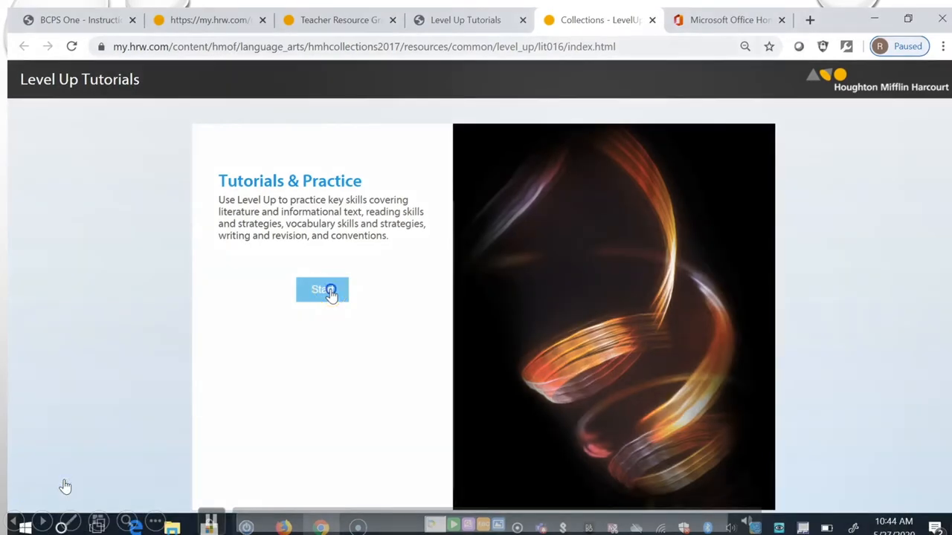
# Step: Start the Elements of an Argument tutorial and advance to slide 2, The Power of Persuasion
pyautogui.click(321, 289)
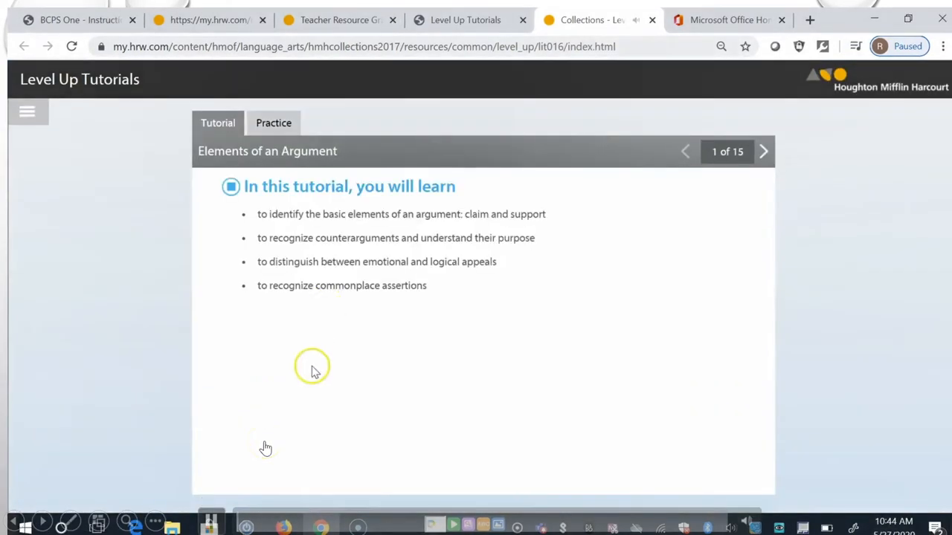
pyautogui.moveTo(799, 318)
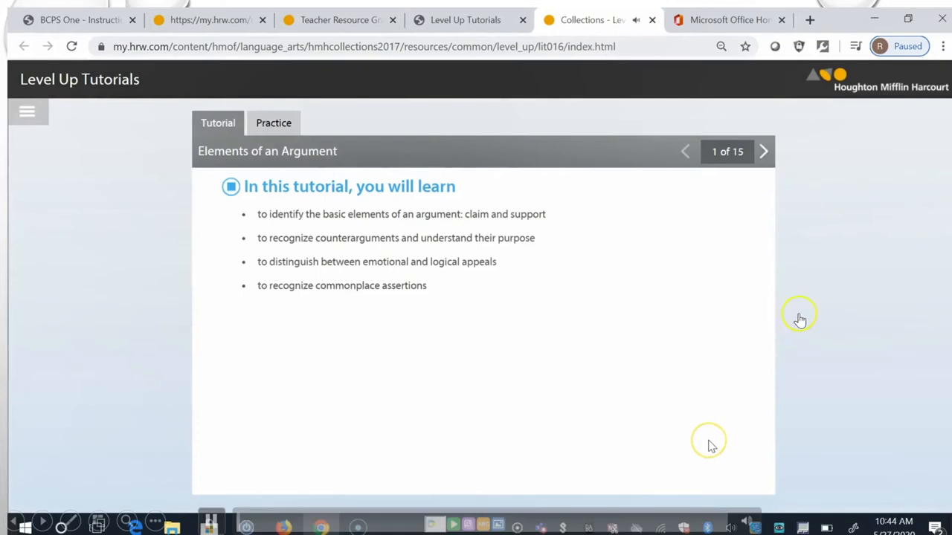
pyautogui.moveTo(820, 323)
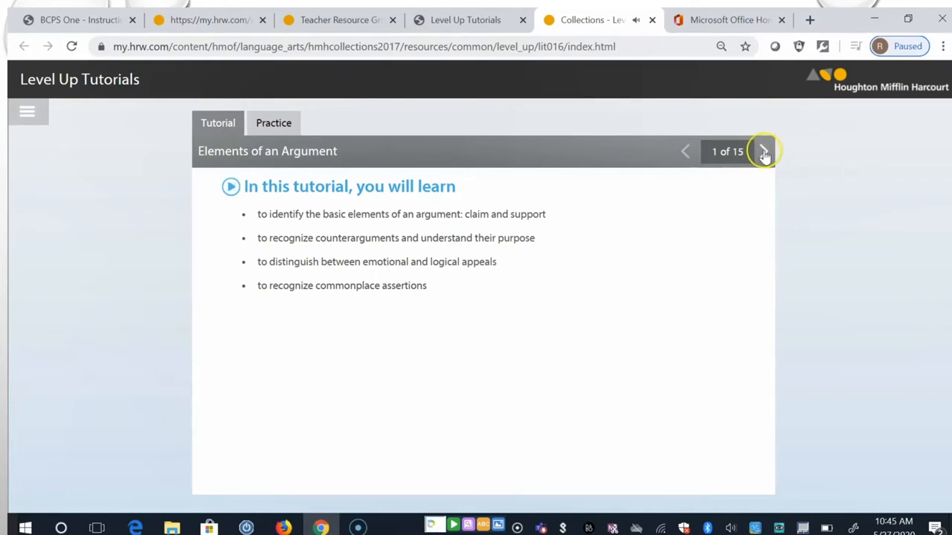
pyautogui.click(764, 151)
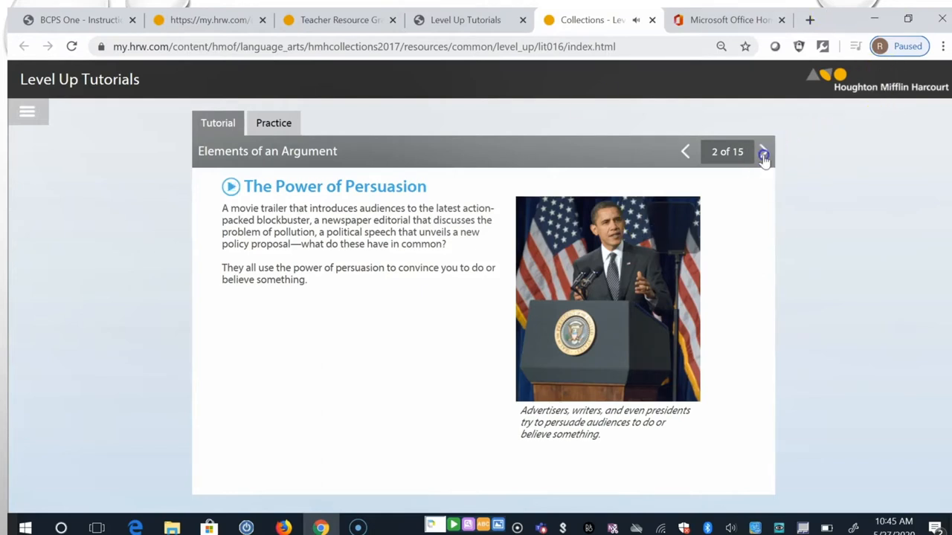
# Step: On slide 3, reveal the political speech, editorial and lecture claim examples
pyautogui.click(763, 152)
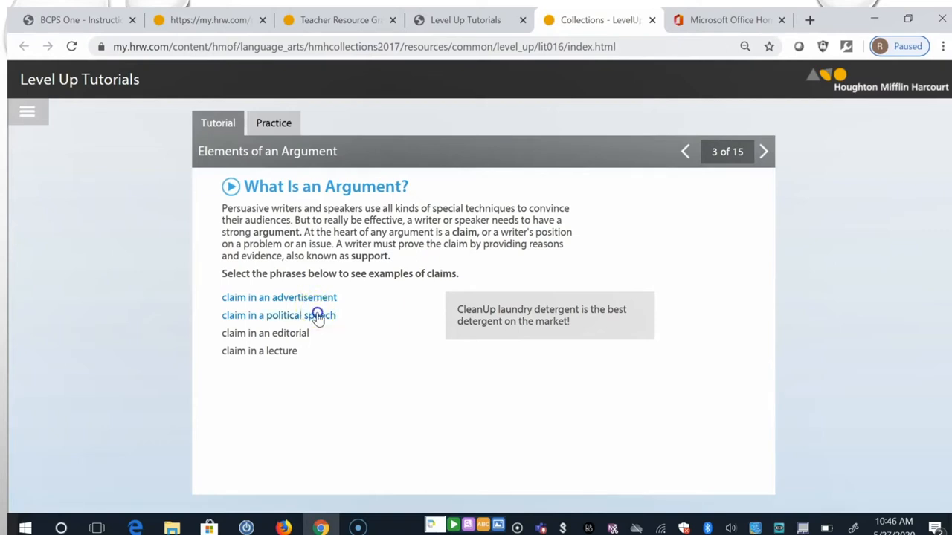
pyautogui.click(278, 315)
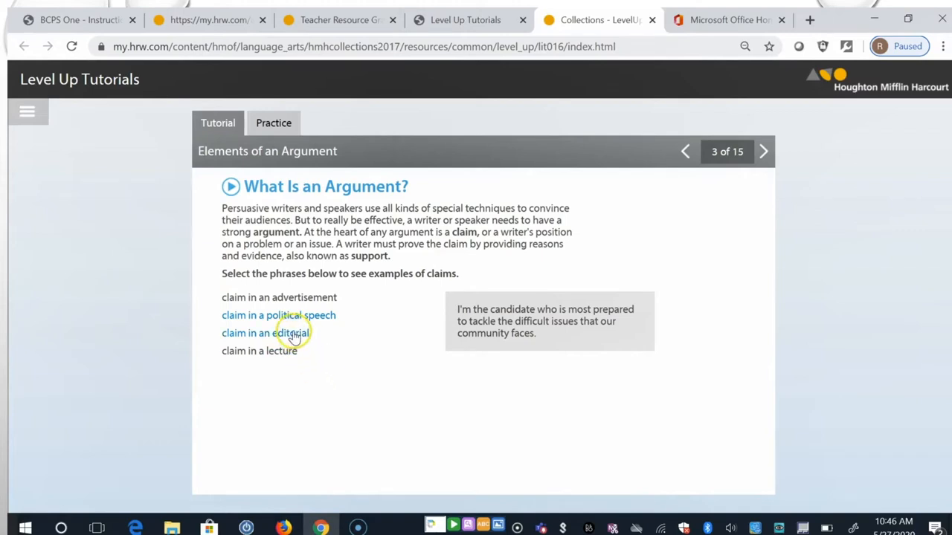
pyautogui.click(265, 333)
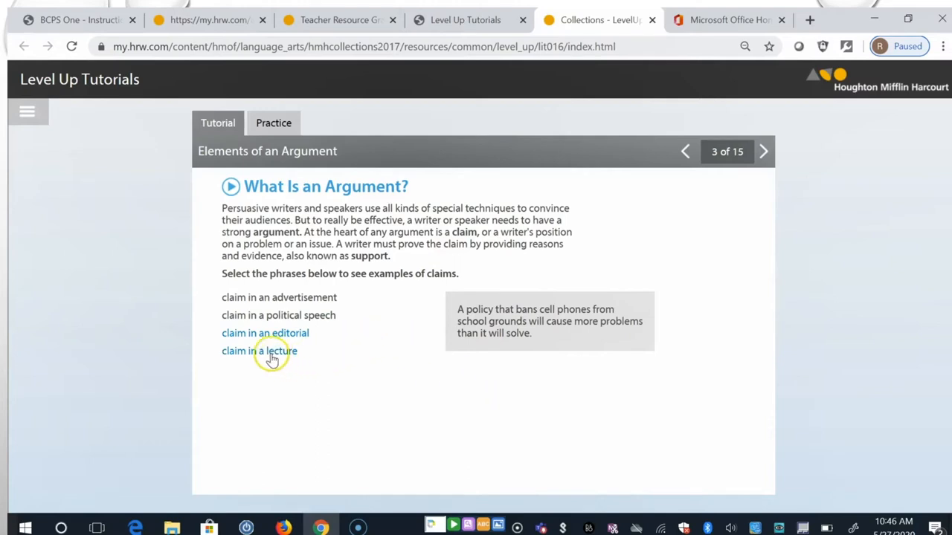
pyautogui.click(259, 351)
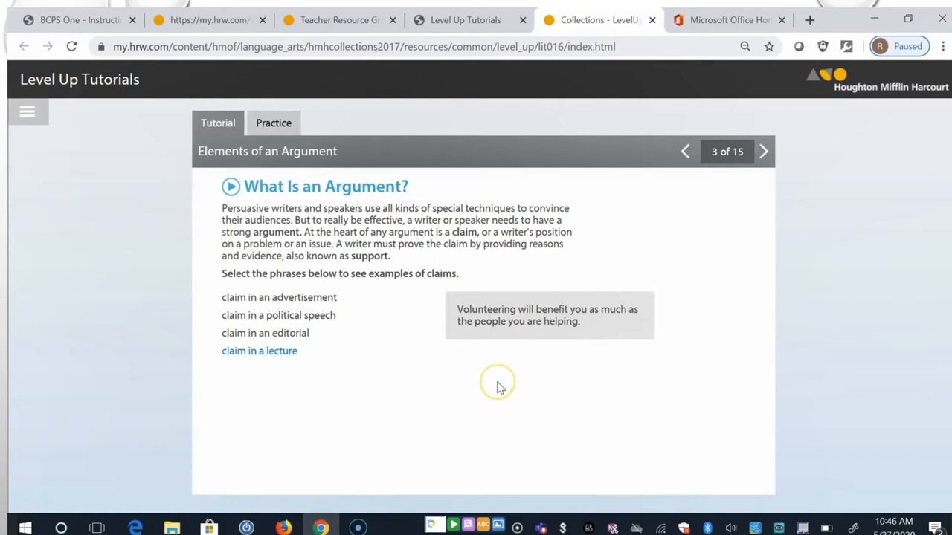
pyautogui.moveTo(500, 387)
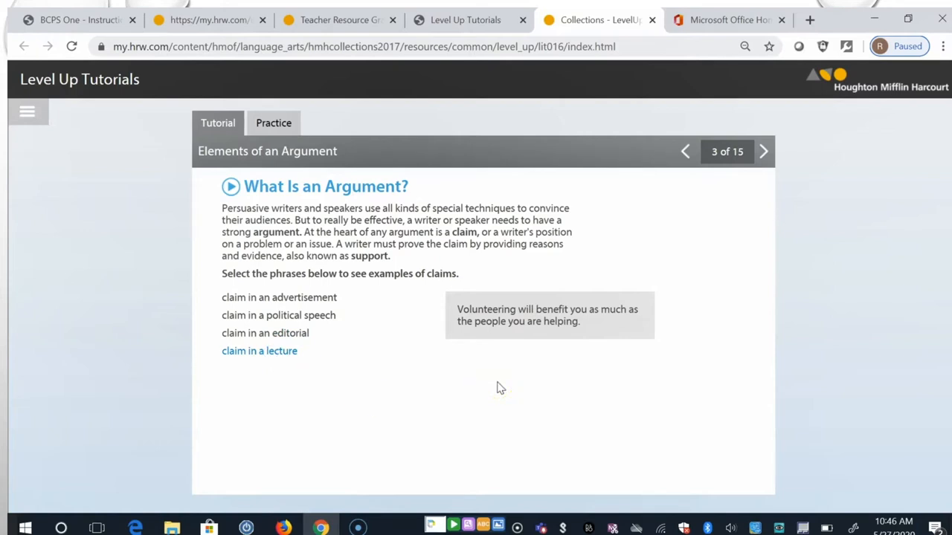
pyautogui.moveTo(764, 153)
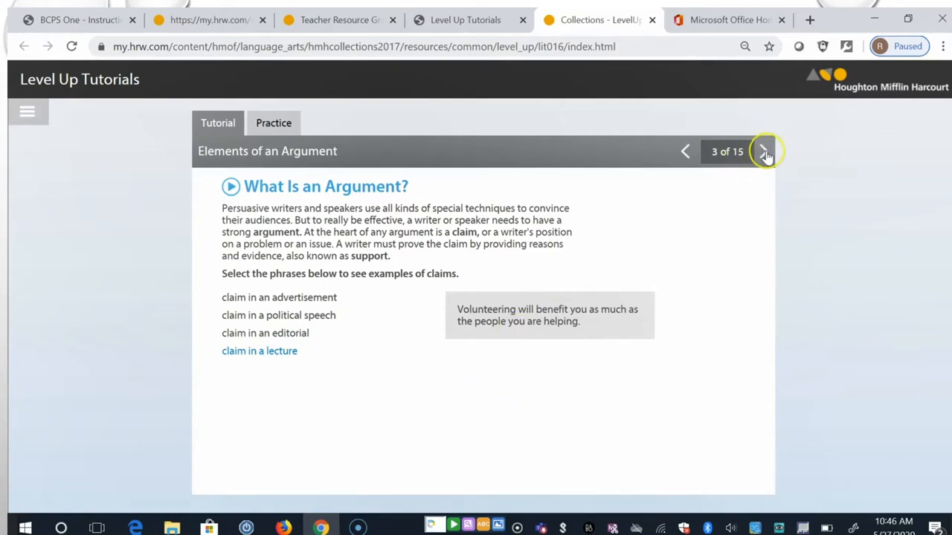
# Step: On slide 4, Identifying the Claim, choose Sentence 1 as the writer's claim
pyautogui.click(765, 152)
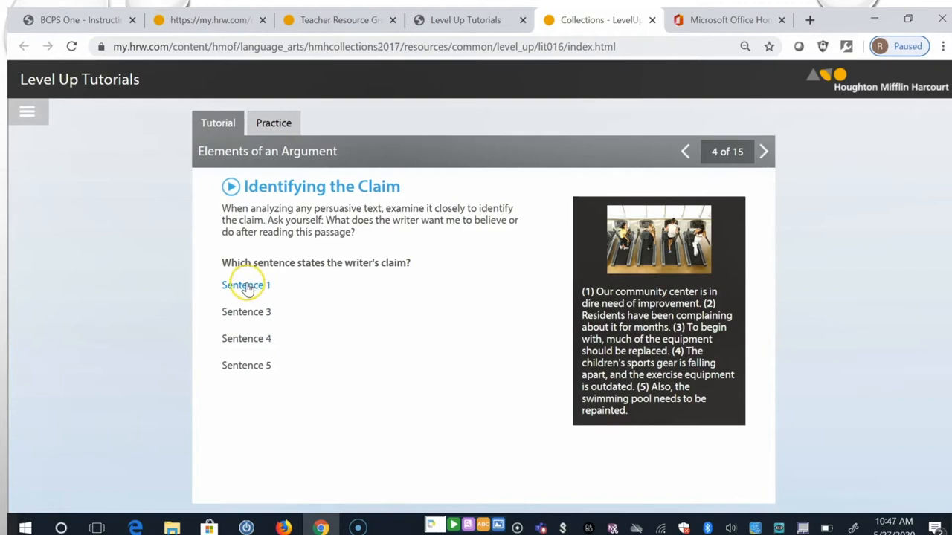
pyautogui.click(246, 286)
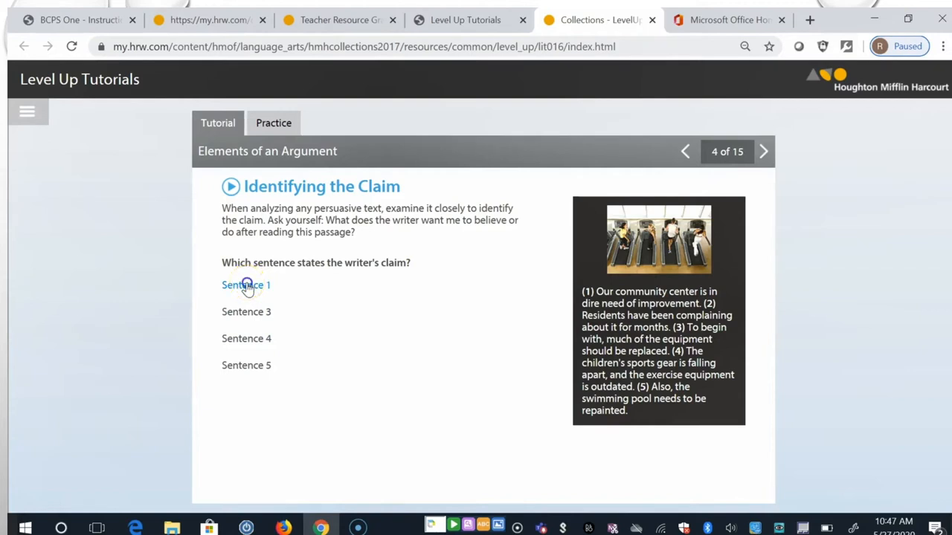
pyautogui.click(246, 285)
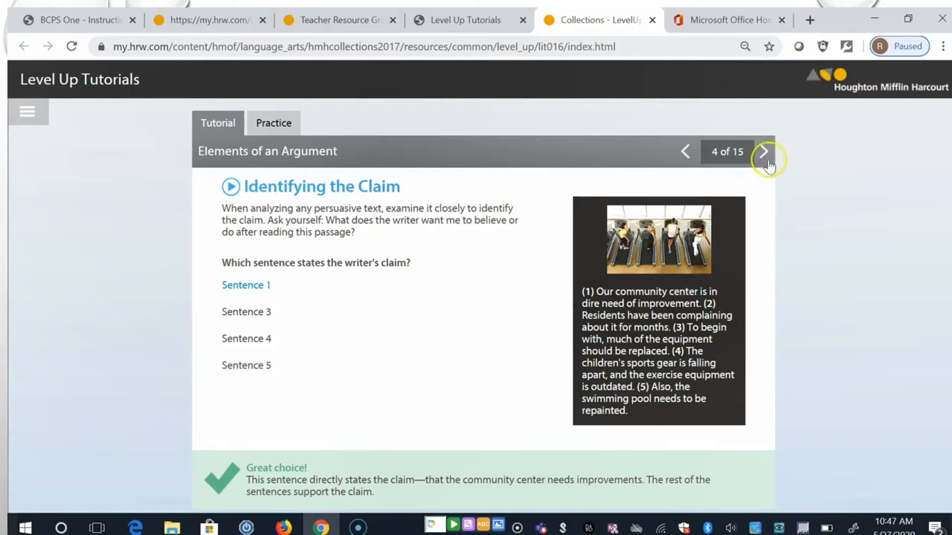
# Step: On slide 5, reveal the reasons behind the campaign volunteers and speaker pictures
pyautogui.click(765, 152)
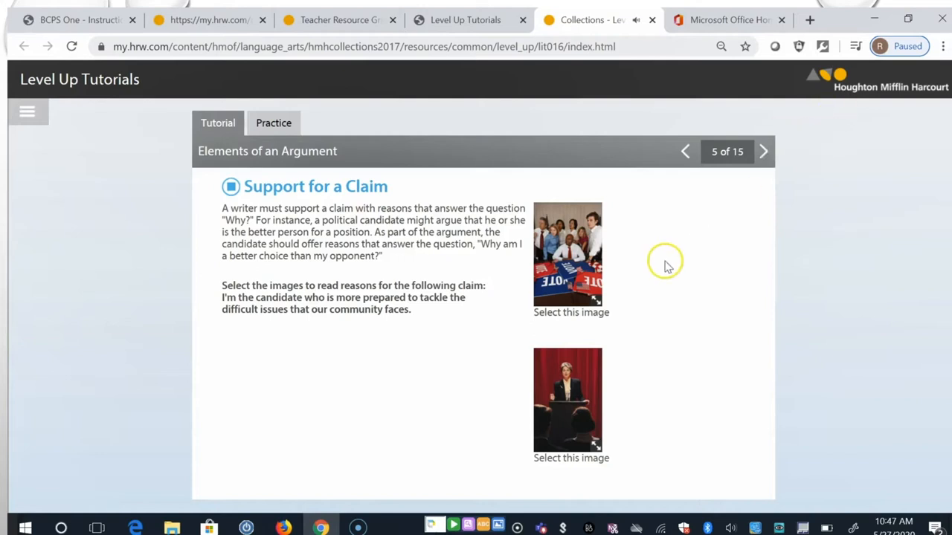
pyautogui.click(568, 256)
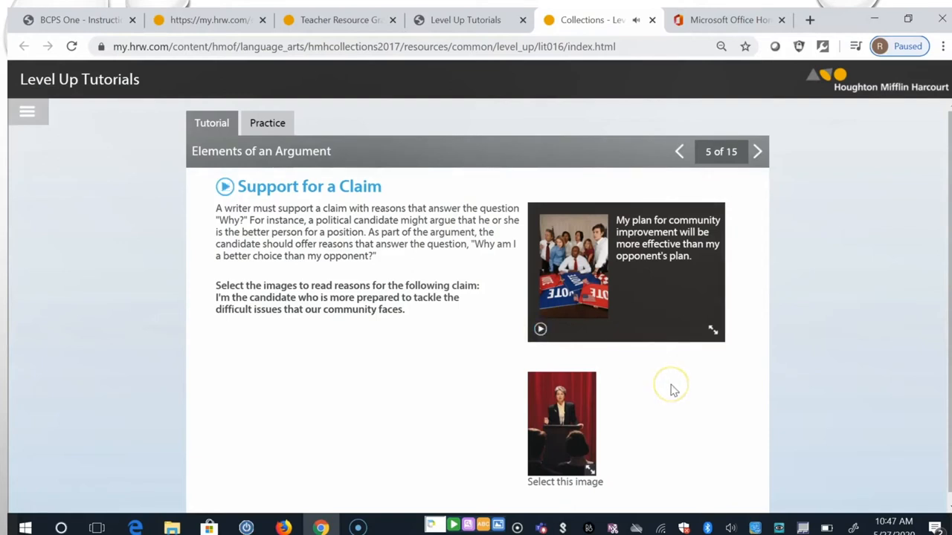
pyautogui.moveTo(643, 401)
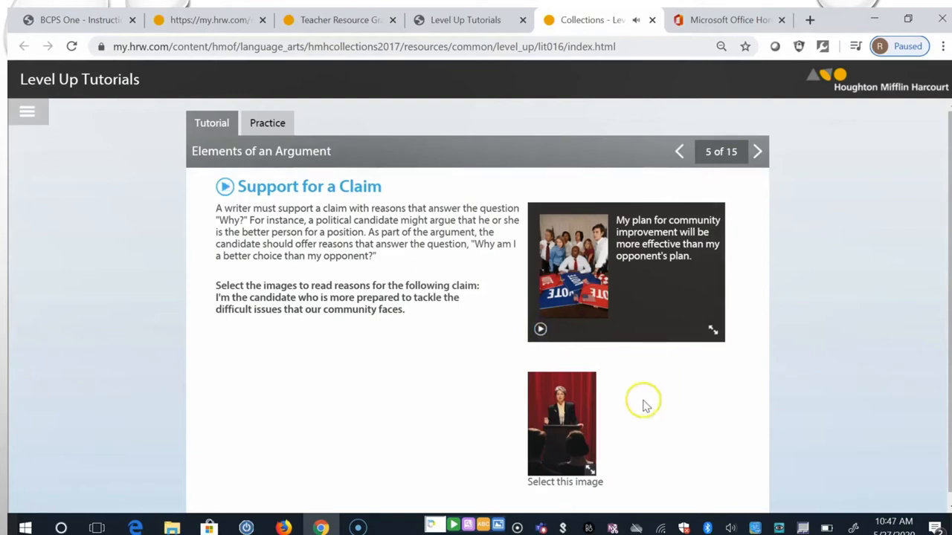
pyautogui.click(561, 424)
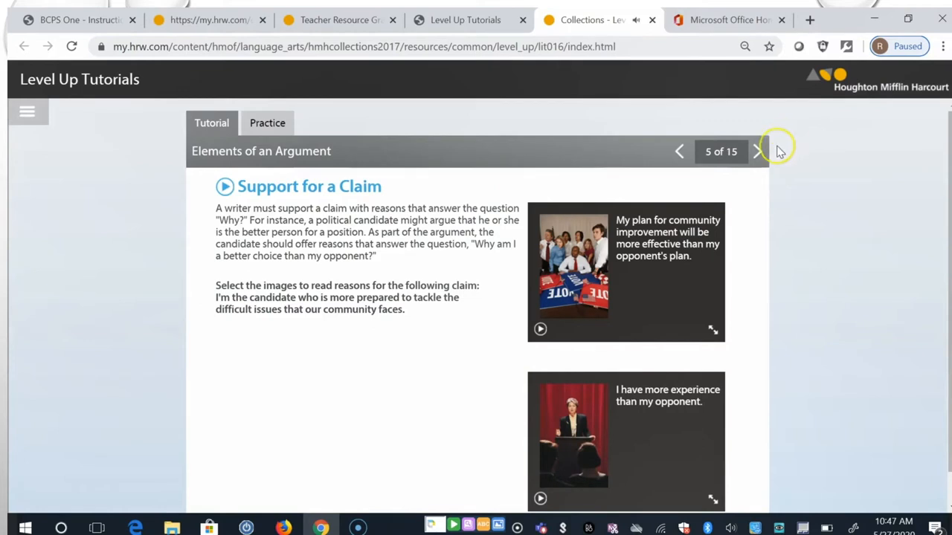
# Step: On slide 6, reveal the fact, quotation, example, statistic and anecdote evidence explanations
pyautogui.click(758, 151)
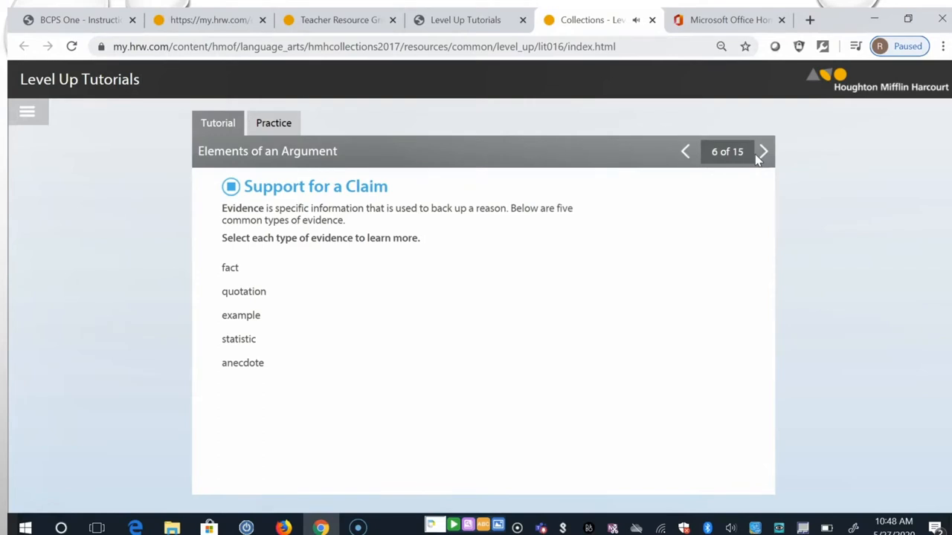
pyautogui.moveTo(942, 34)
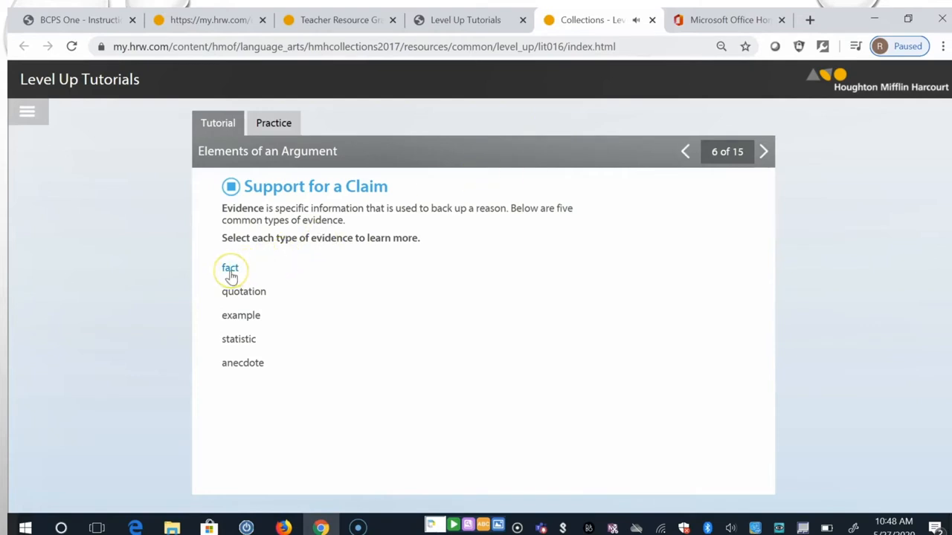
pyautogui.click(230, 267)
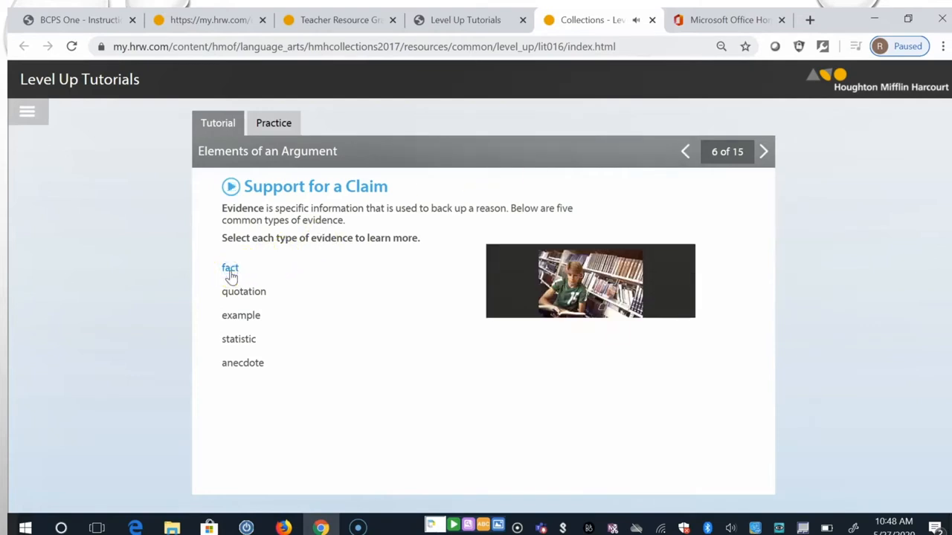
pyautogui.click(230, 268)
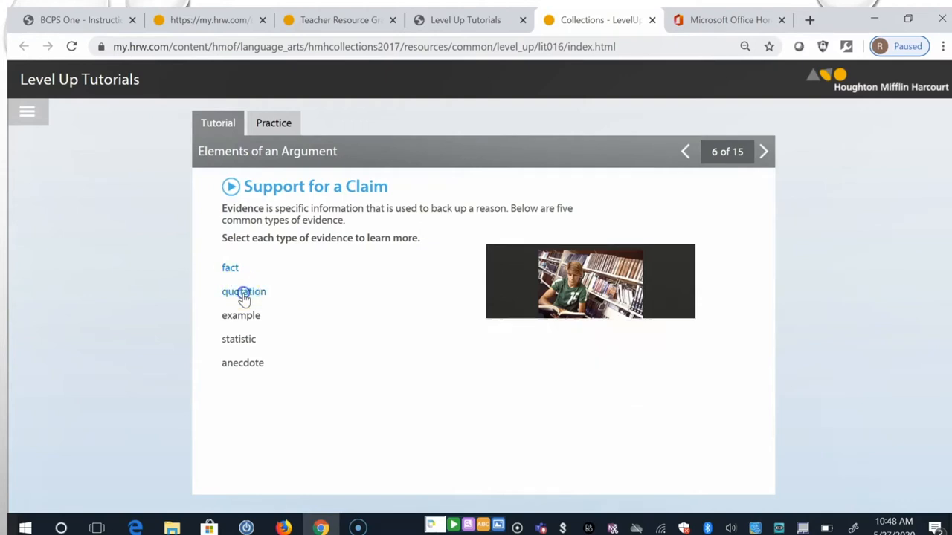
pyautogui.click(243, 292)
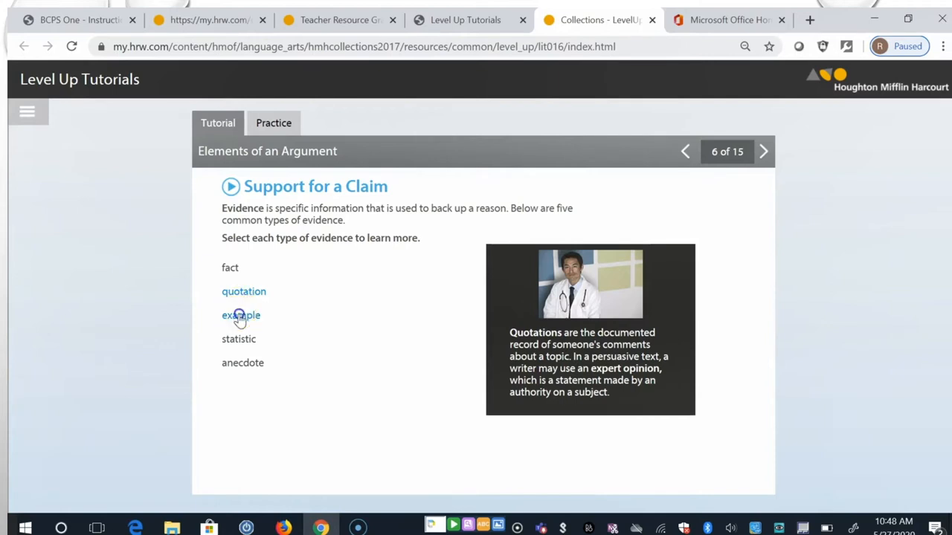
pyautogui.click(240, 316)
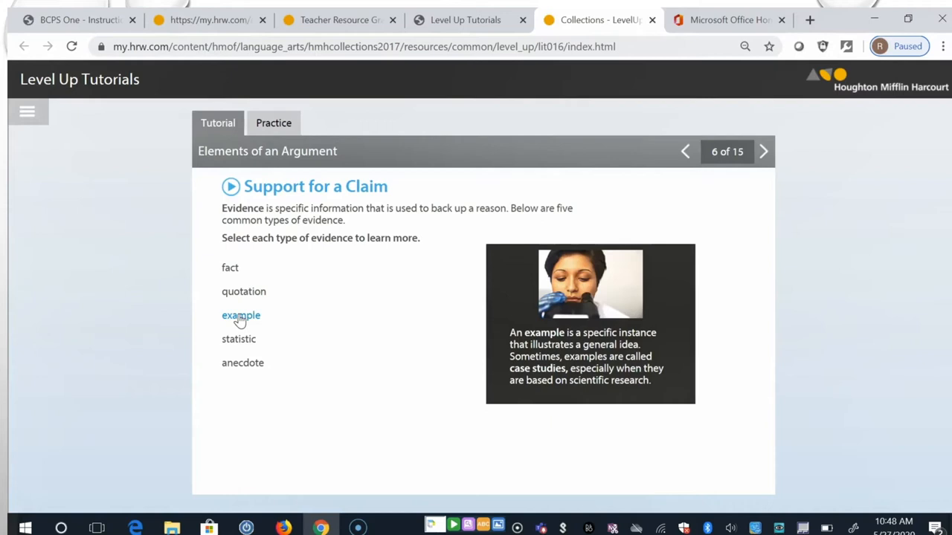
pyautogui.click(238, 339)
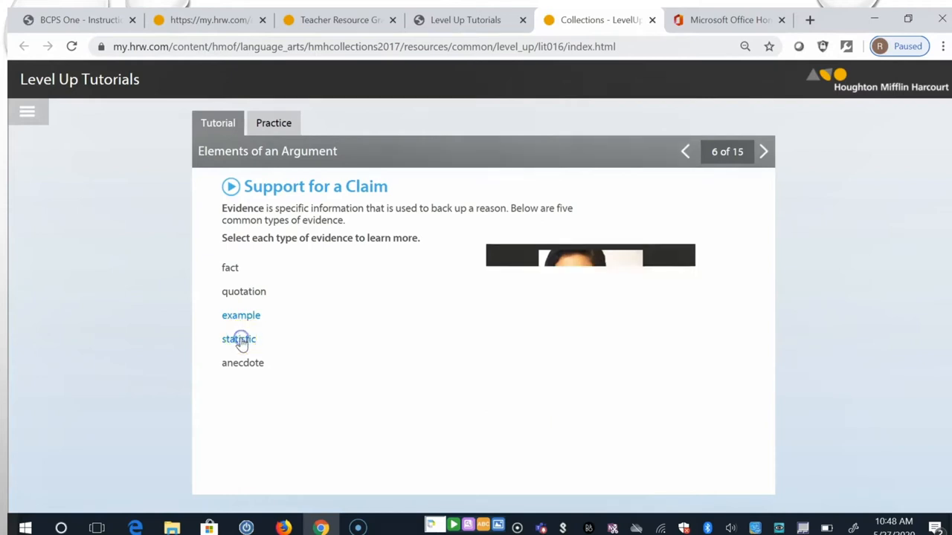
pyautogui.click(238, 339)
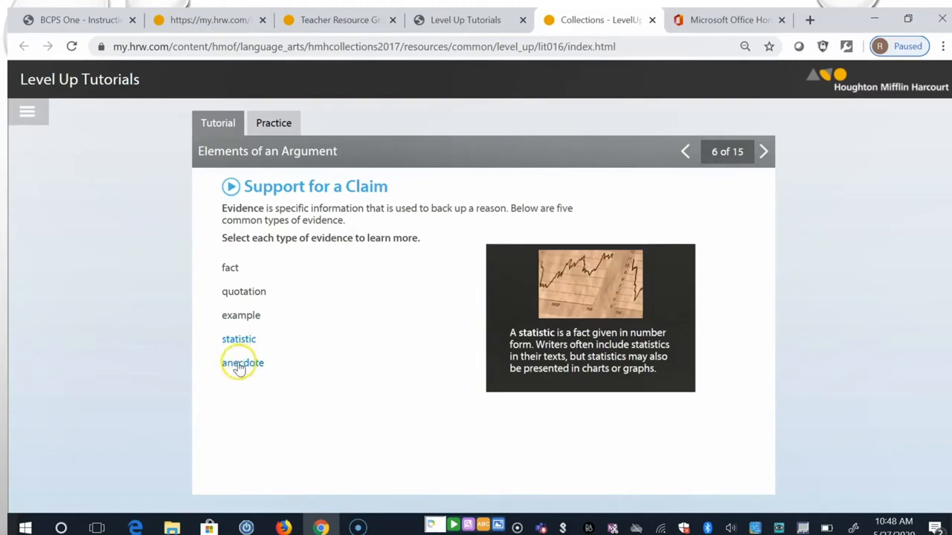
pyautogui.click(243, 363)
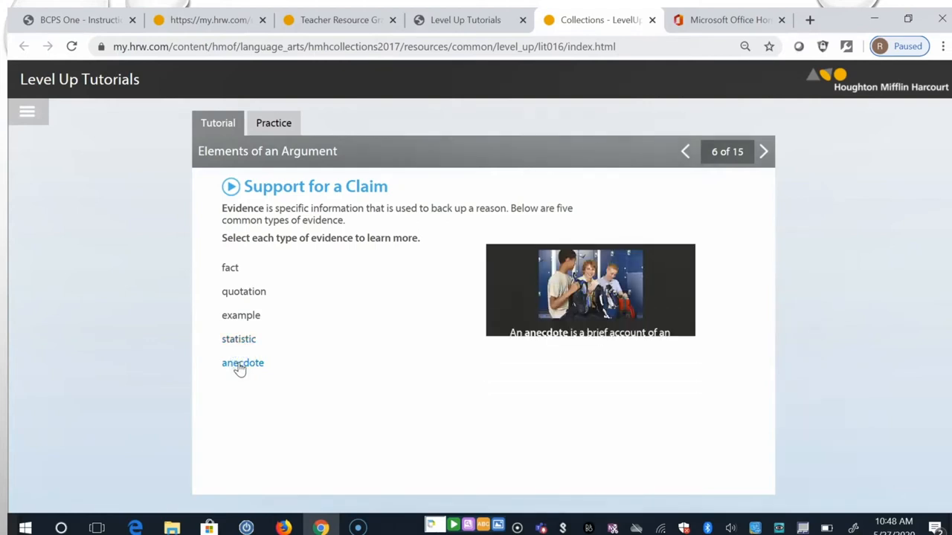
pyautogui.click(242, 362)
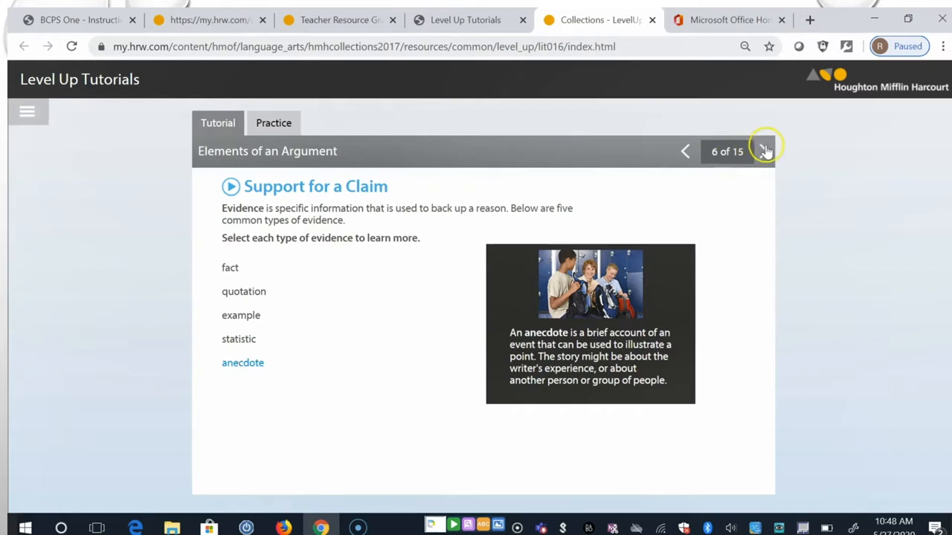
# Step: On slide 7, label the survey, quoted and story boxes as statistic, quotation and anecdote
pyautogui.click(762, 150)
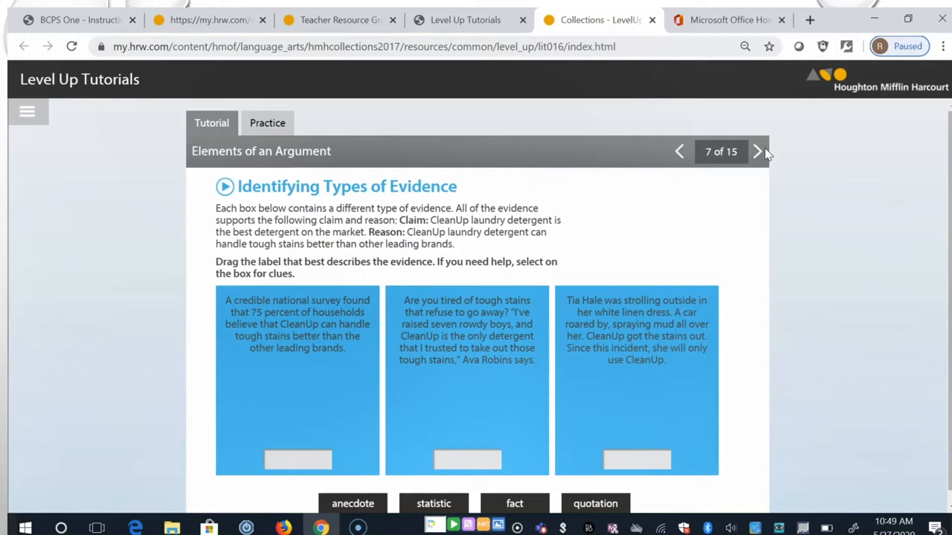
pyautogui.moveTo(485, 435)
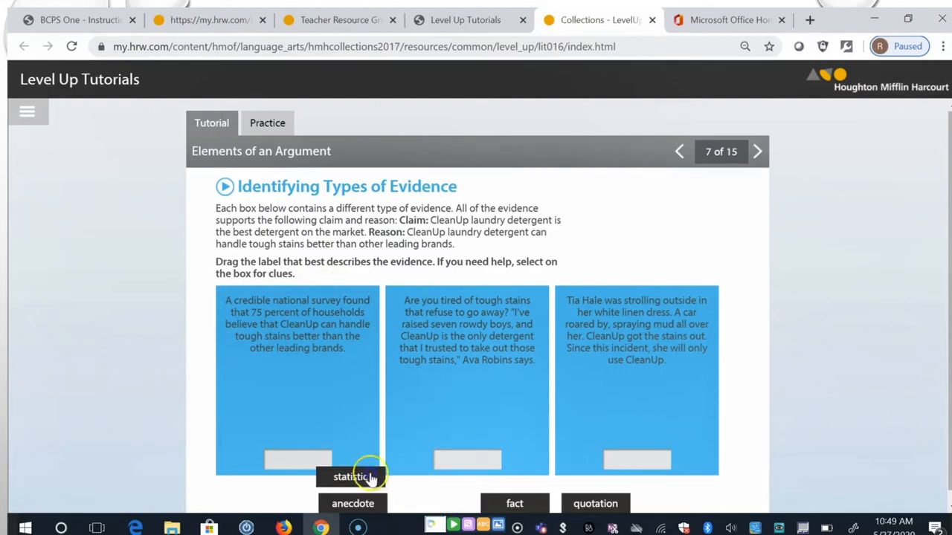
pyautogui.moveTo(352, 477); pyautogui.dragTo(298, 458)
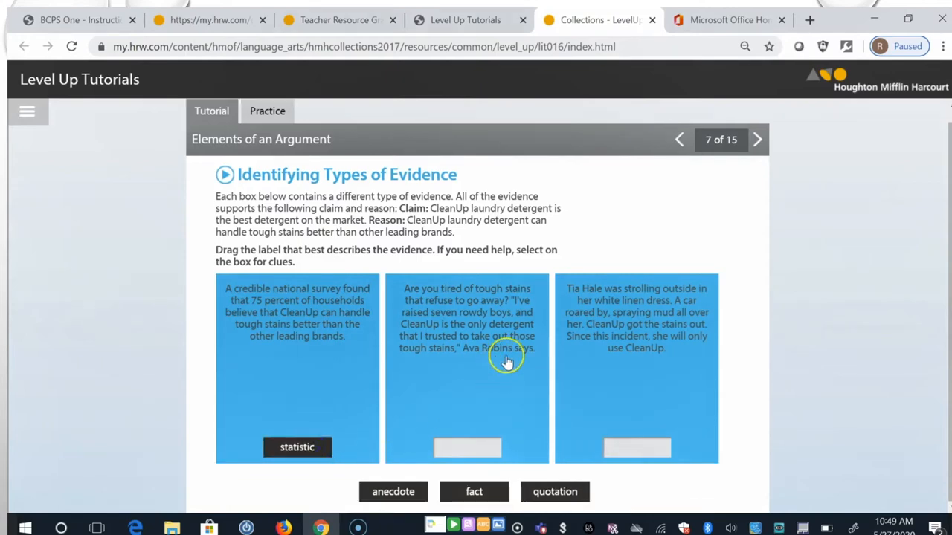
pyautogui.moveTo(583, 399)
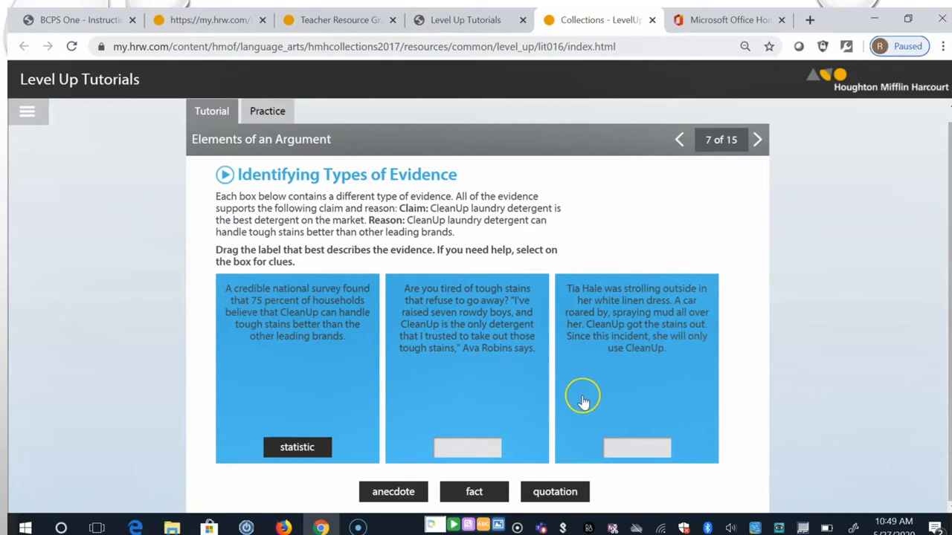
pyautogui.moveTo(583, 402)
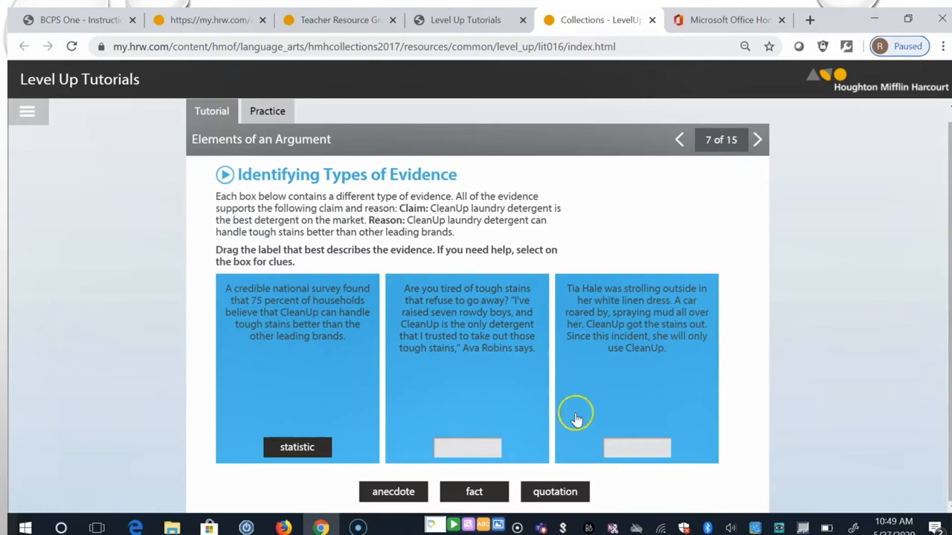
pyautogui.moveTo(554, 492); pyautogui.dragTo(492, 459)
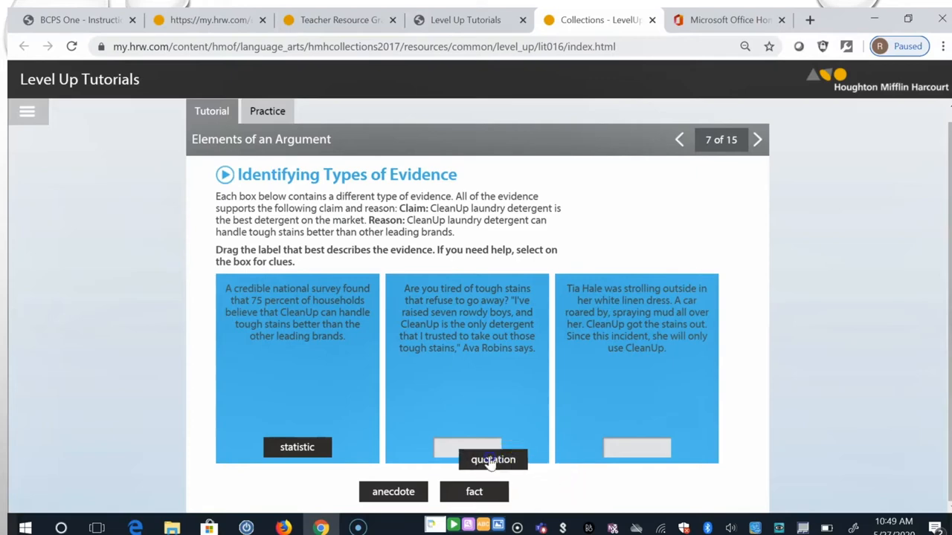
pyautogui.moveTo(493, 460); pyautogui.dragTo(467, 447)
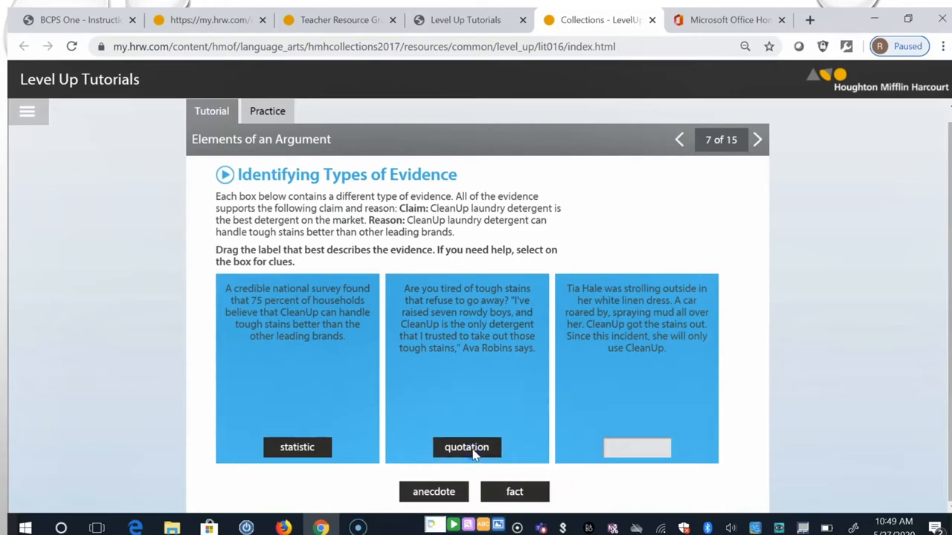
pyautogui.moveTo(745, 386)
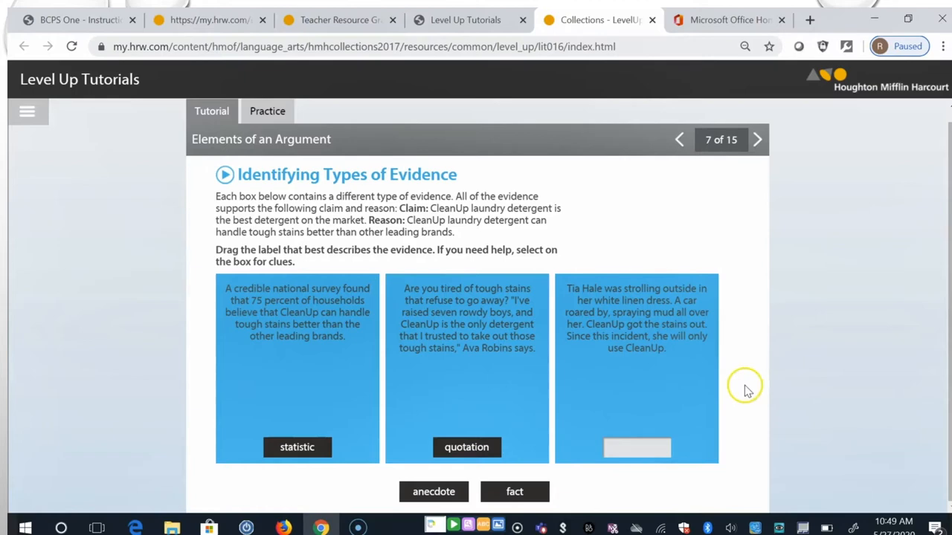
pyautogui.moveTo(738, 392)
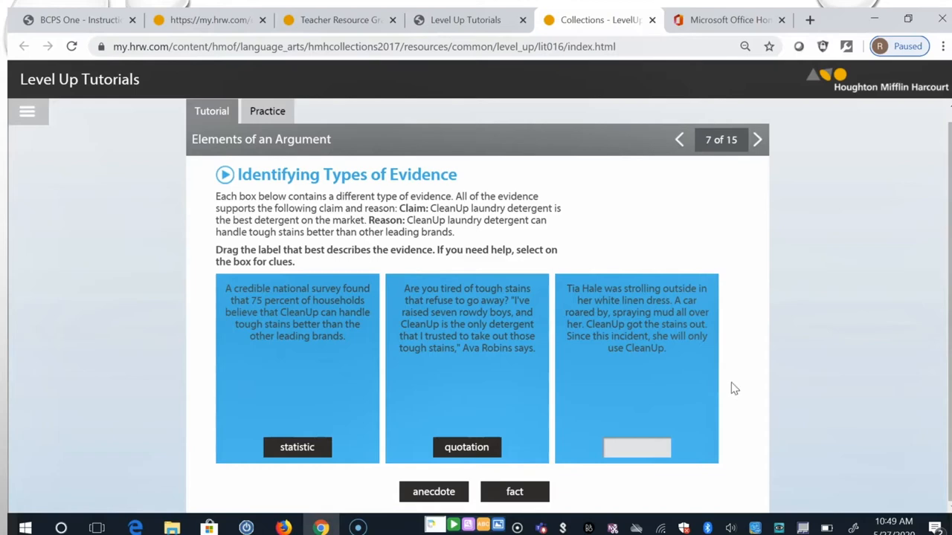
pyautogui.click(433, 491)
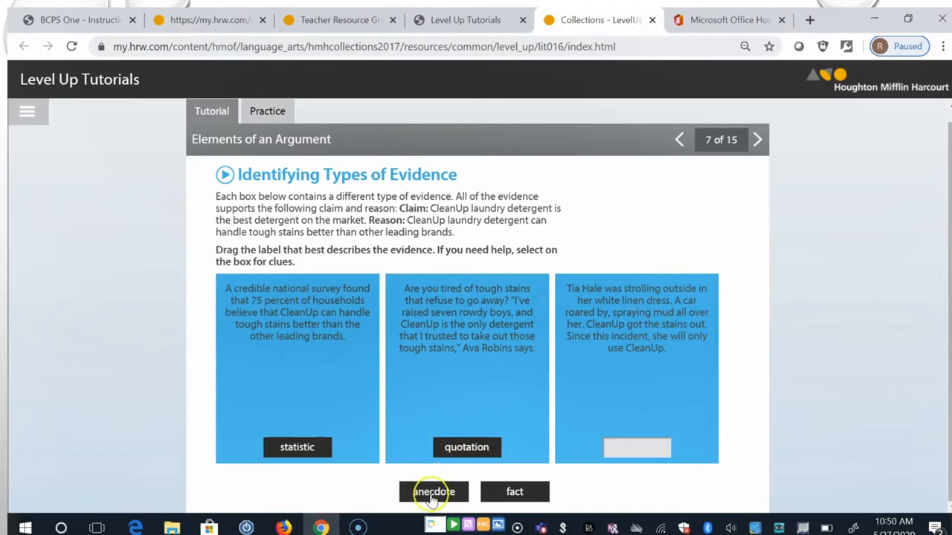
pyautogui.moveTo(434, 491); pyautogui.dragTo(631, 452)
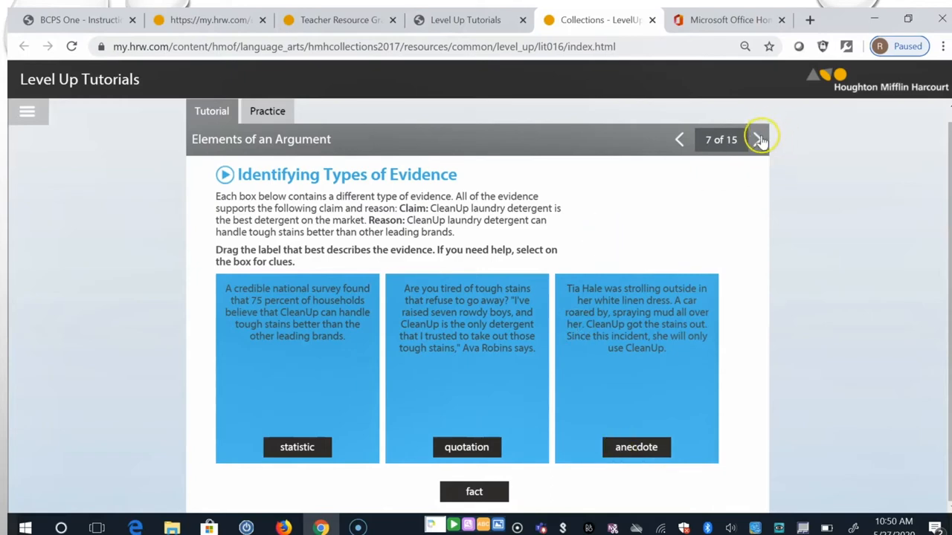
pyautogui.click(761, 139)
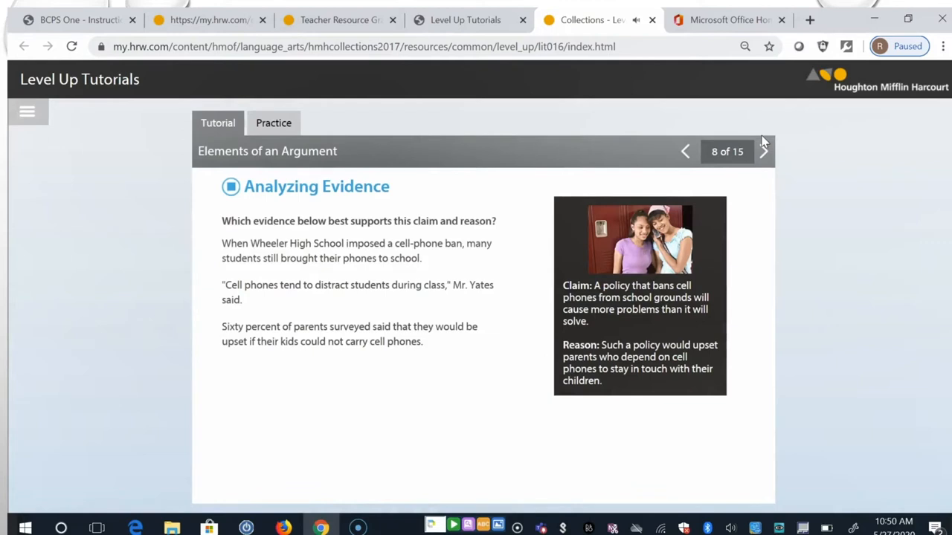
# Step: Pick 'Sixty percent of parents surveyed' as the best supporting evidence on slide 8
pyautogui.click(231, 185)
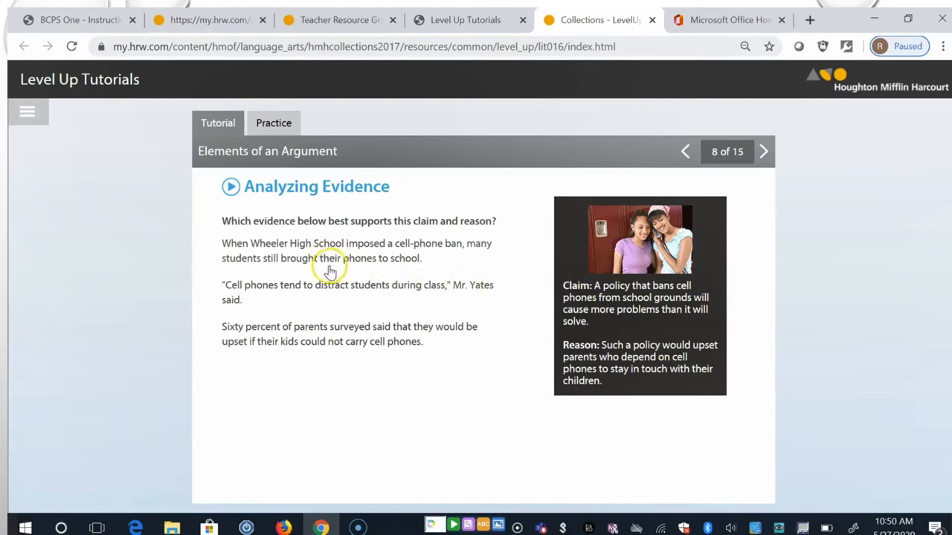
pyautogui.moveTo(519, 298)
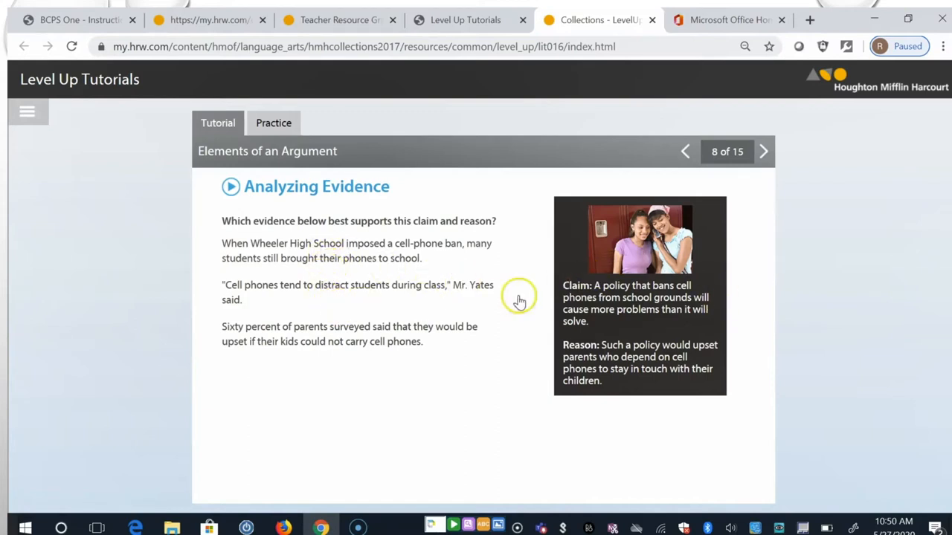
pyautogui.moveTo(348, 341)
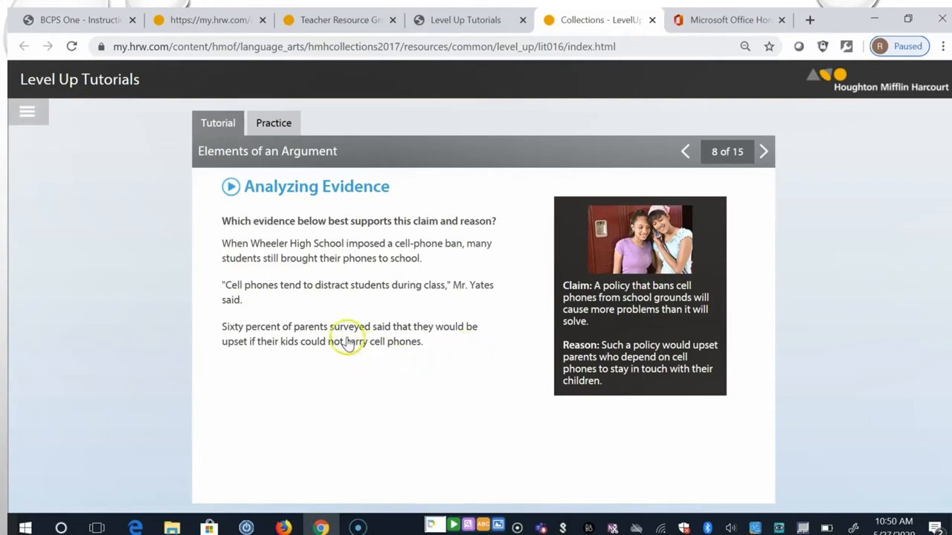
pyautogui.click(342, 330)
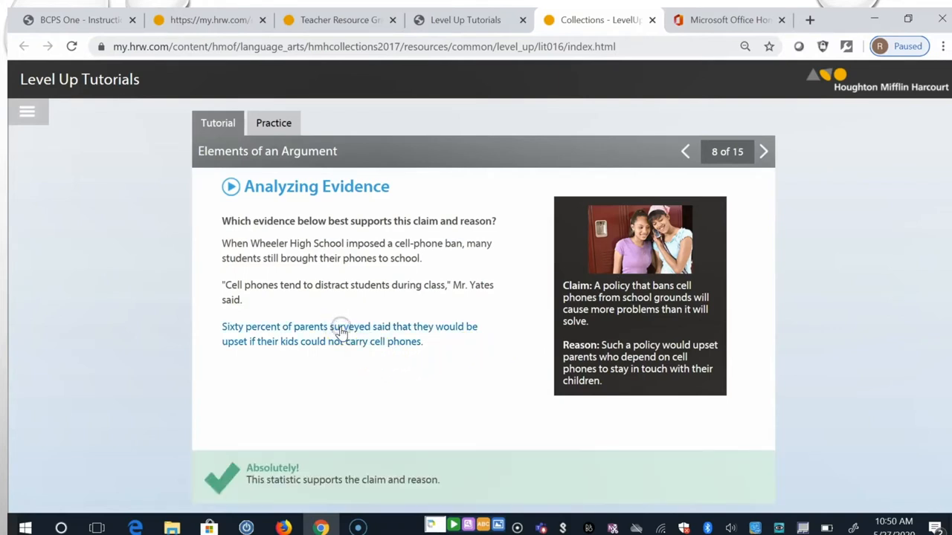
pyautogui.moveTo(383, 386)
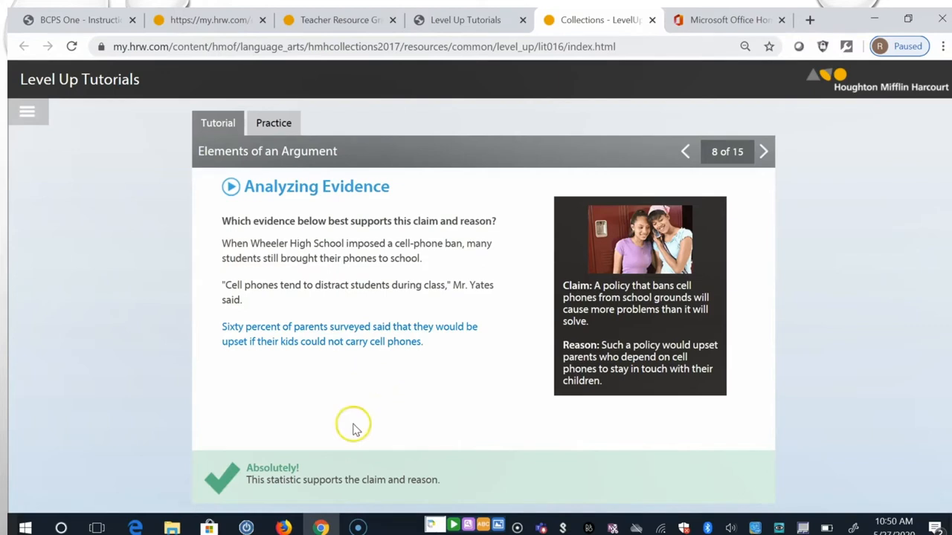
pyautogui.moveTo(784, 295)
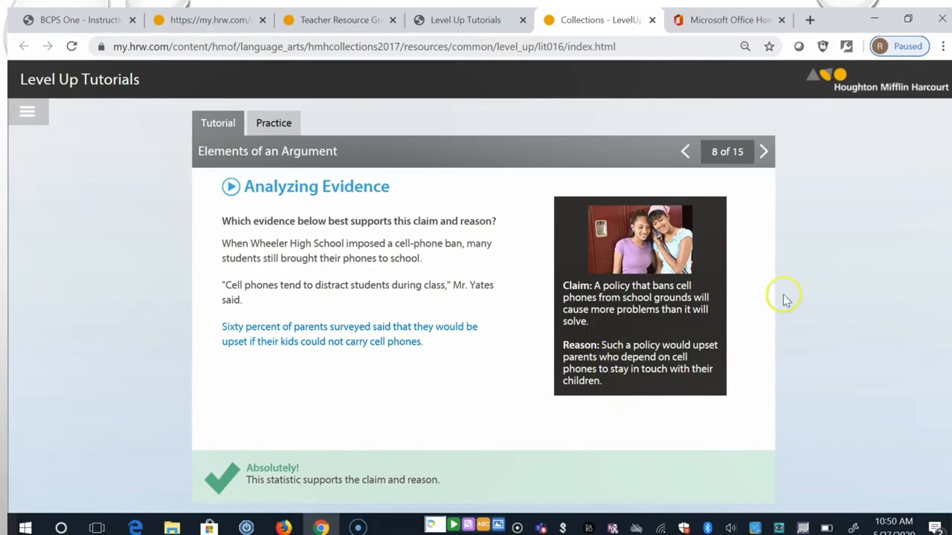
pyautogui.moveTo(764, 151)
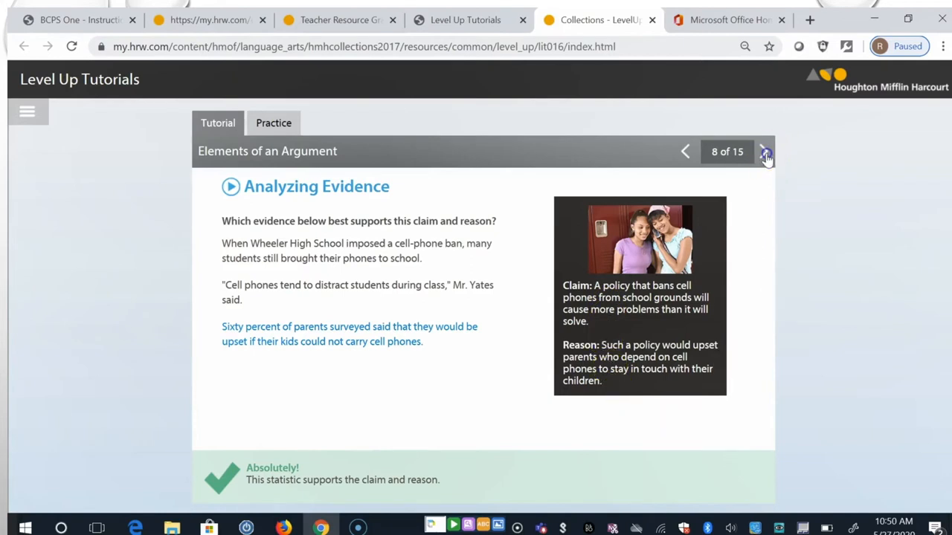
# Step: On slide 9, reveal the opposing viewpoint and the writer's counter behind both images
pyautogui.click(764, 151)
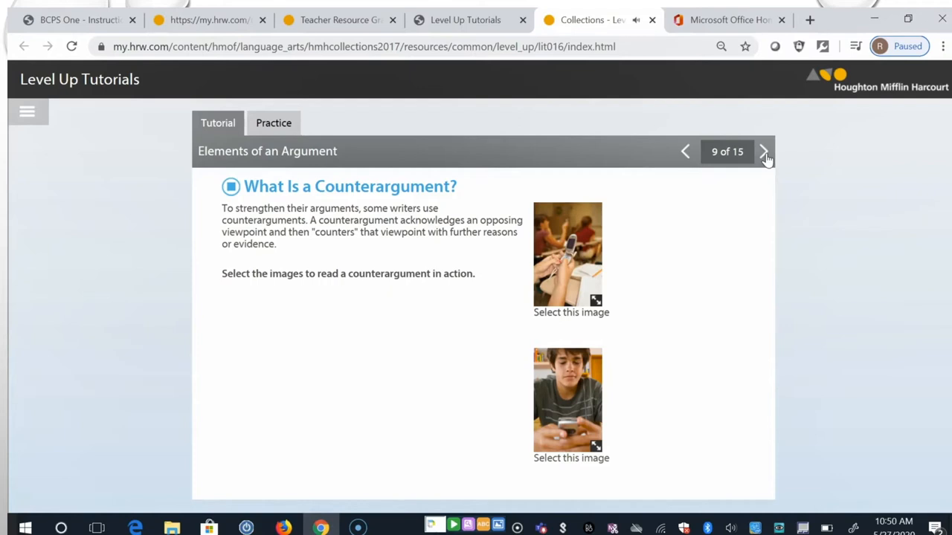
pyautogui.moveTo(686, 206)
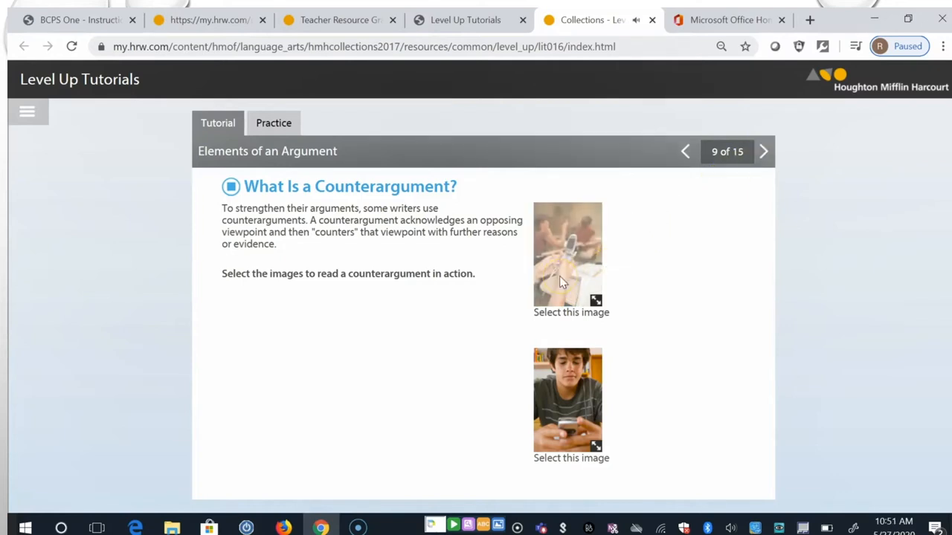
pyautogui.click(567, 253)
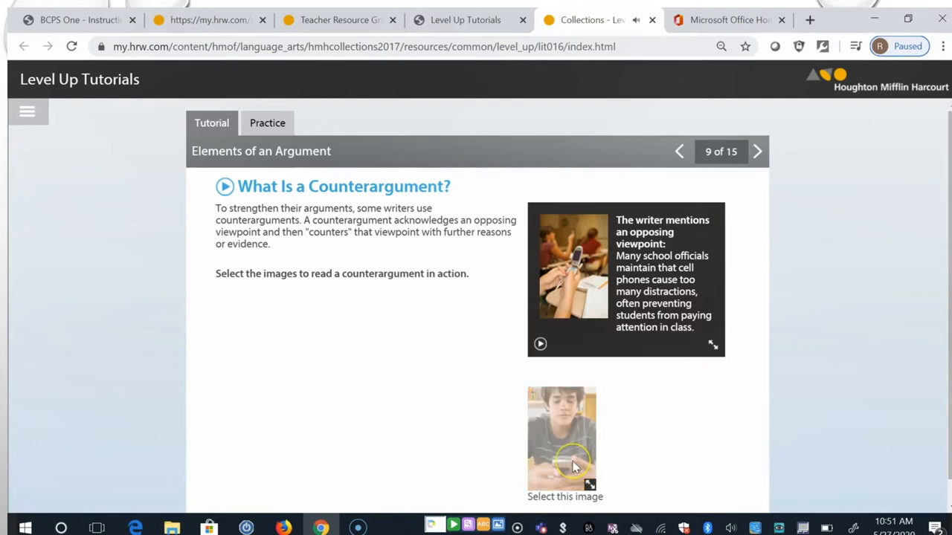
pyautogui.click(562, 439)
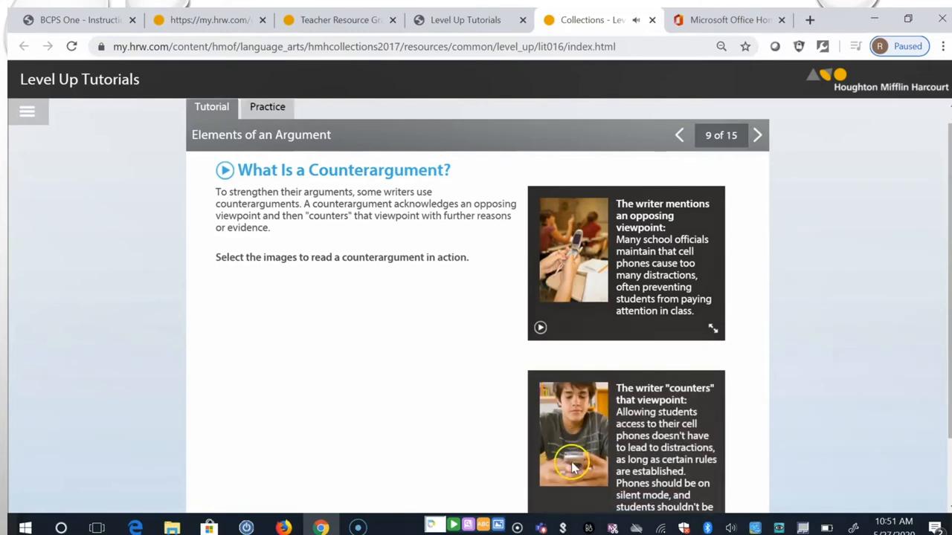
pyautogui.scroll(-3)
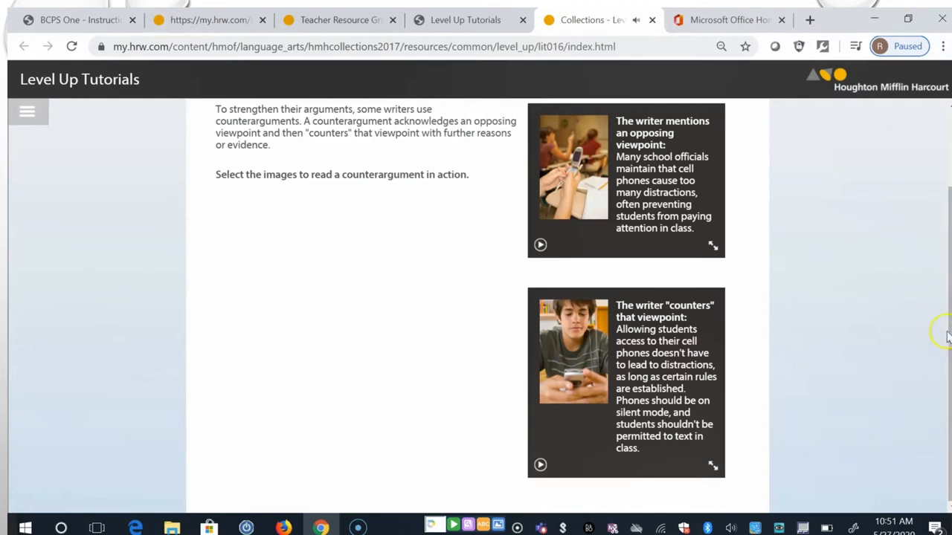
pyautogui.moveTo(893, 311)
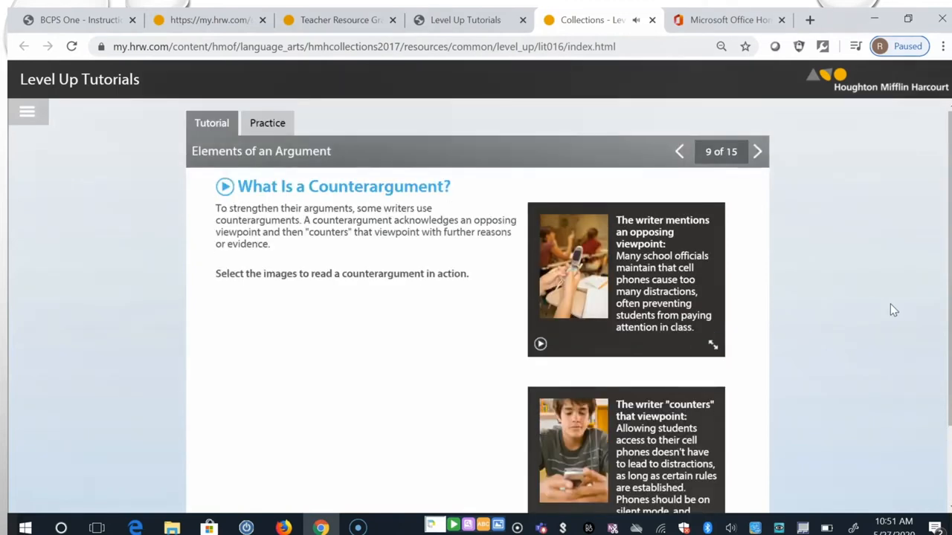
# Step: On slide 10, reveal the emotional appeals and logical appeals explanations with the sidewalk example
pyautogui.click(757, 152)
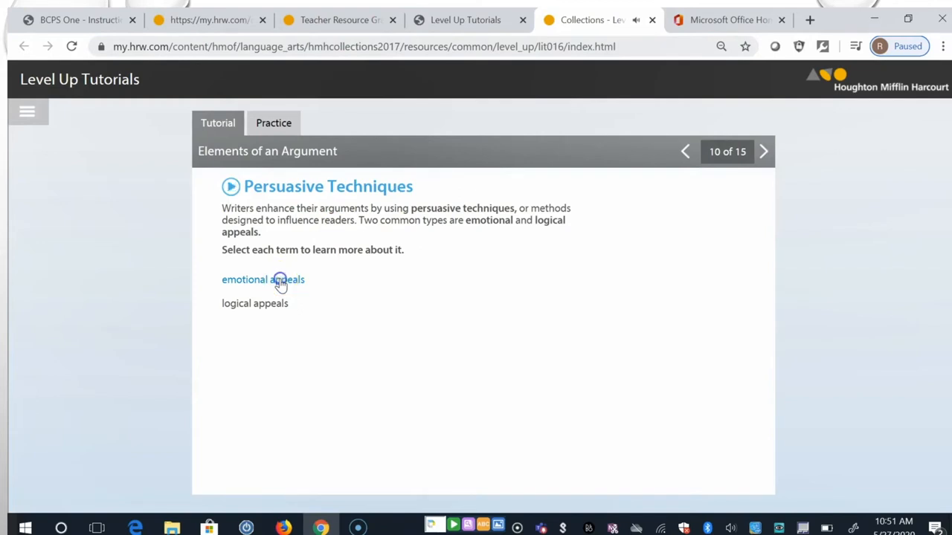
pyautogui.click(262, 280)
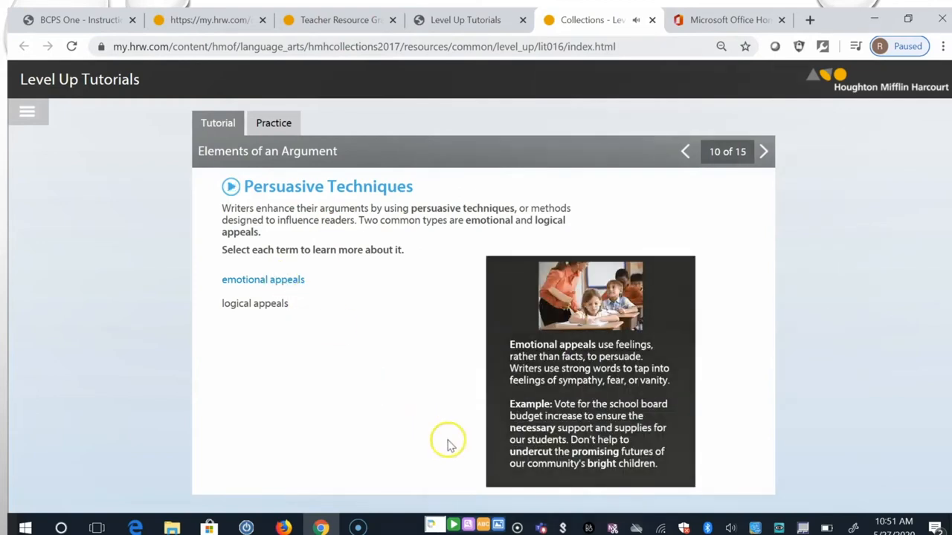
pyautogui.moveTo(355, 398)
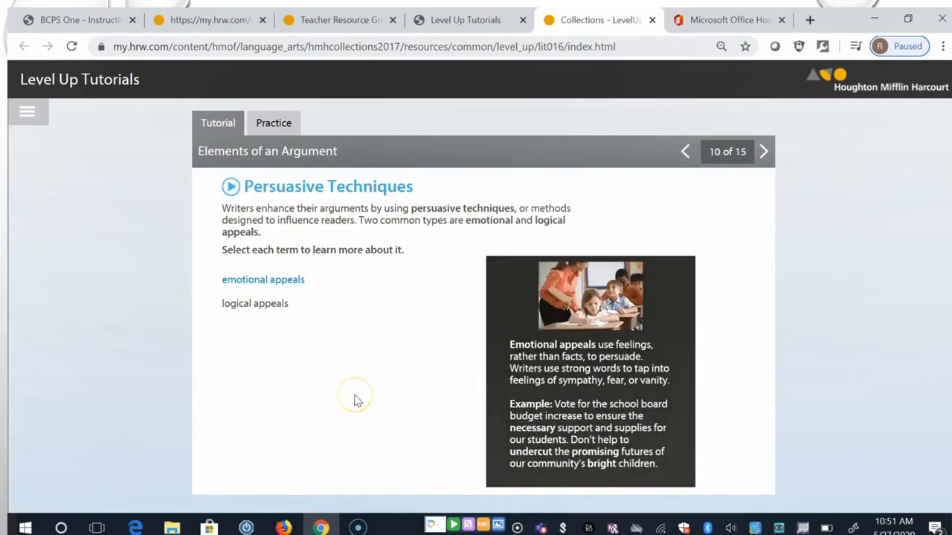
pyautogui.moveTo(357, 400)
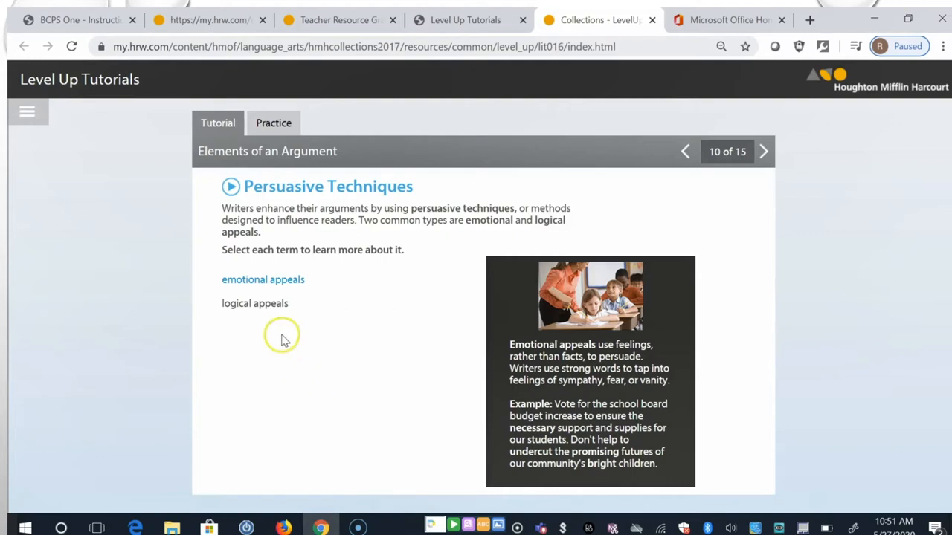
pyautogui.click(254, 304)
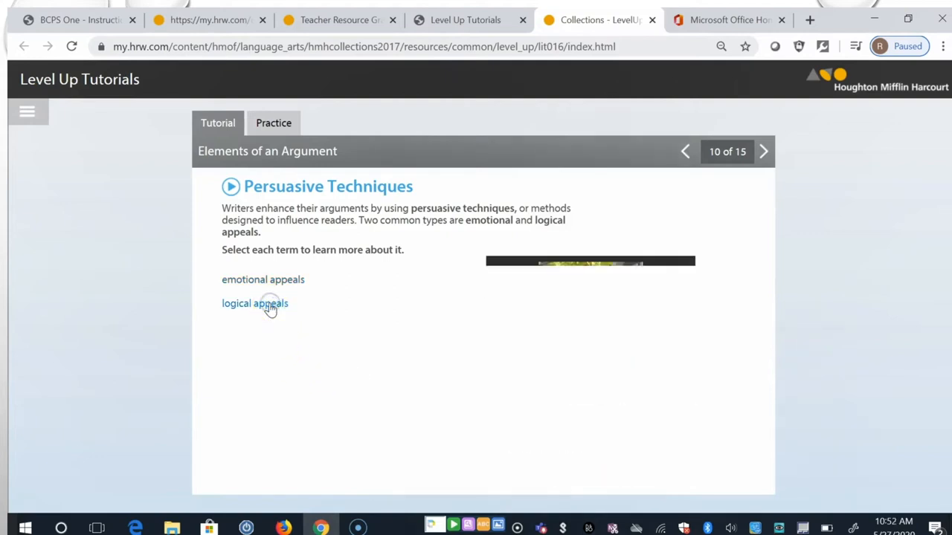
pyautogui.click(255, 303)
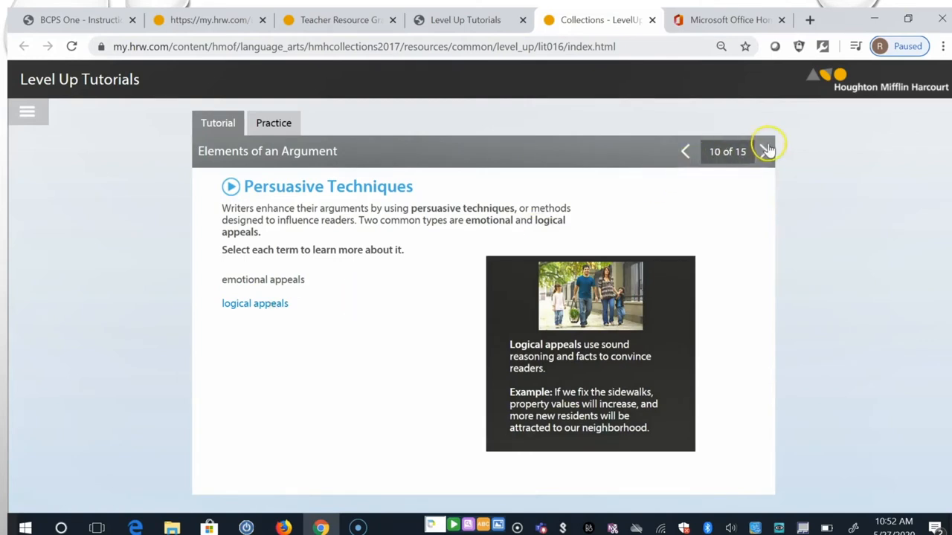
# Step: On slide 11, sort the security-system sentence as emotional and road-widening as logical
pyautogui.click(765, 151)
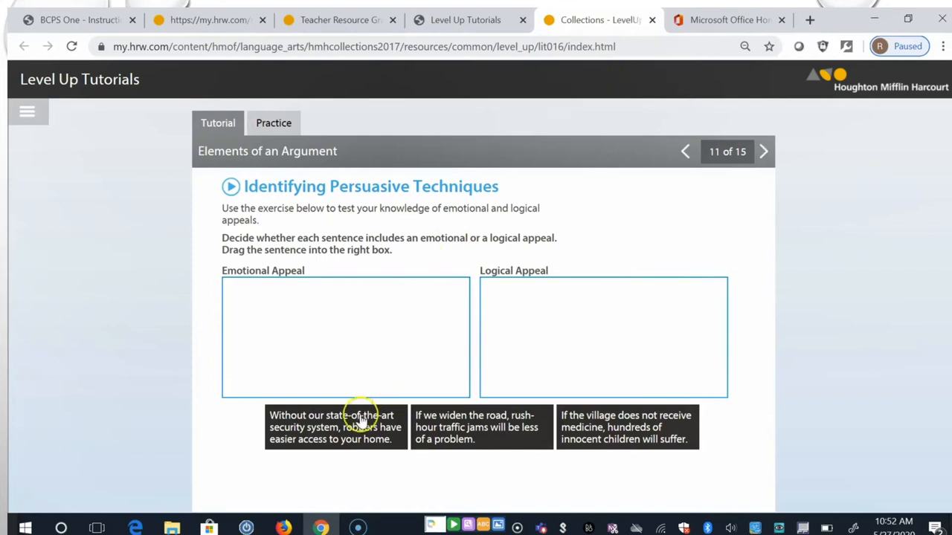
pyautogui.moveTo(334, 427); pyautogui.dragTo(524, 314)
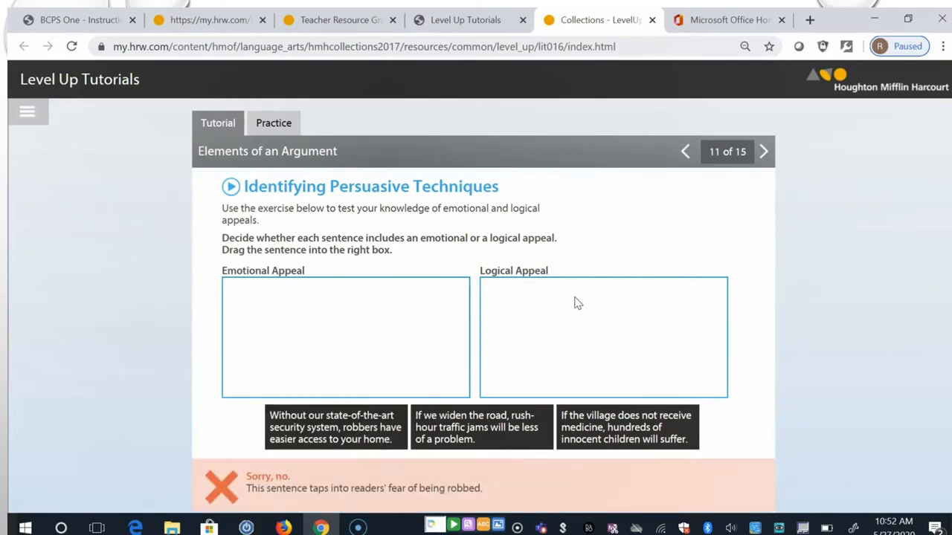
pyautogui.moveTo(347, 435)
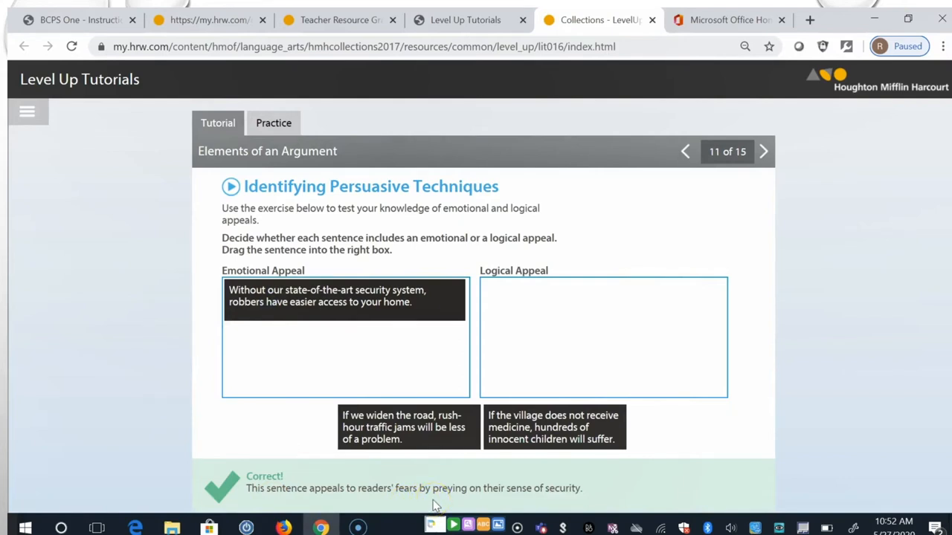
pyautogui.moveTo(406, 441)
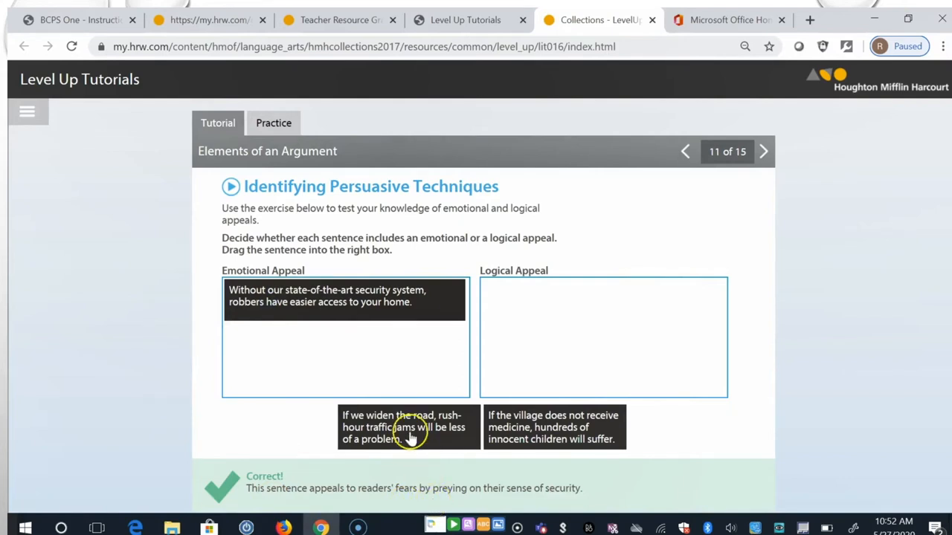
pyautogui.moveTo(429, 446)
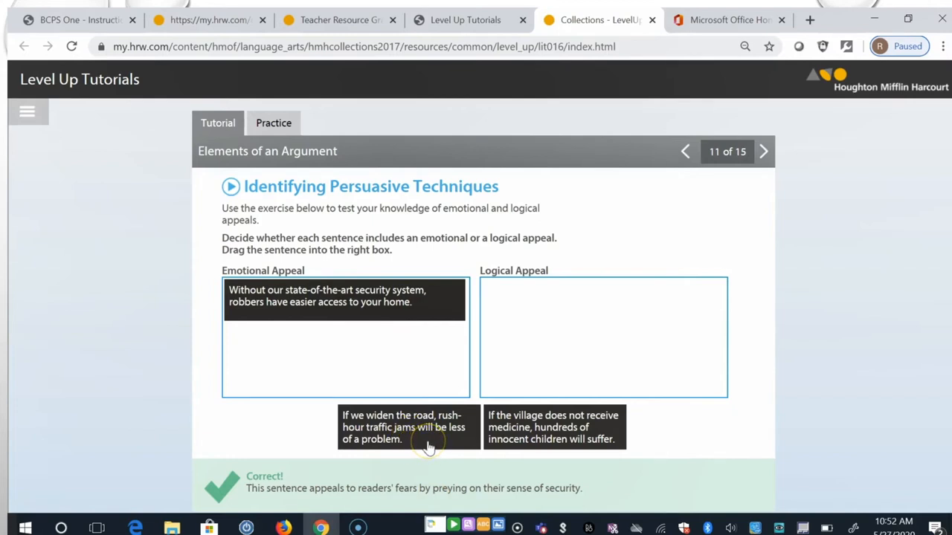
pyautogui.moveTo(426, 438)
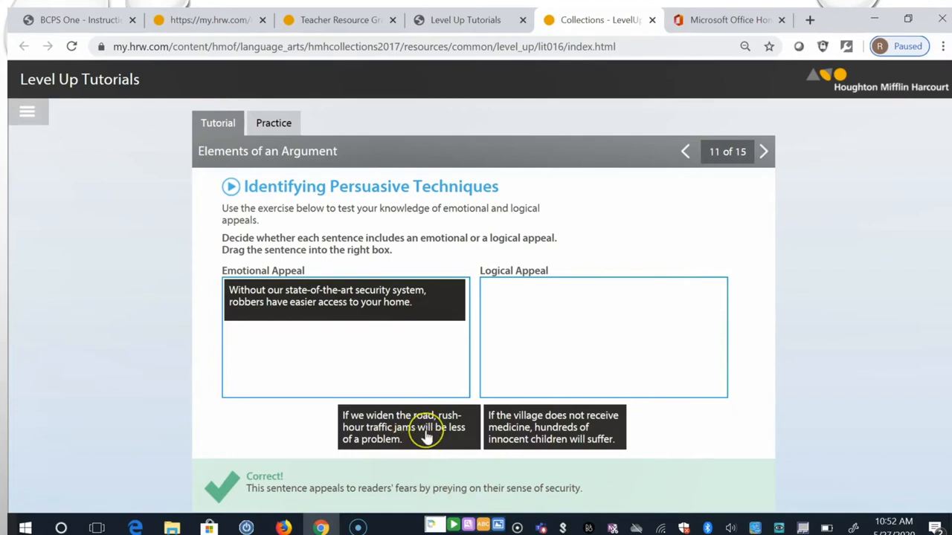
pyautogui.moveTo(408, 427); pyautogui.dragTo(520, 329)
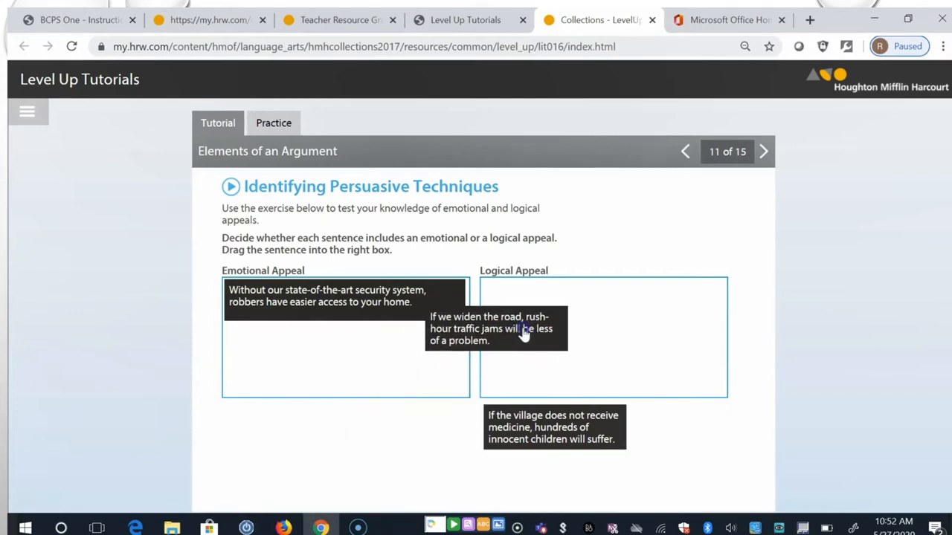
pyautogui.moveTo(491, 328); pyautogui.dragTo(602, 298)
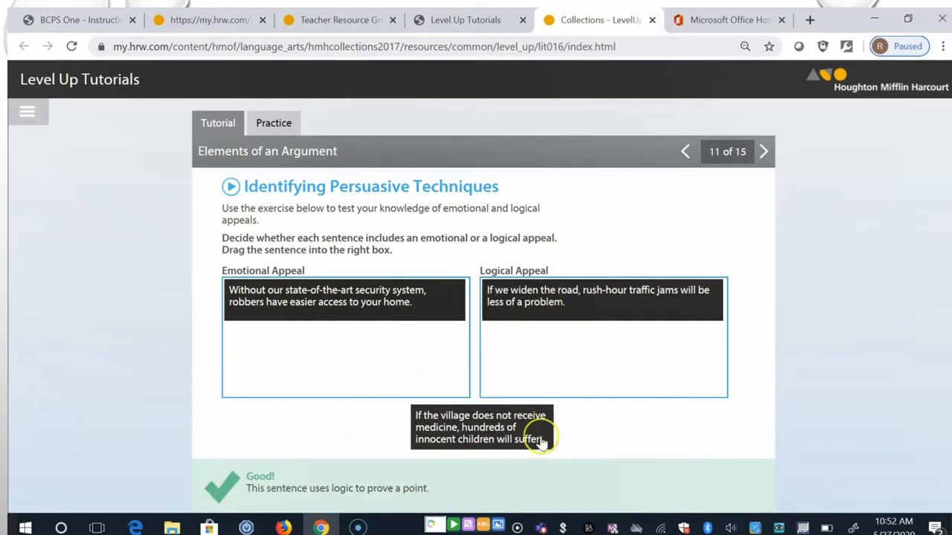
pyautogui.moveTo(572, 475)
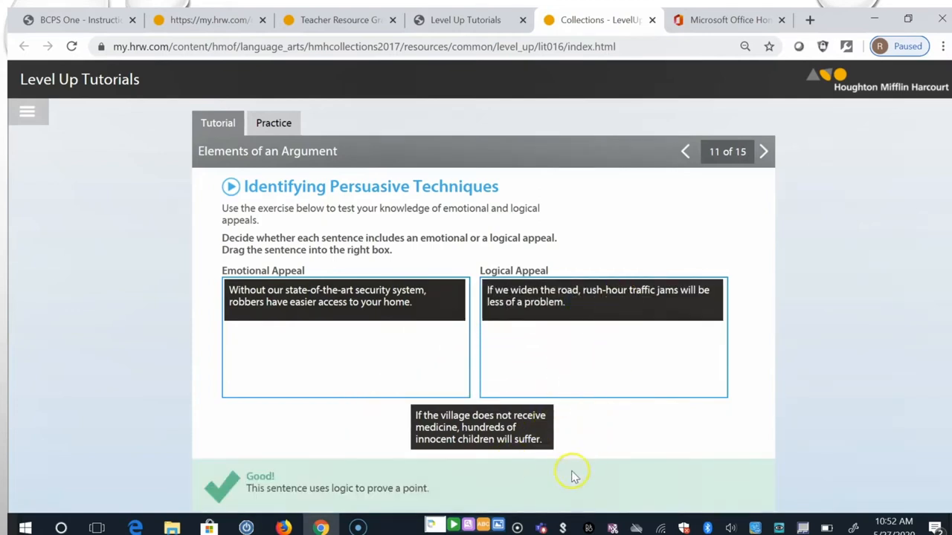
pyautogui.moveTo(565, 493)
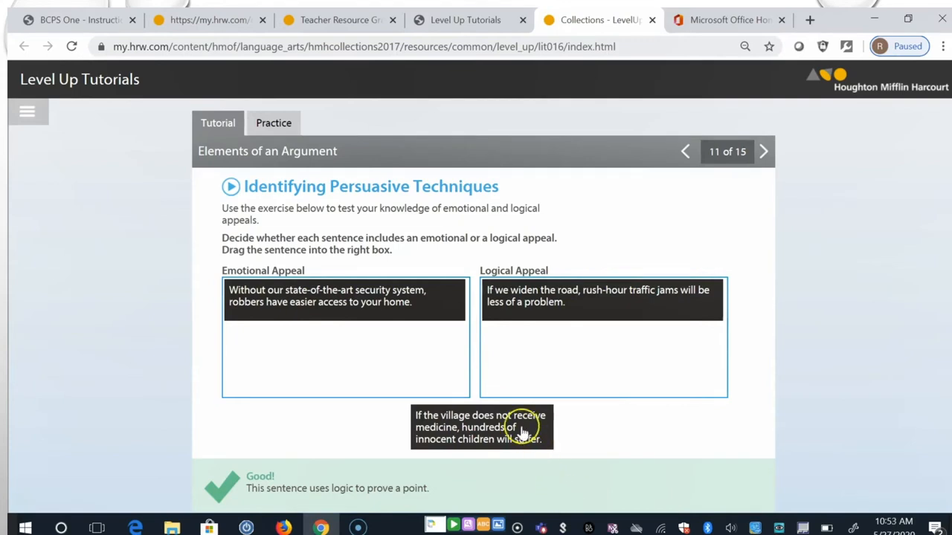
pyautogui.moveTo(520, 436)
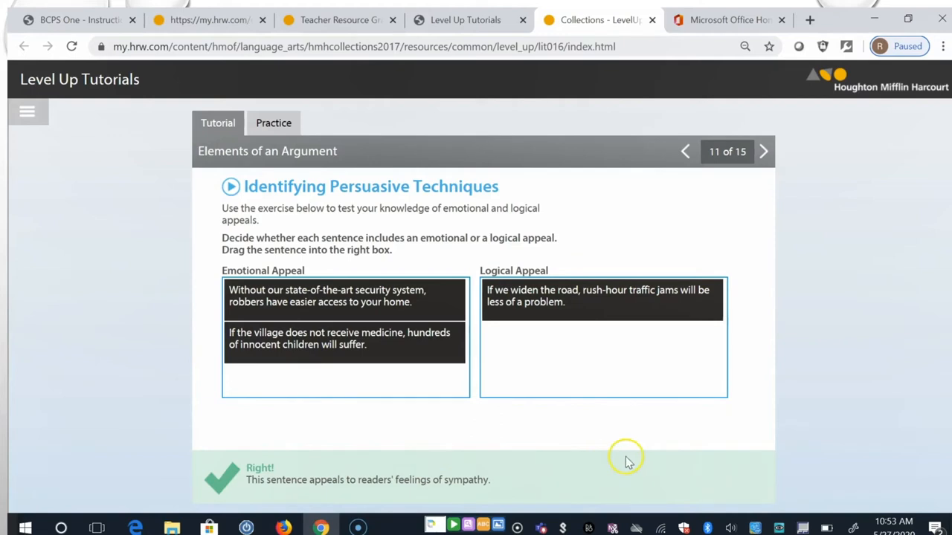
pyautogui.moveTo(623, 464)
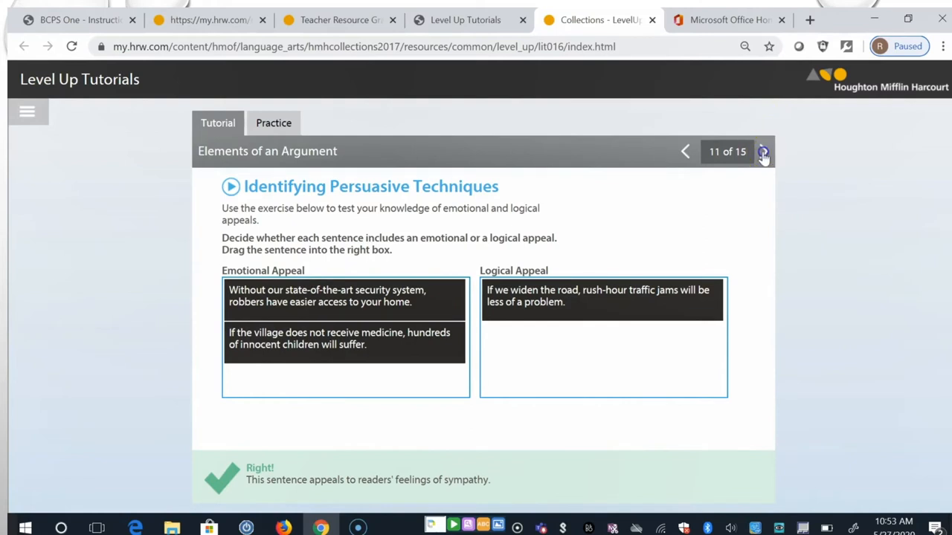
# Step: Go to slide 12 and reveal the sleep fact-versus-commonplace-assertion example
pyautogui.click(763, 152)
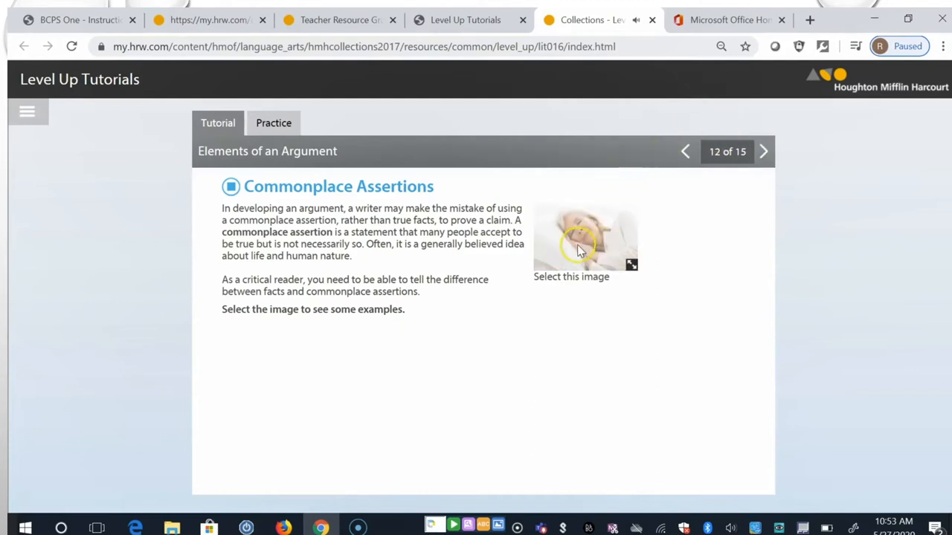
pyautogui.click(584, 238)
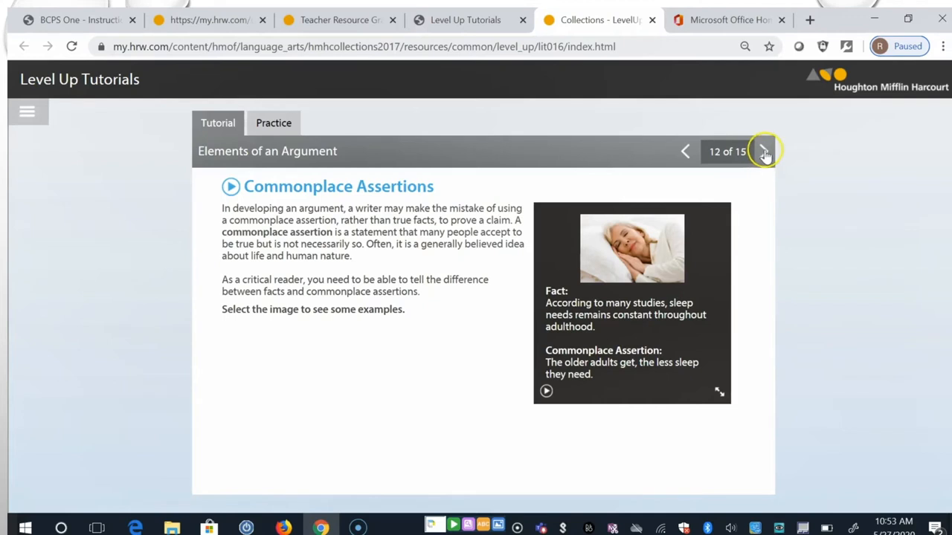
# Step: Answer slide 13's editorial question with Sentence 3, then advance to slide 14's resort exercise
pyautogui.click(764, 152)
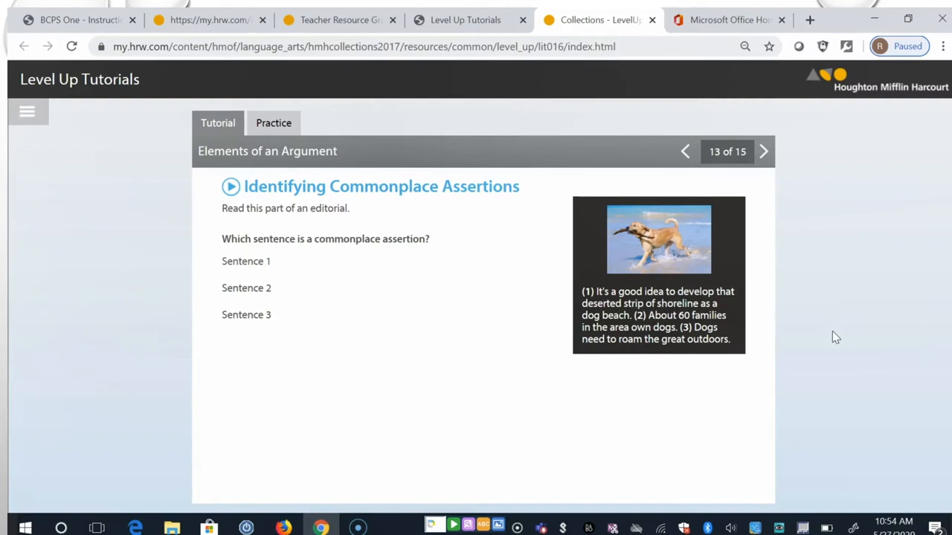
pyautogui.click(249, 315)
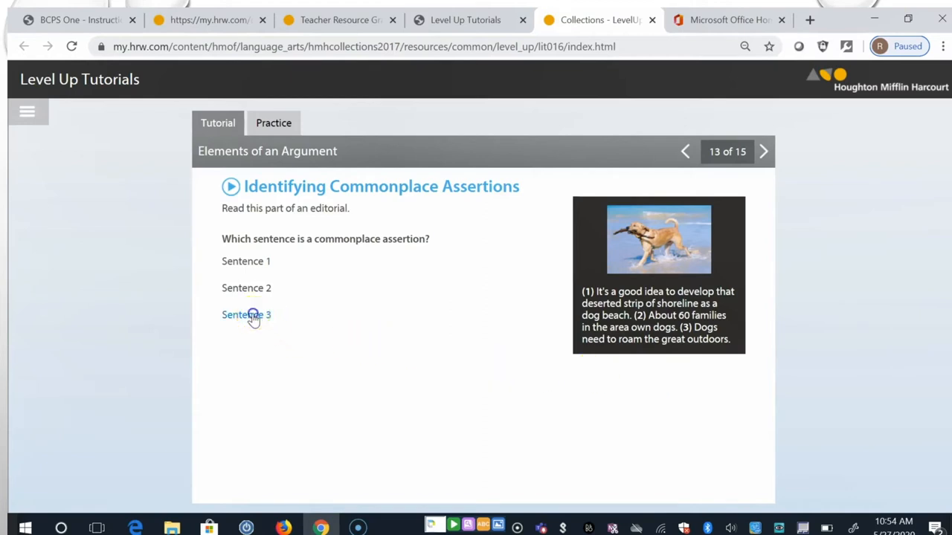
pyautogui.click(246, 315)
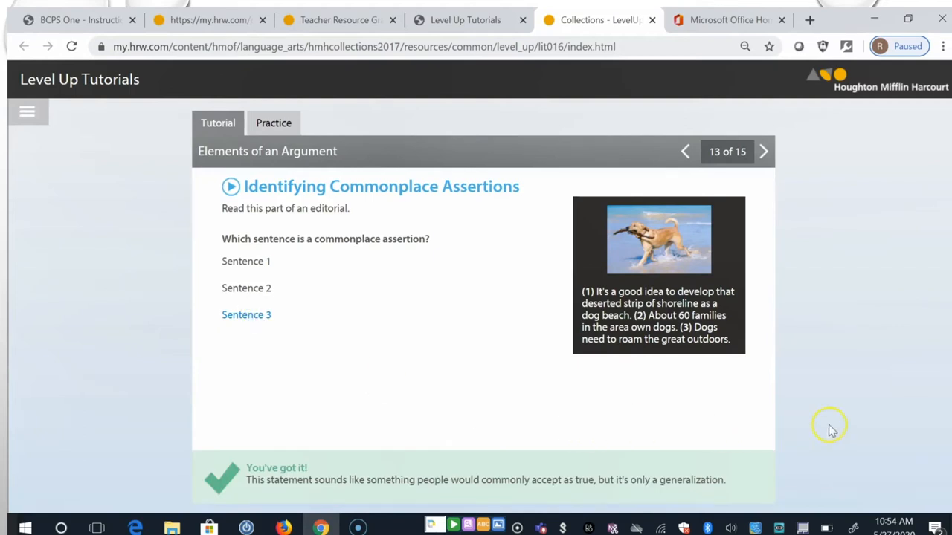
pyautogui.moveTo(764, 153)
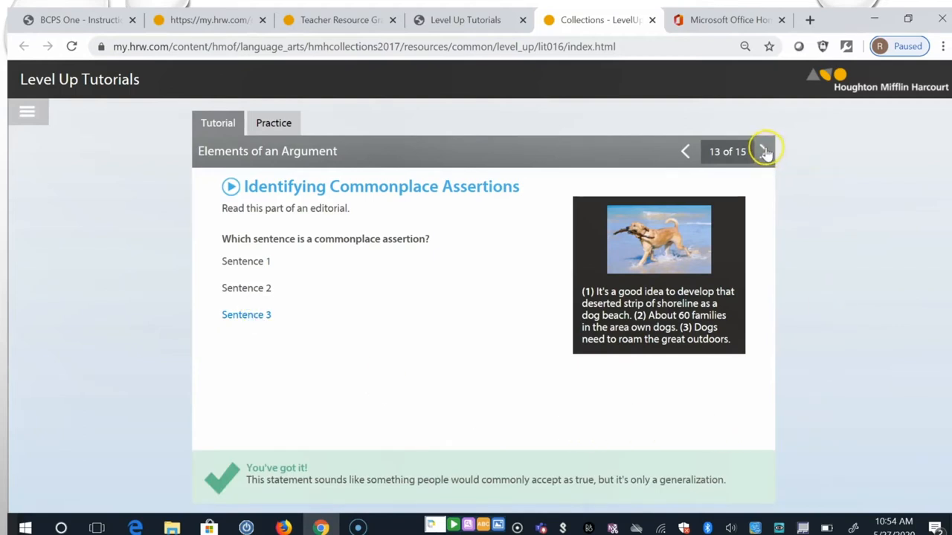
pyautogui.click(761, 151)
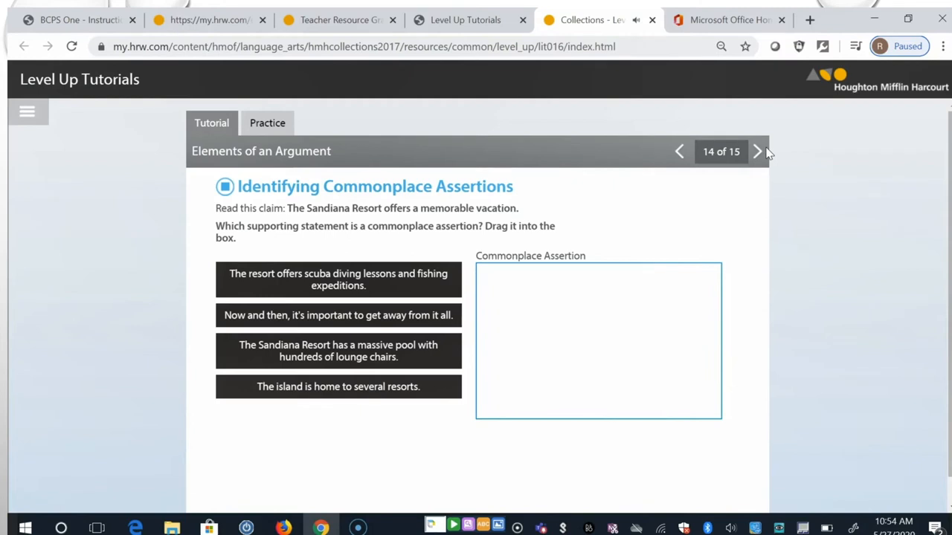
# Step: Place "Now and then, it's important to get away from it all." as the Commonplace Assertion
pyautogui.click(224, 186)
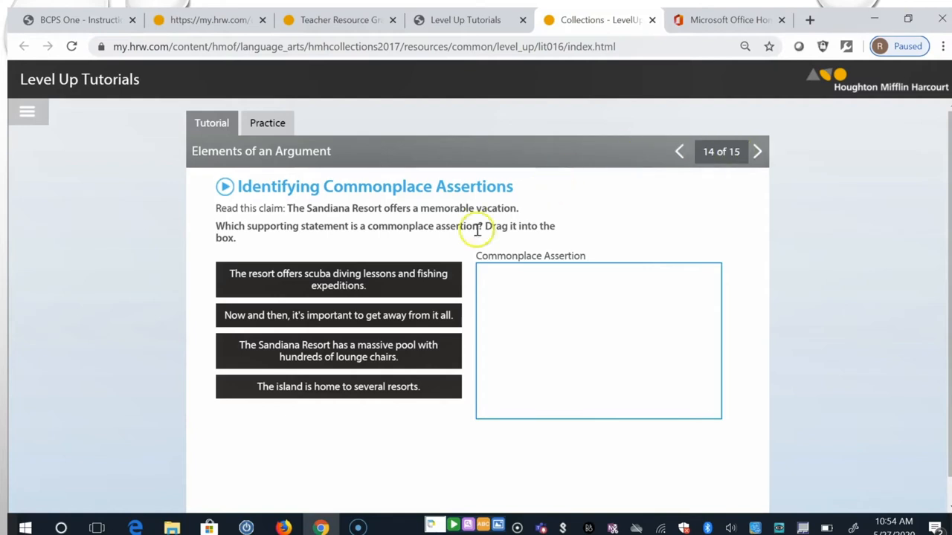
pyautogui.moveTo(428, 388)
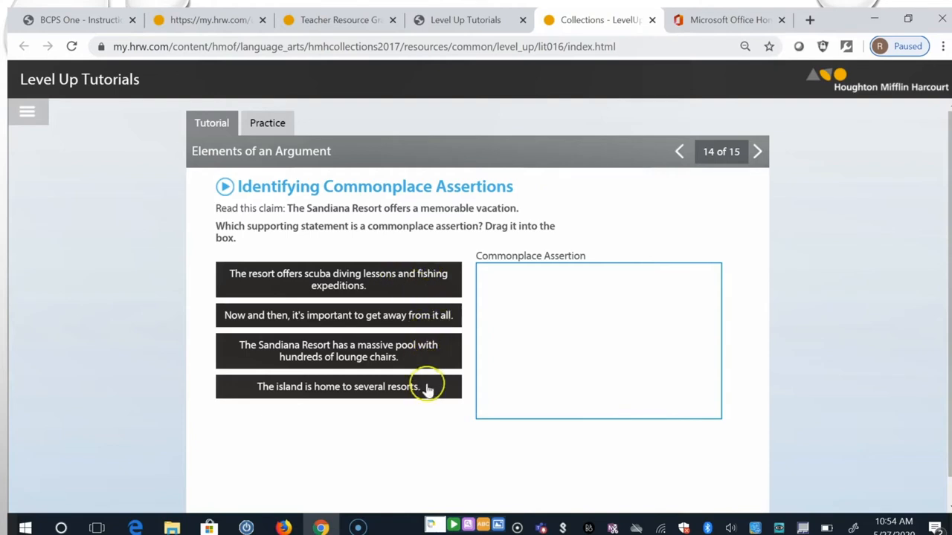
pyautogui.moveTo(350, 451)
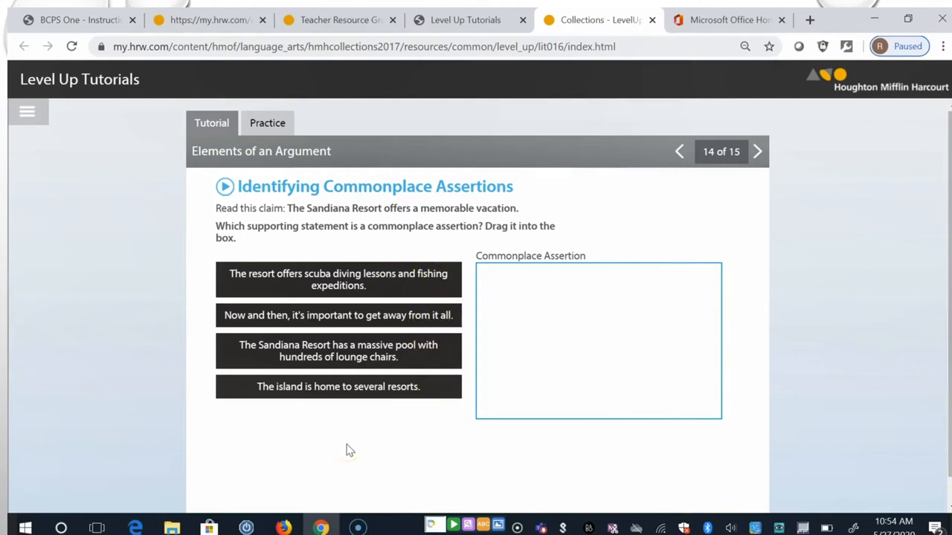
pyautogui.moveTo(363, 325)
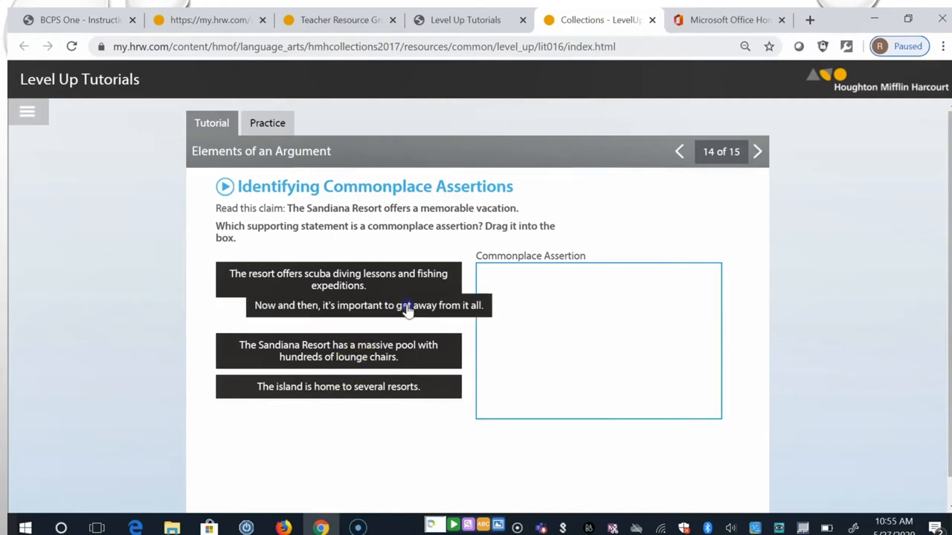
pyautogui.moveTo(368, 305); pyautogui.dragTo(598, 258)
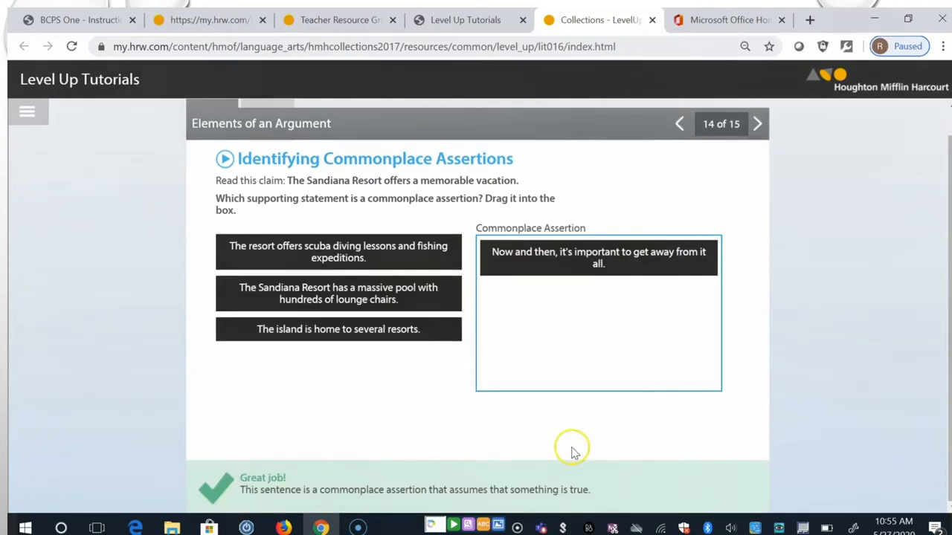
pyautogui.moveTo(838, 228)
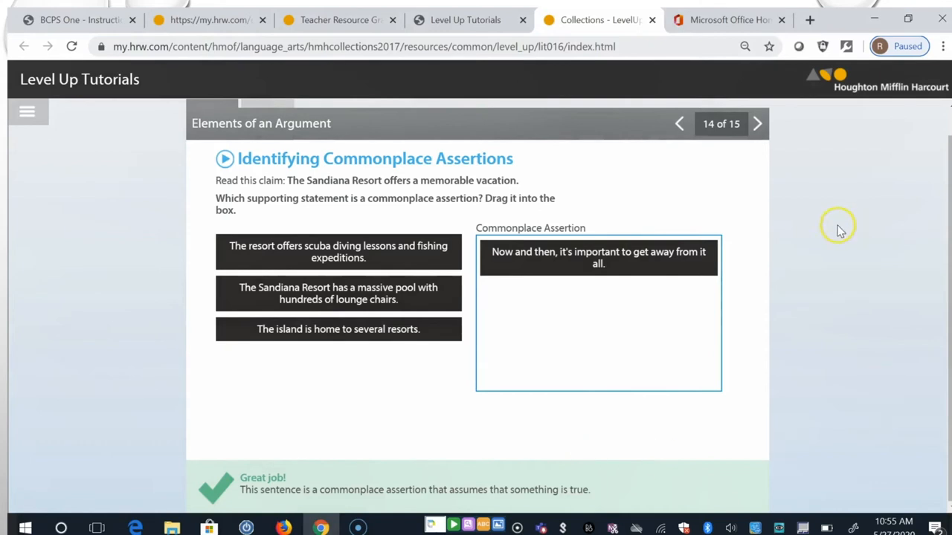
# Step: Advance to the final Summary slide, 15 of 15
pyautogui.click(757, 124)
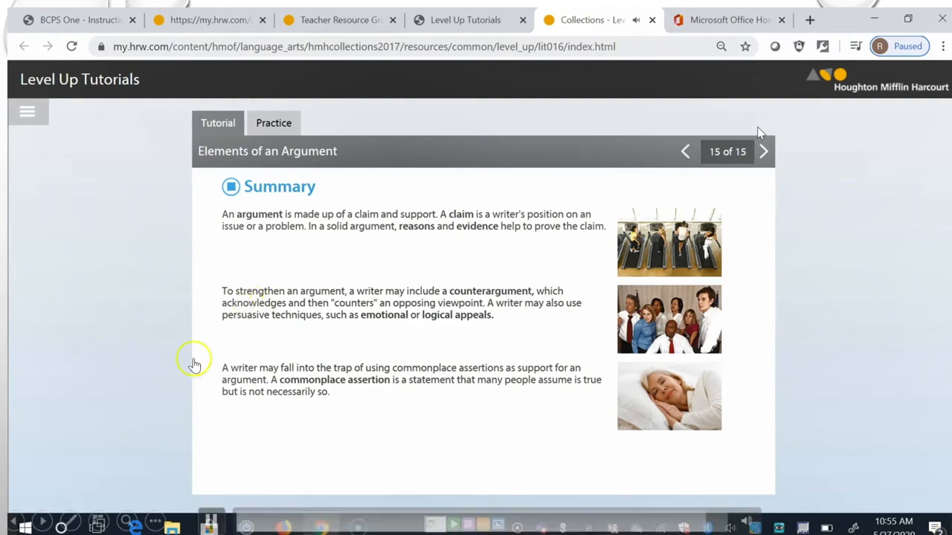
pyautogui.moveTo(43, 526)
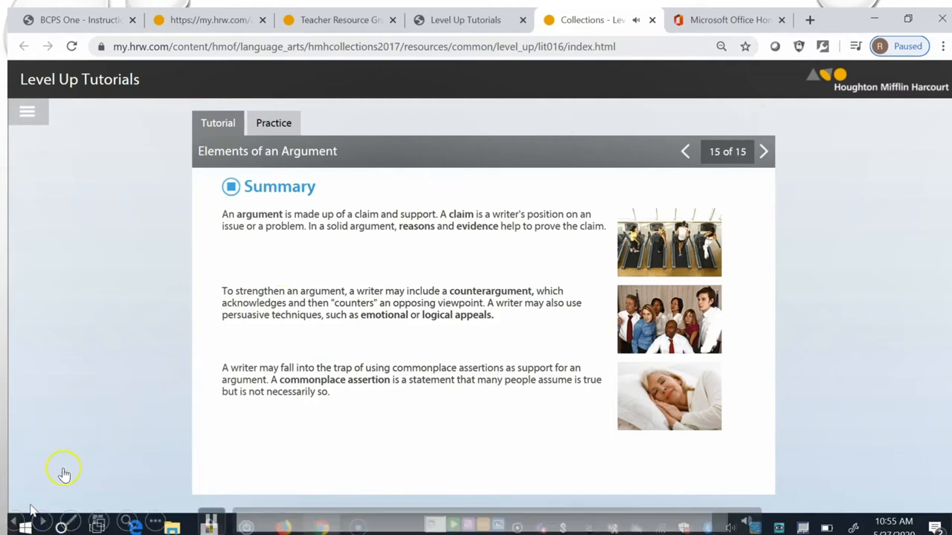
pyautogui.moveTo(37, 532)
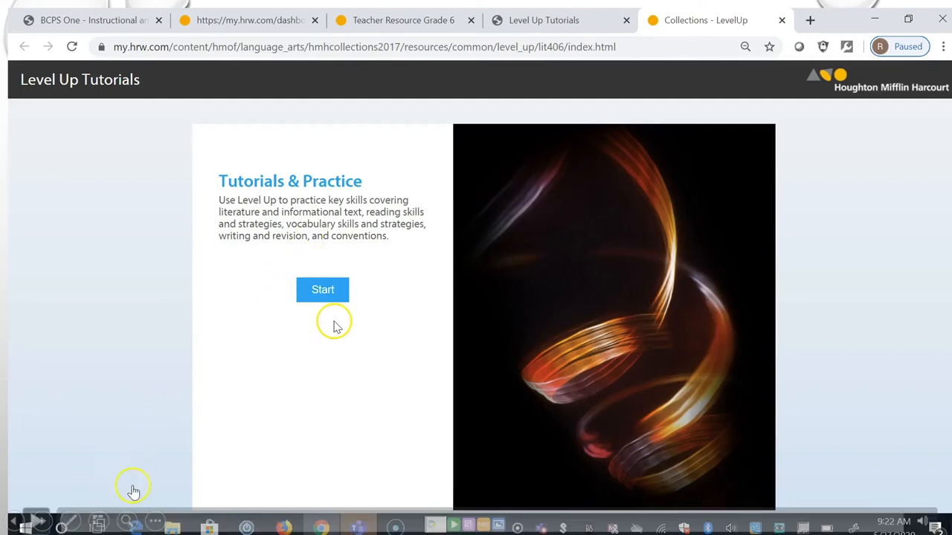
# Step: Start the Connotations and Denotations tutorial and advance past 'What Is Denotation?' to slide 3
pyautogui.click(322, 289)
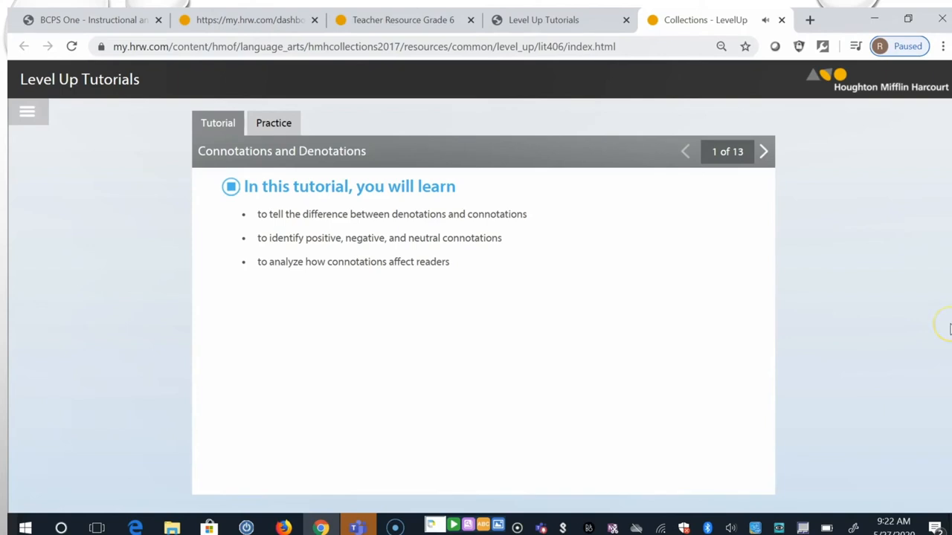
pyautogui.moveTo(898, 287)
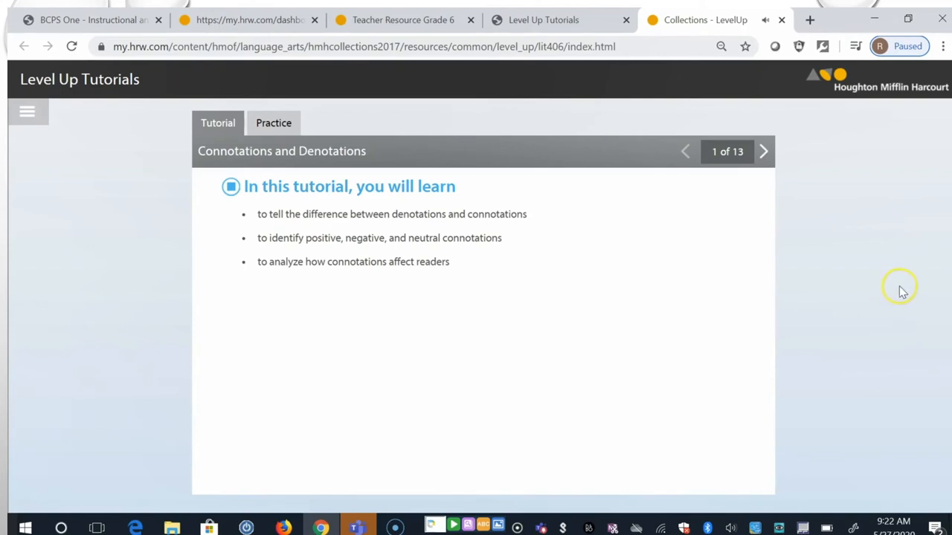
pyautogui.moveTo(903, 292)
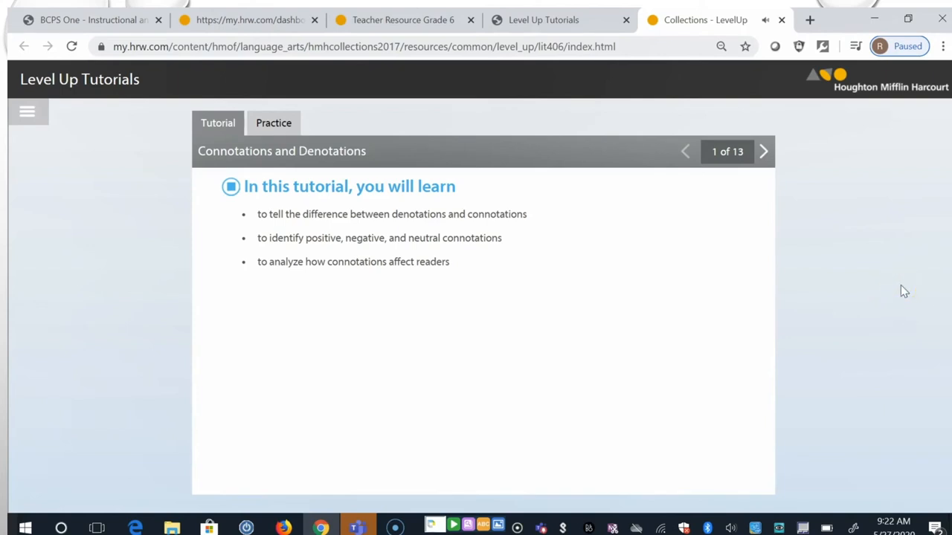
pyautogui.moveTo(875, 241)
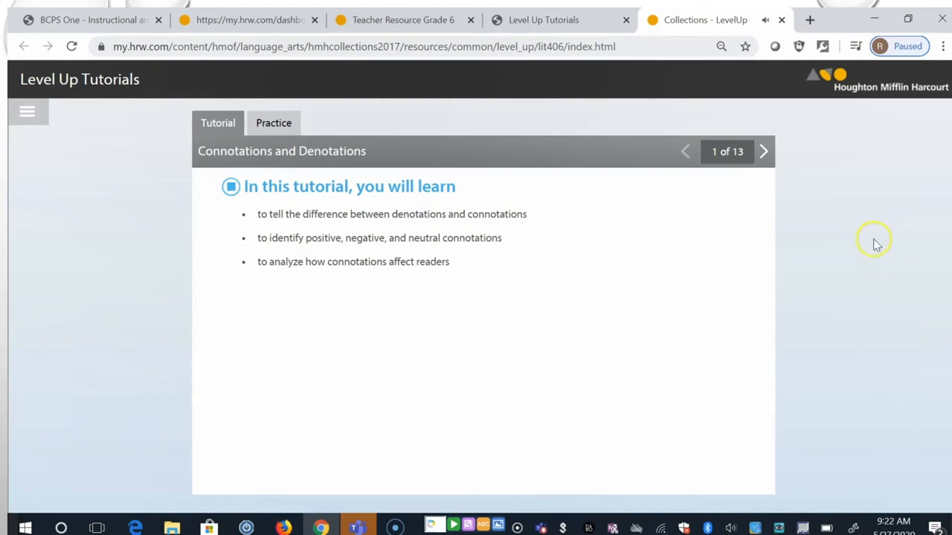
pyautogui.click(764, 151)
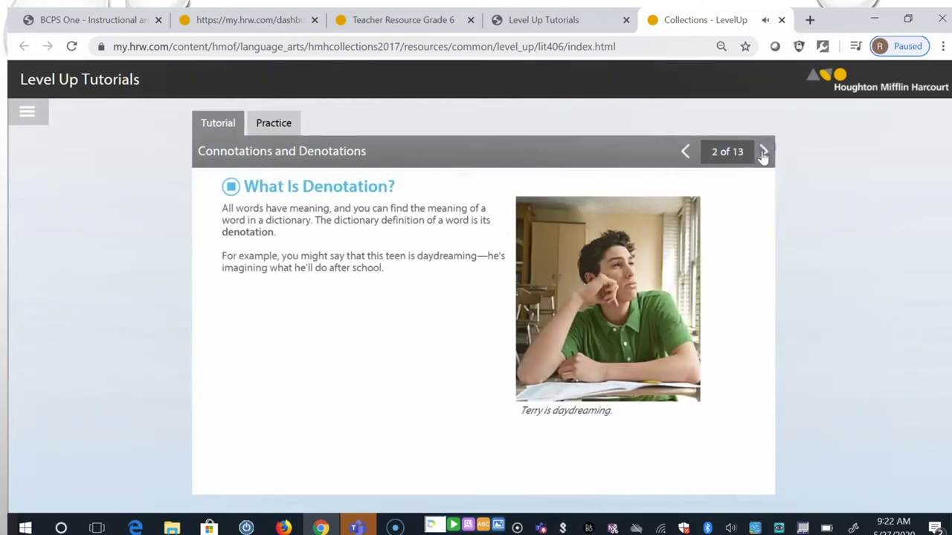
pyautogui.moveTo(821, 186)
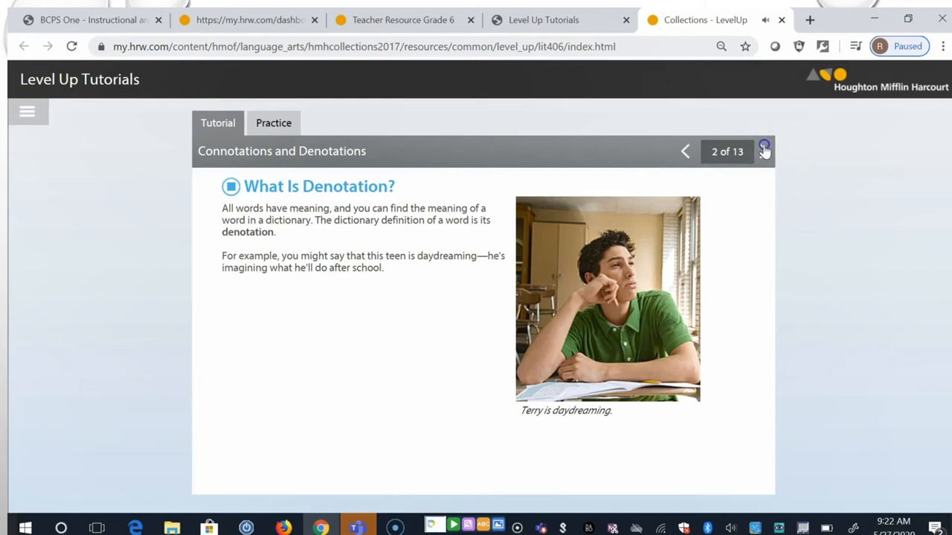
pyautogui.click(763, 151)
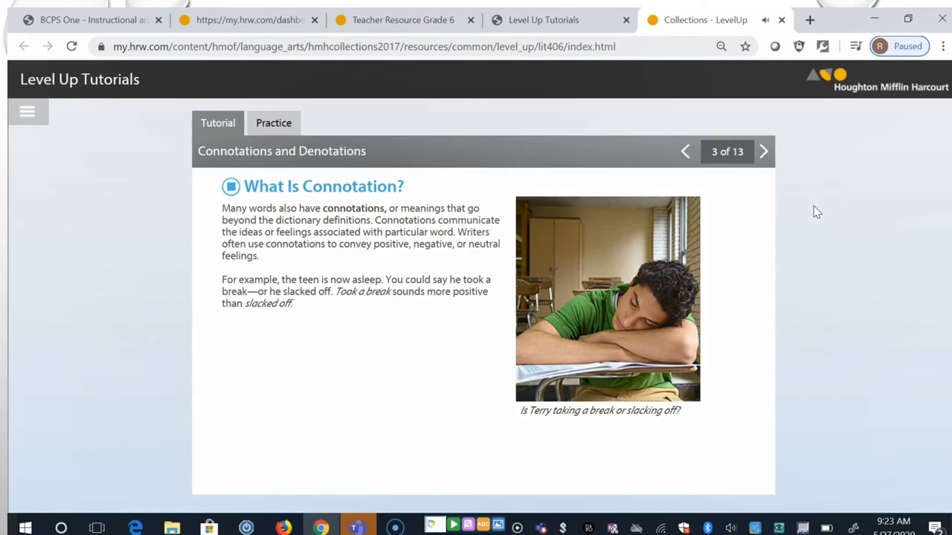
pyautogui.moveTo(763, 152)
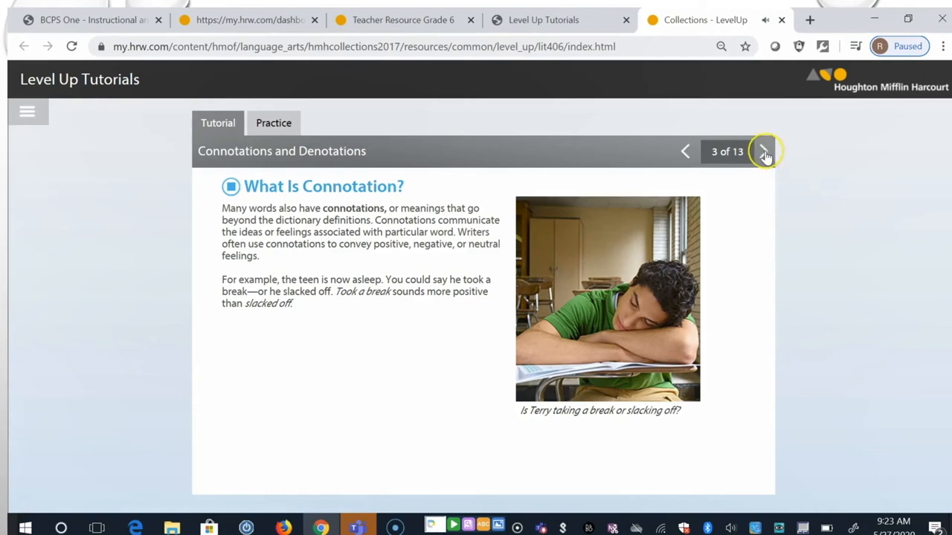
# Step: On slide 4, match cling to the parallel bar sentences and shady to the plant sentences
pyautogui.click(764, 152)
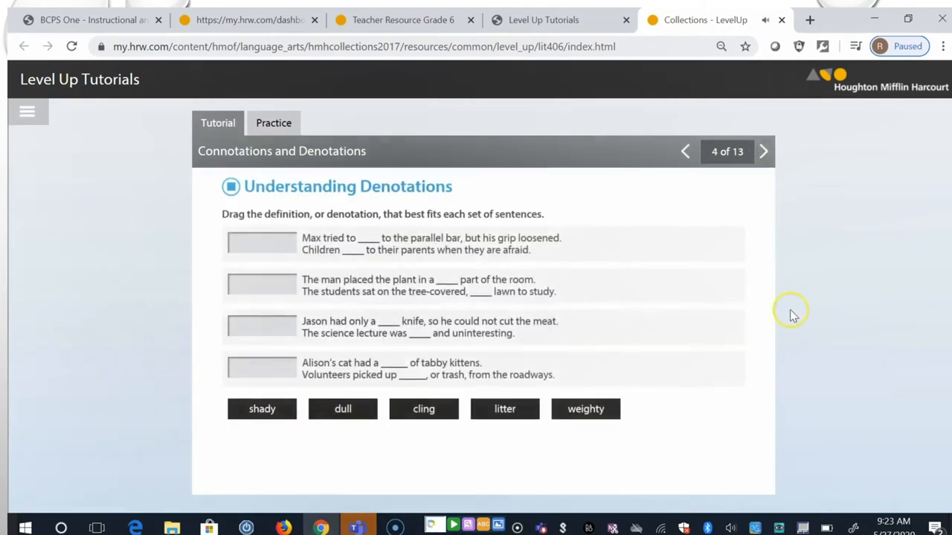
pyautogui.moveTo(794, 316)
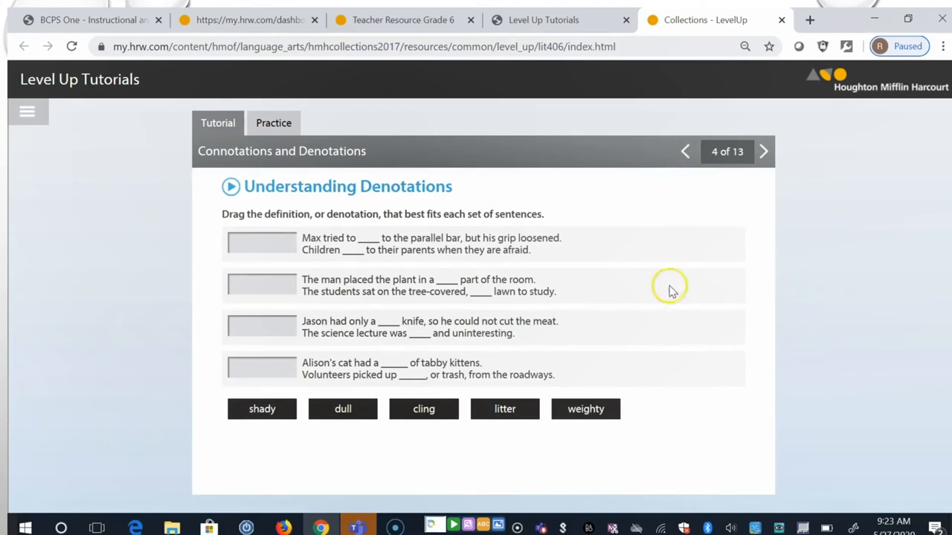
pyautogui.moveTo(653, 316)
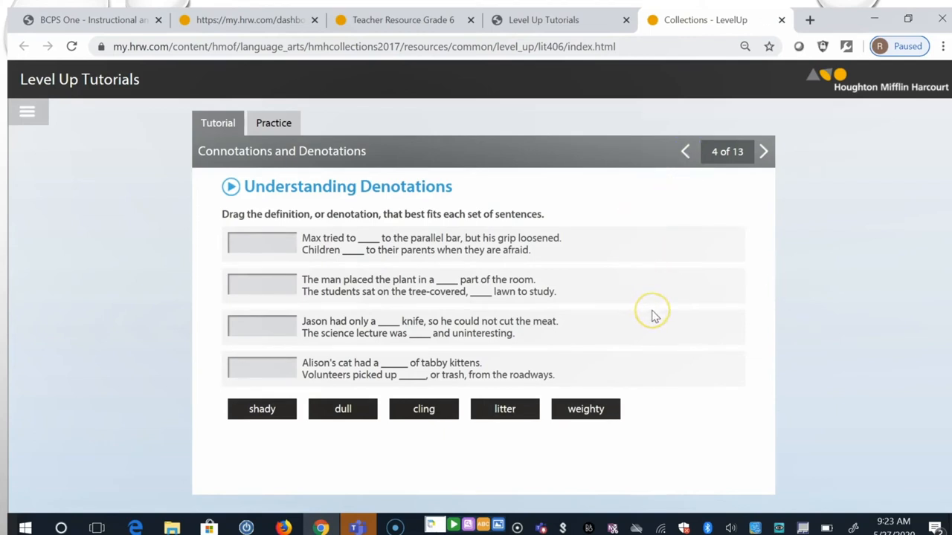
pyautogui.moveTo(655, 316)
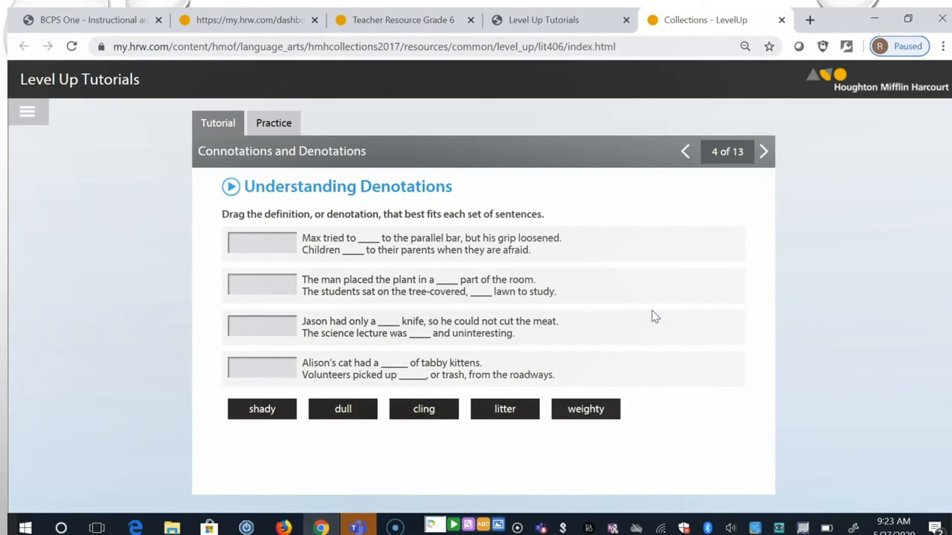
pyautogui.moveTo(623, 245)
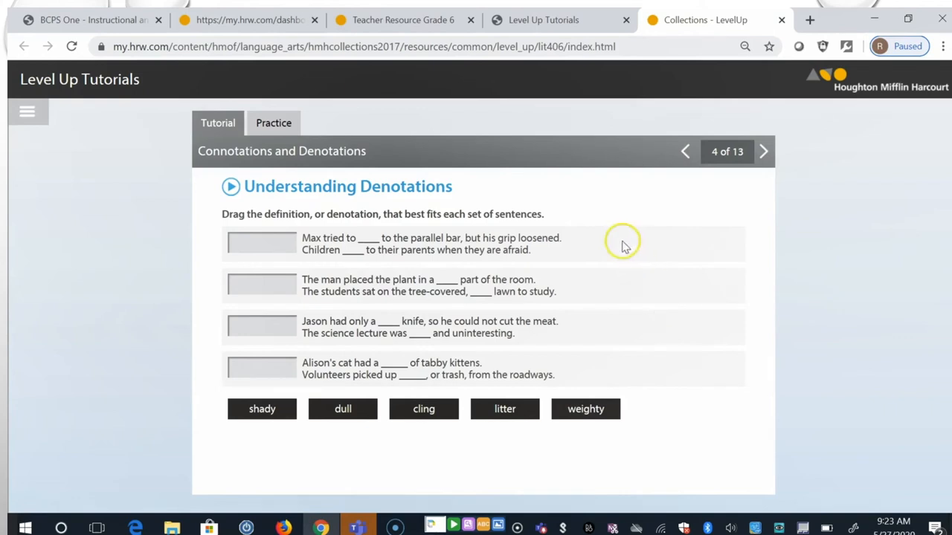
pyautogui.moveTo(545, 258)
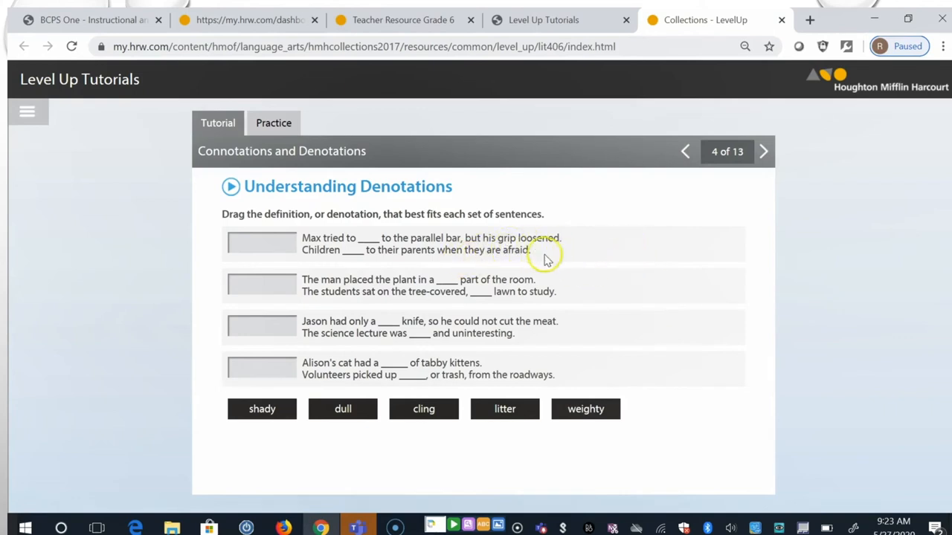
pyautogui.moveTo(584, 266)
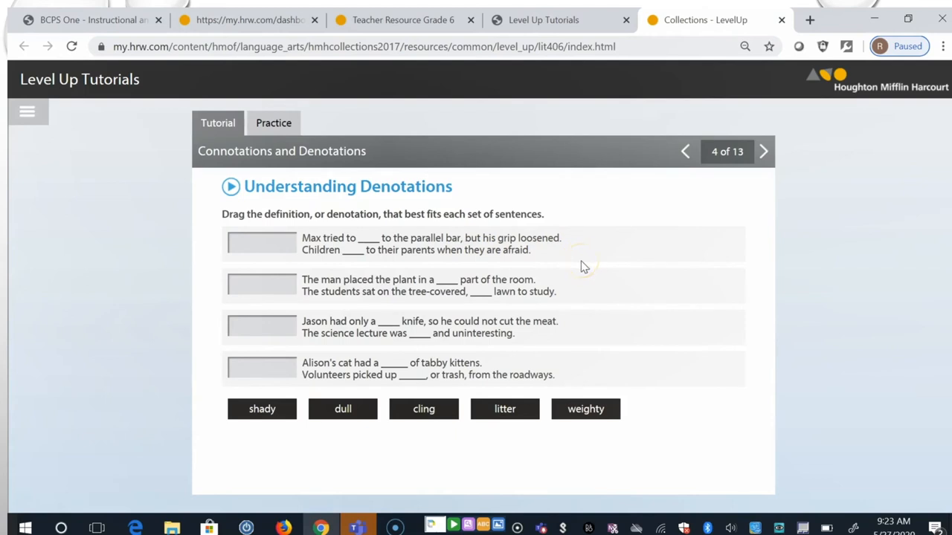
pyautogui.moveTo(595, 265)
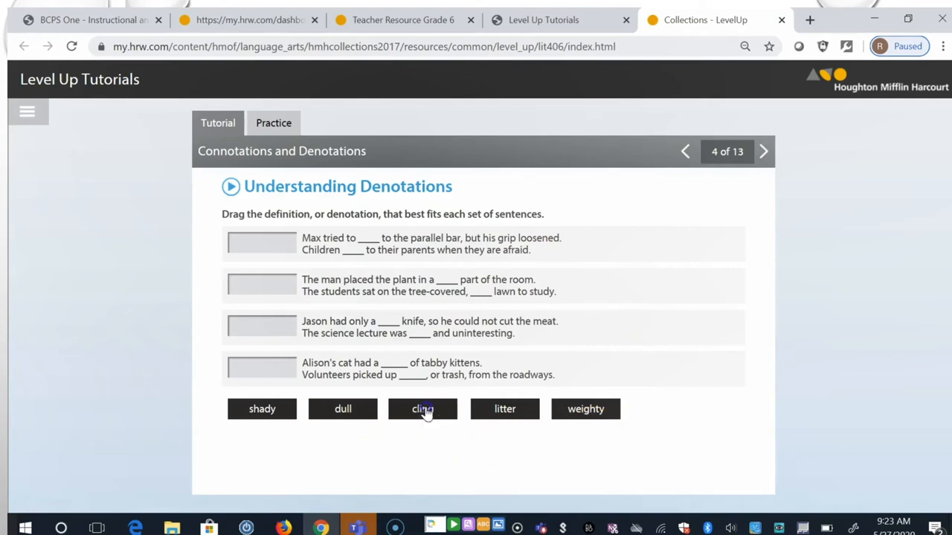
pyautogui.moveTo(422, 409); pyautogui.dragTo(262, 244)
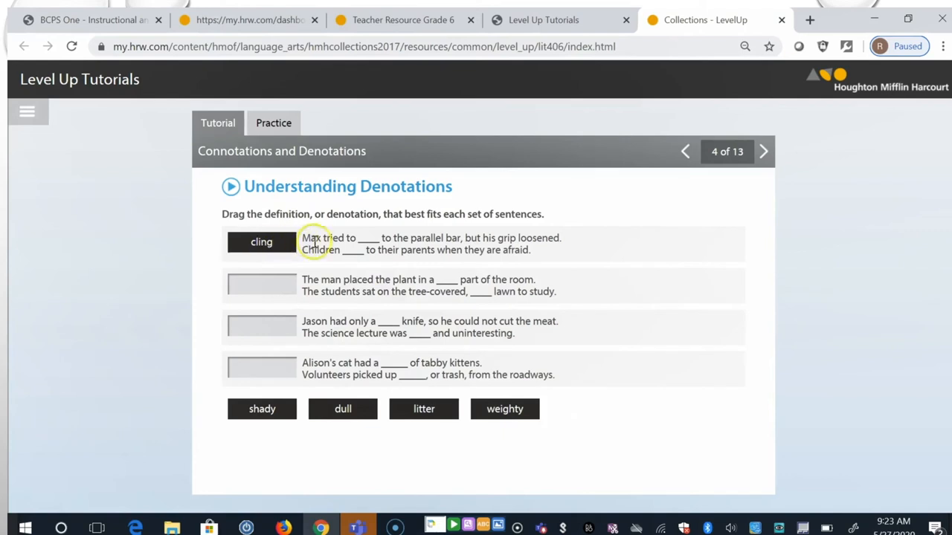
pyautogui.moveTo(639, 389)
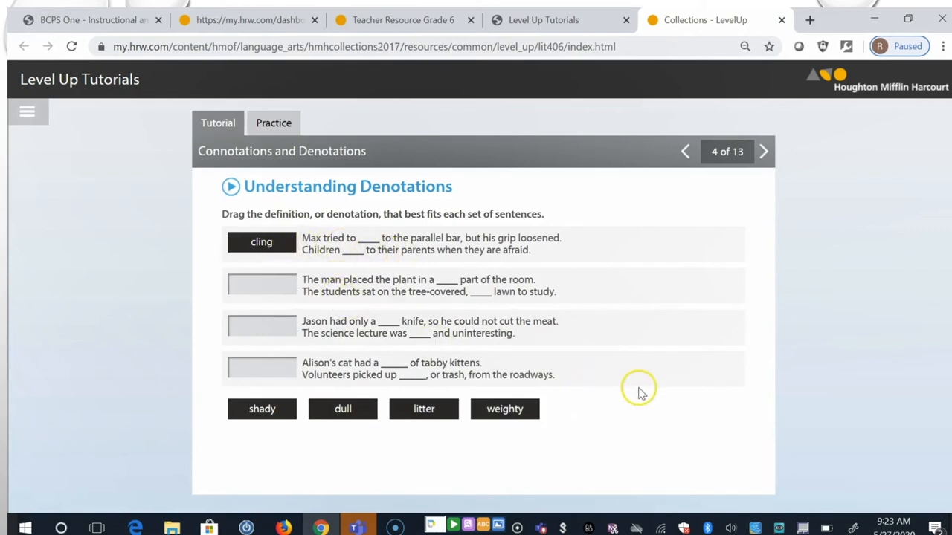
pyautogui.moveTo(741, 342)
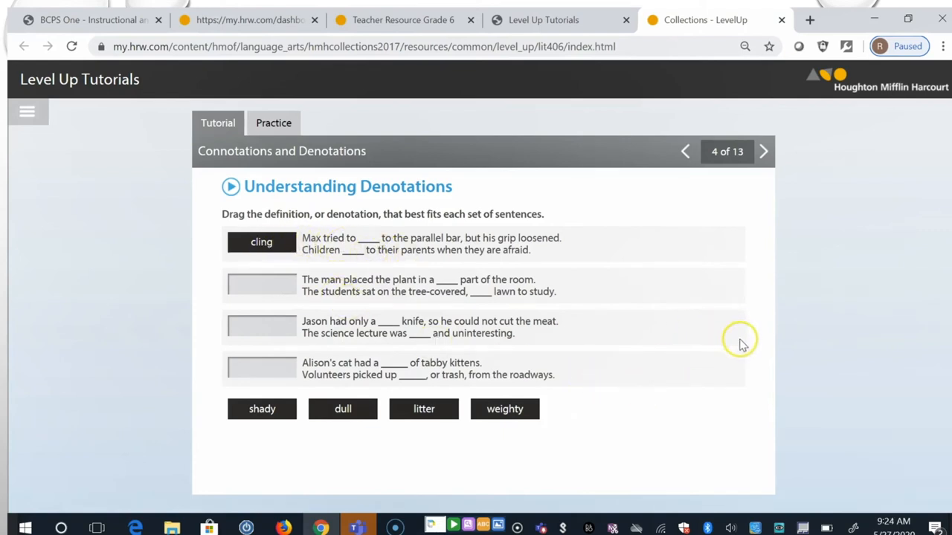
pyautogui.moveTo(743, 353)
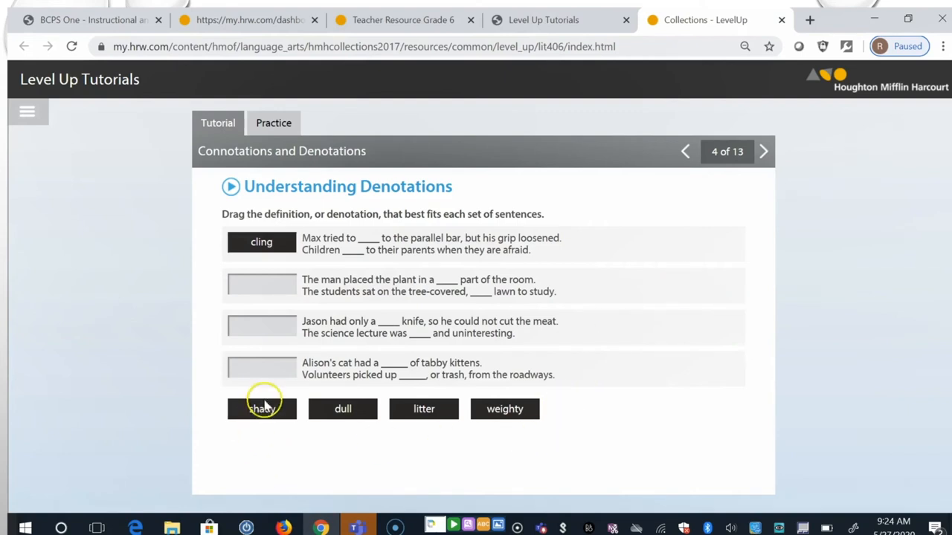
pyautogui.moveTo(261, 408); pyautogui.dragTo(261, 292)
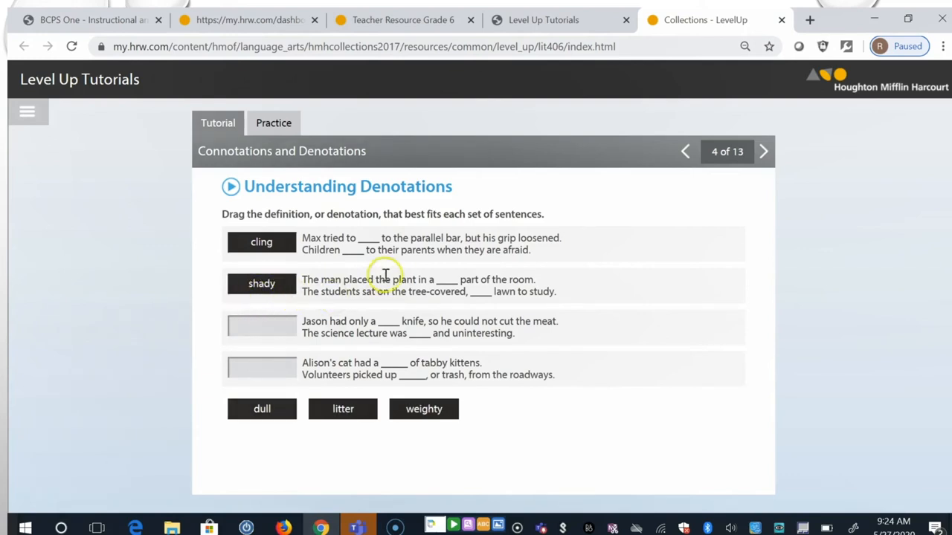
pyautogui.moveTo(606, 295)
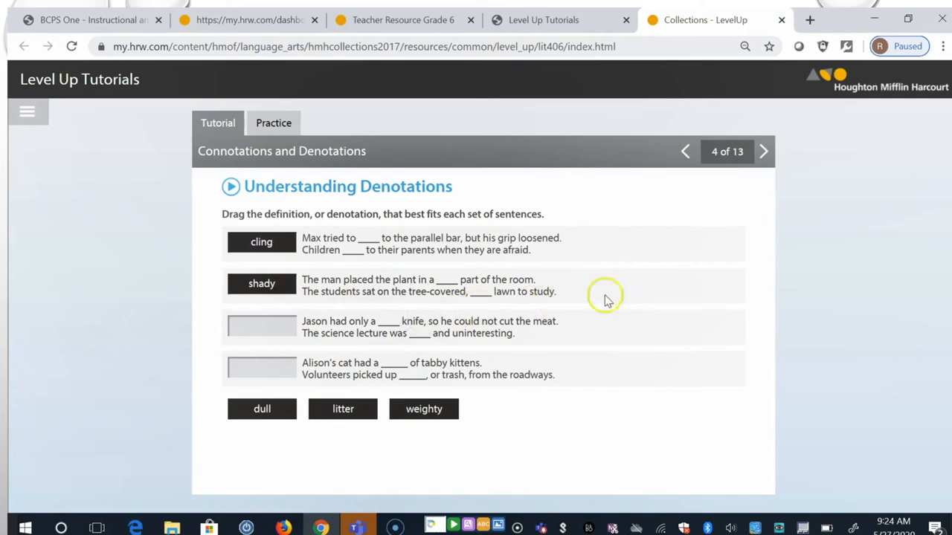
pyautogui.moveTo(656, 298)
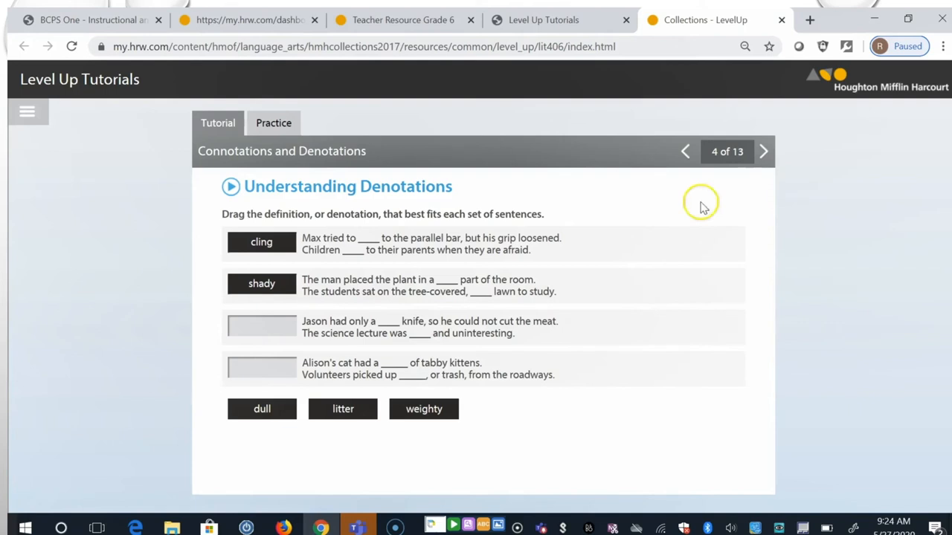
pyautogui.moveTo(764, 152)
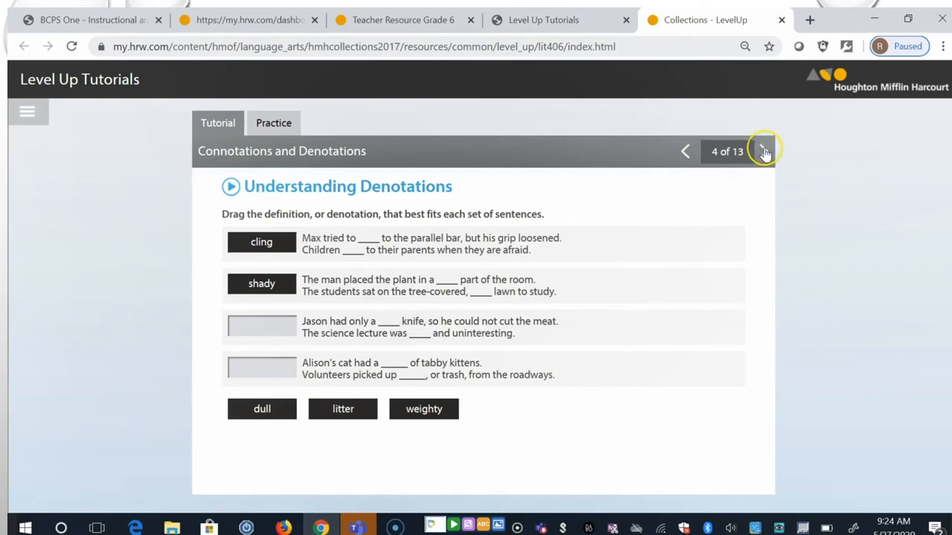
# Step: On slide 5, mark screechy and ear-splitting as Negative and powerful as Positive
pyautogui.click(762, 151)
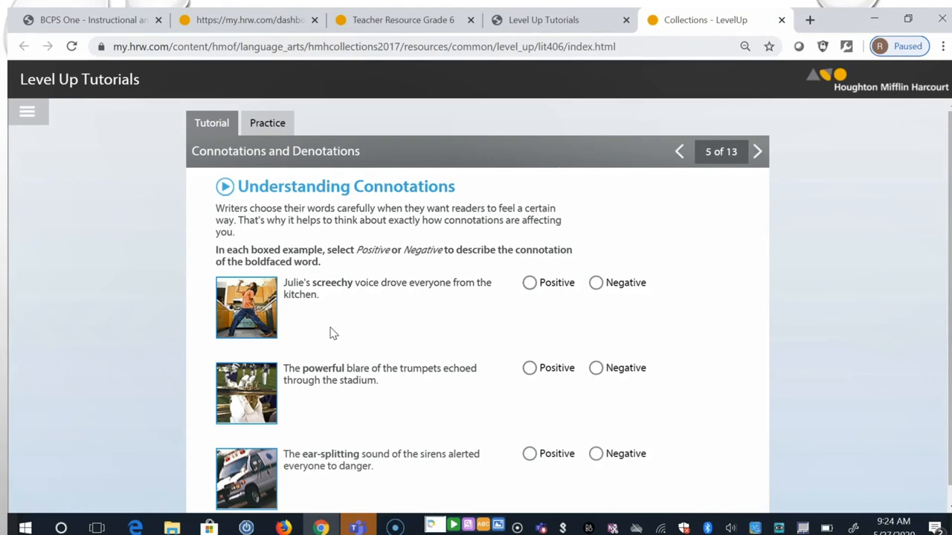
pyautogui.moveTo(585, 288)
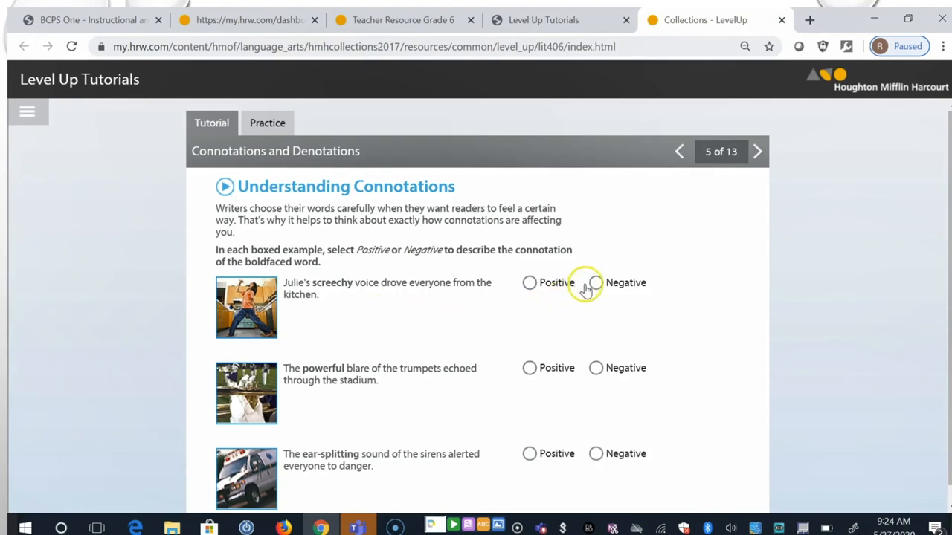
pyautogui.click(595, 282)
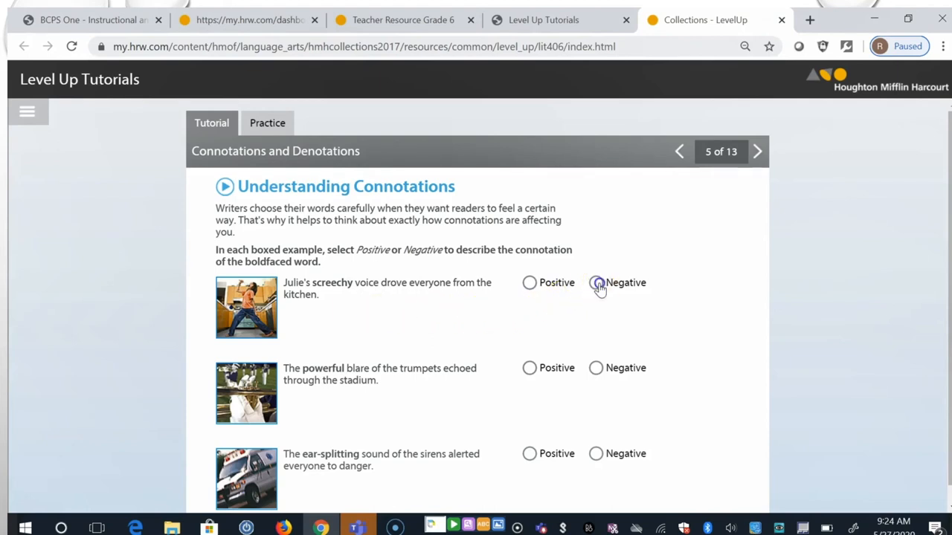
pyautogui.click(595, 283)
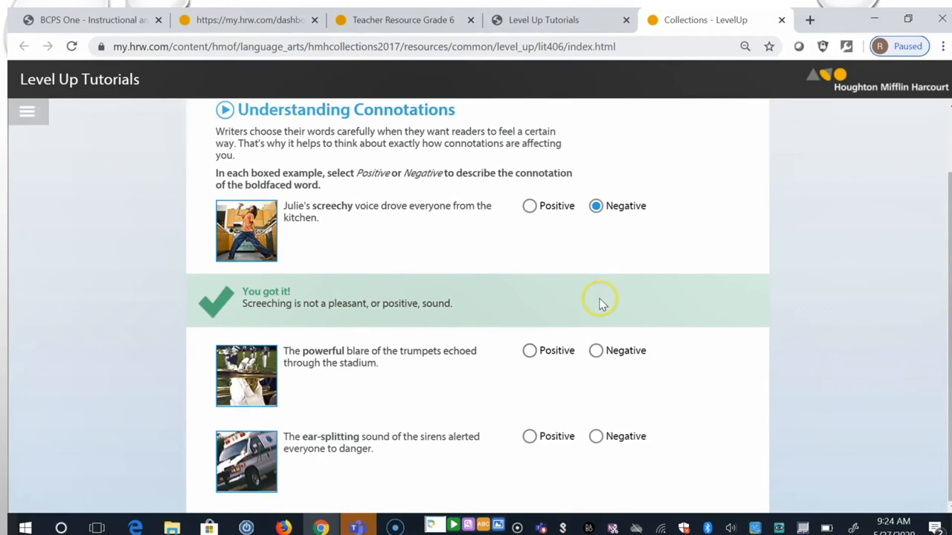
pyautogui.moveTo(669, 391)
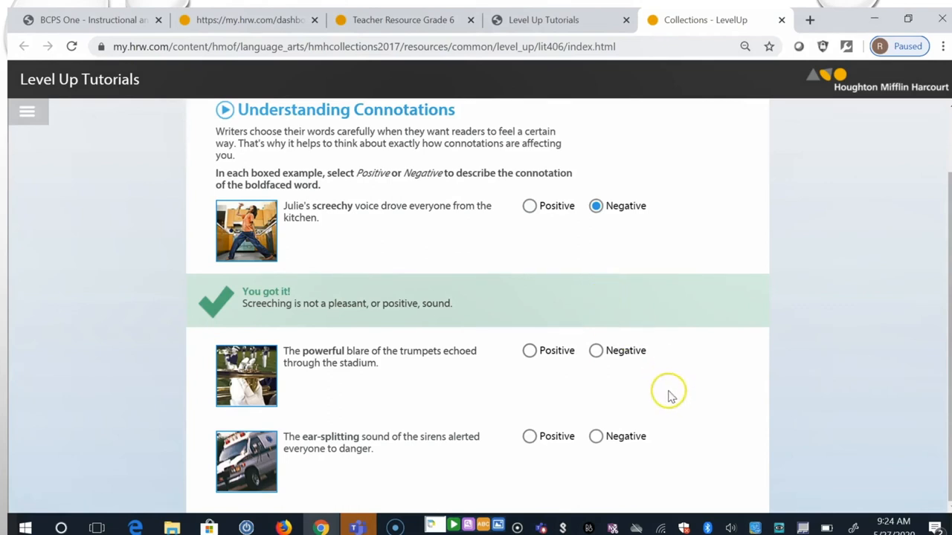
pyautogui.moveTo(671, 397)
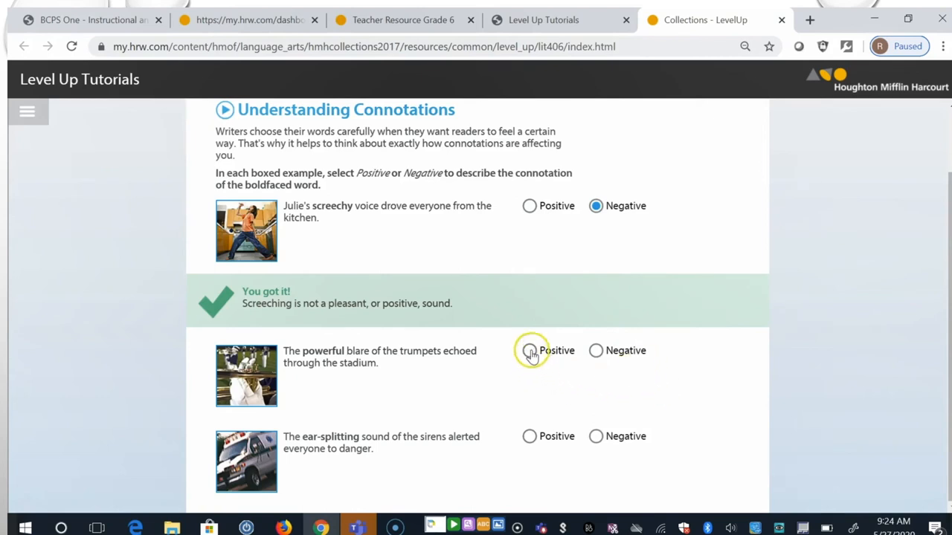
pyautogui.click(529, 351)
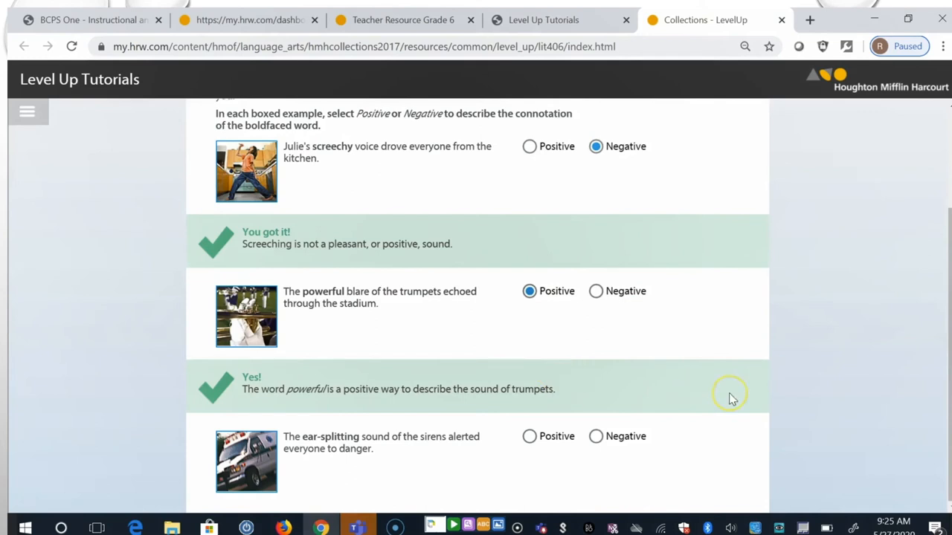
pyautogui.moveTo(732, 399)
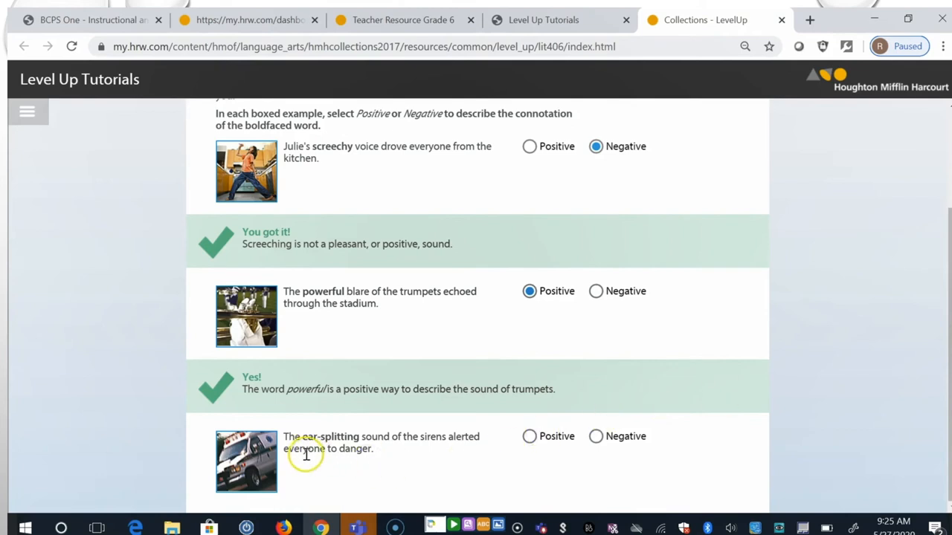
pyautogui.moveTo(457, 461)
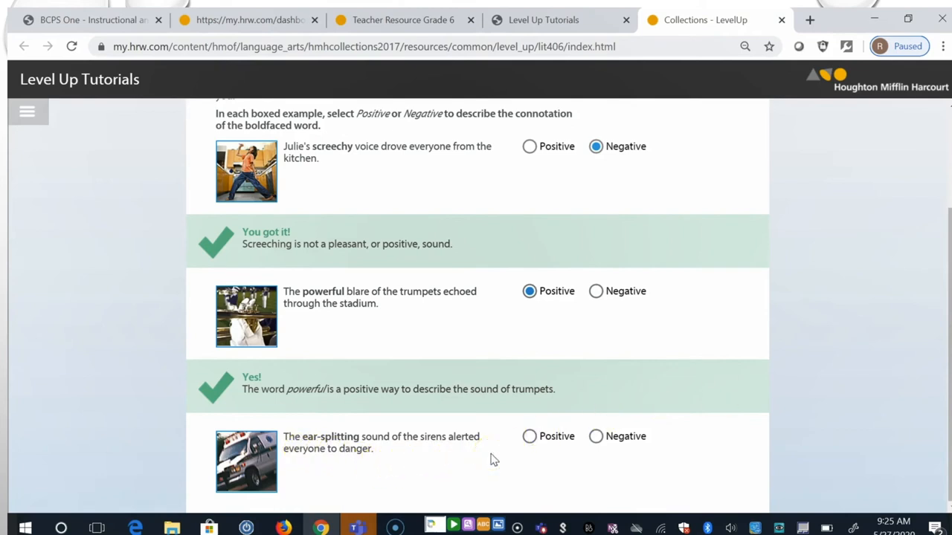
pyautogui.moveTo(596, 436)
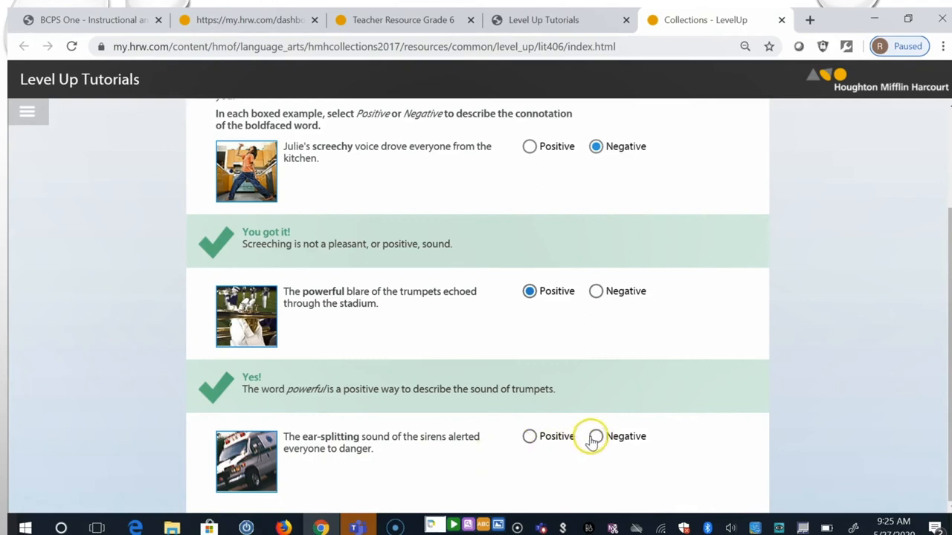
pyautogui.click(594, 437)
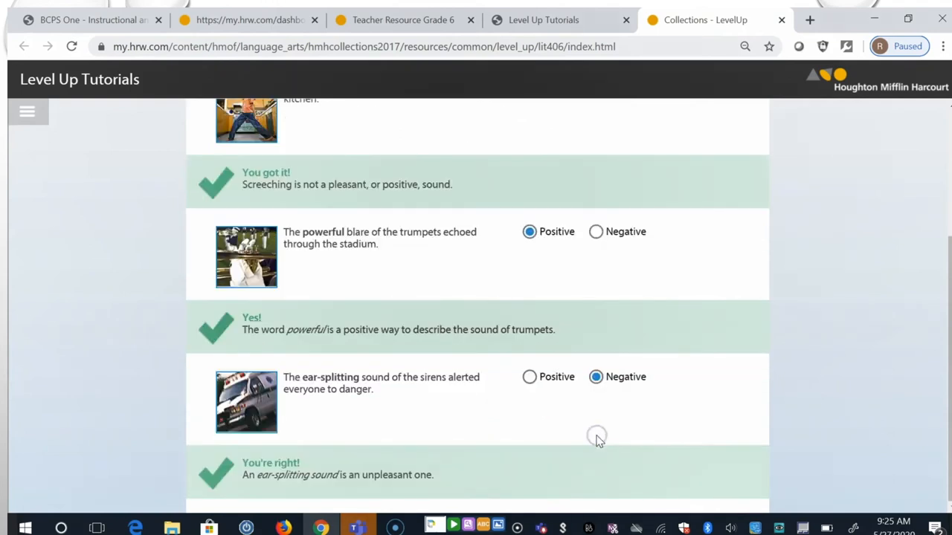
pyautogui.moveTo(435, 509)
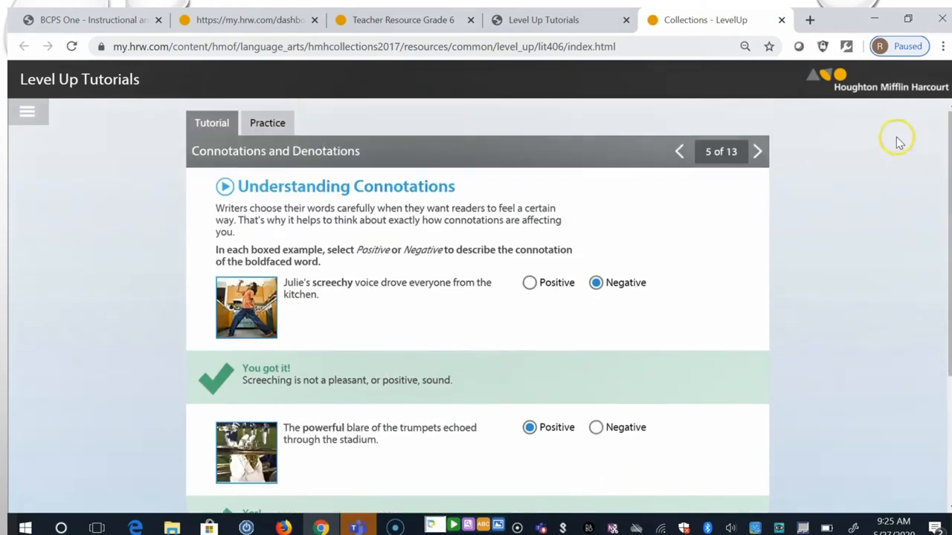
# Step: On slide 6, sort gabby and outspoken into Positive/Negative Connotation, talkative into Neutral
pyautogui.click(758, 152)
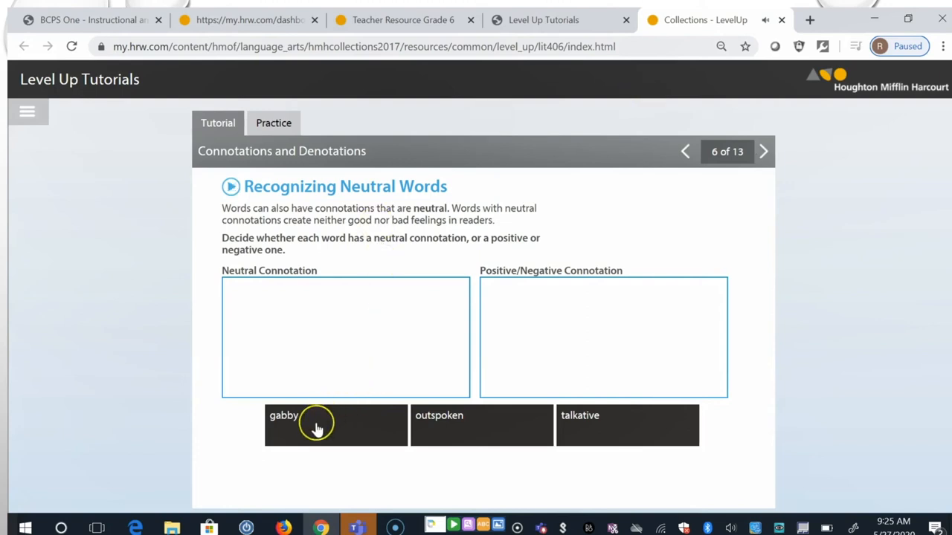
pyautogui.moveTo(317, 423); pyautogui.dragTo(355, 387)
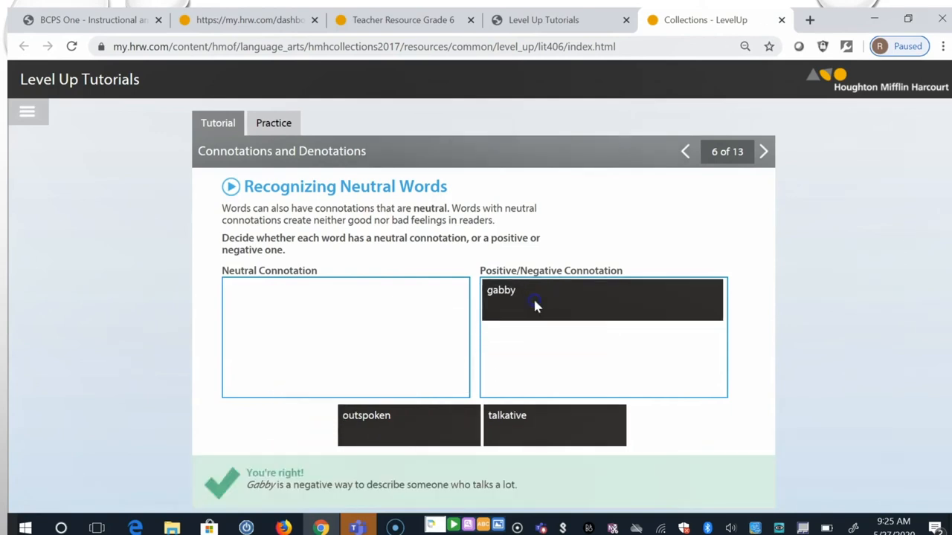
pyautogui.moveTo(517, 366)
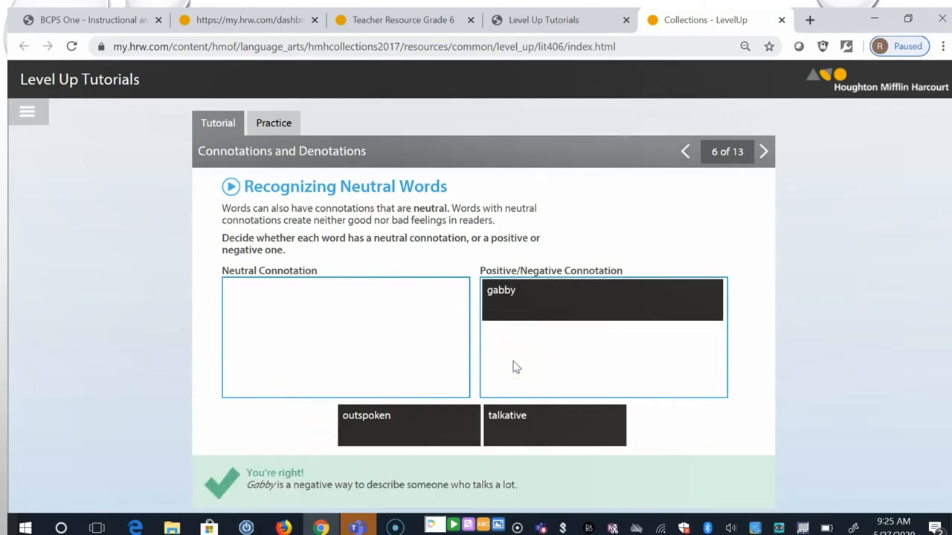
pyautogui.moveTo(411, 425)
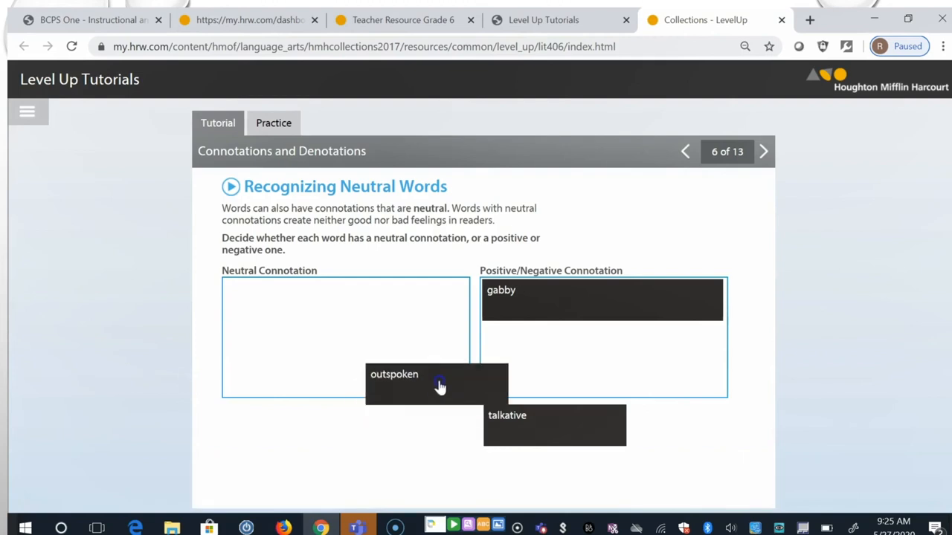
pyautogui.moveTo(438, 385); pyautogui.dragTo(561, 351)
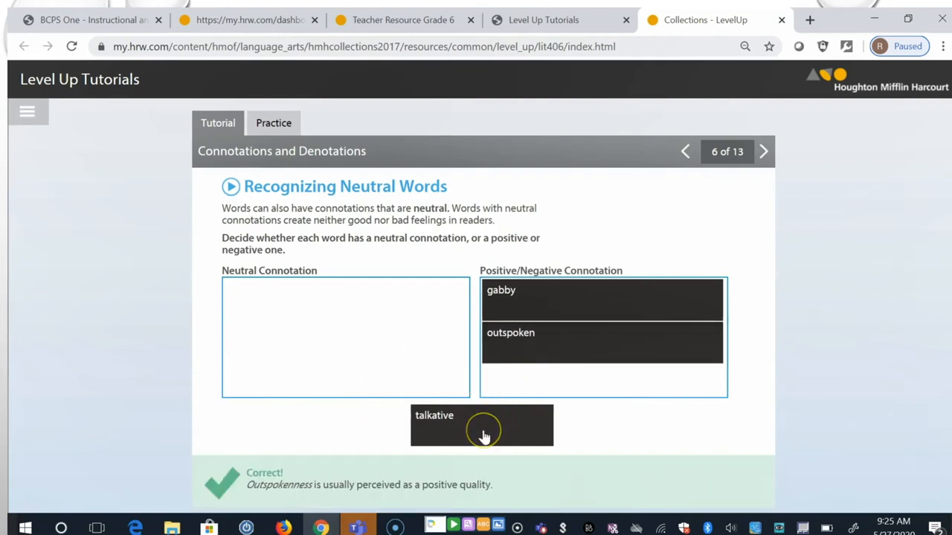
pyautogui.moveTo(481, 425); pyautogui.dragTo(293, 322)
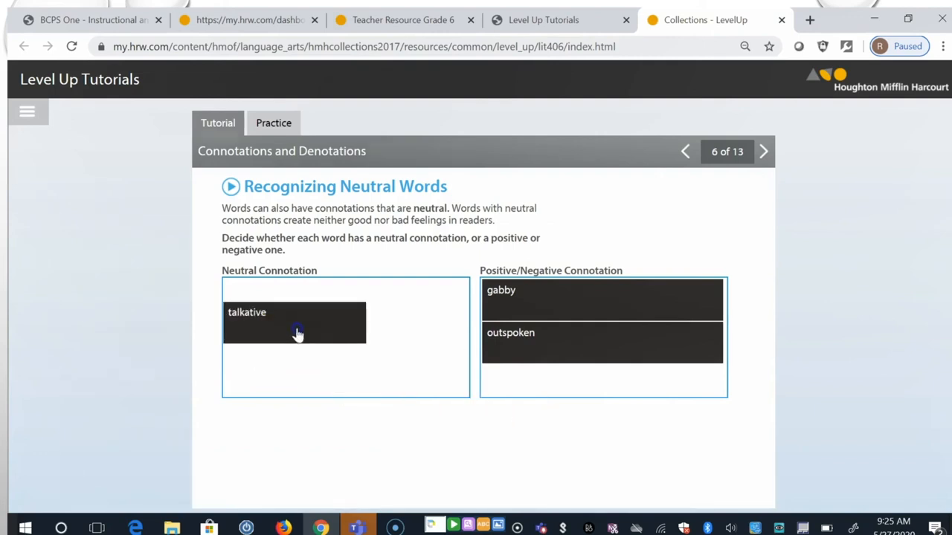
pyautogui.moveTo(295, 322); pyautogui.dragTo(346, 300)
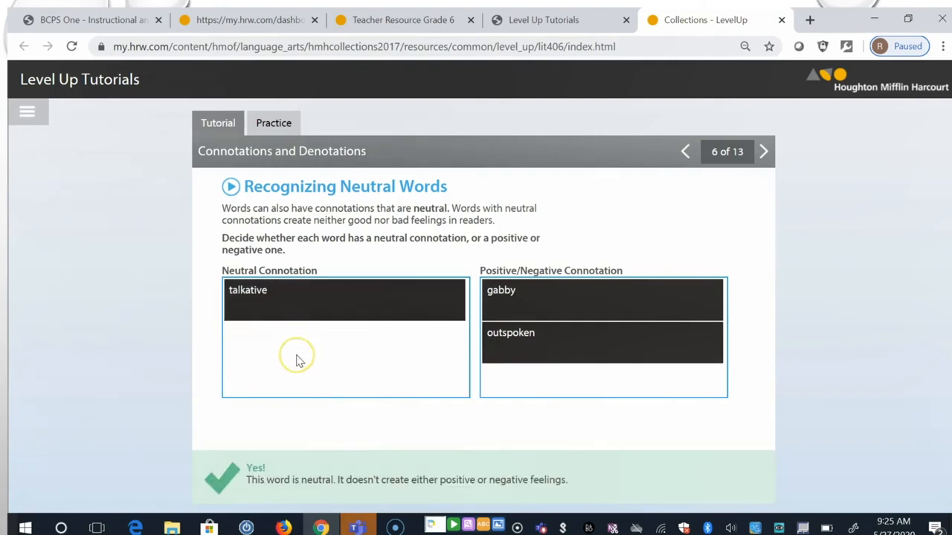
pyautogui.moveTo(773, 138)
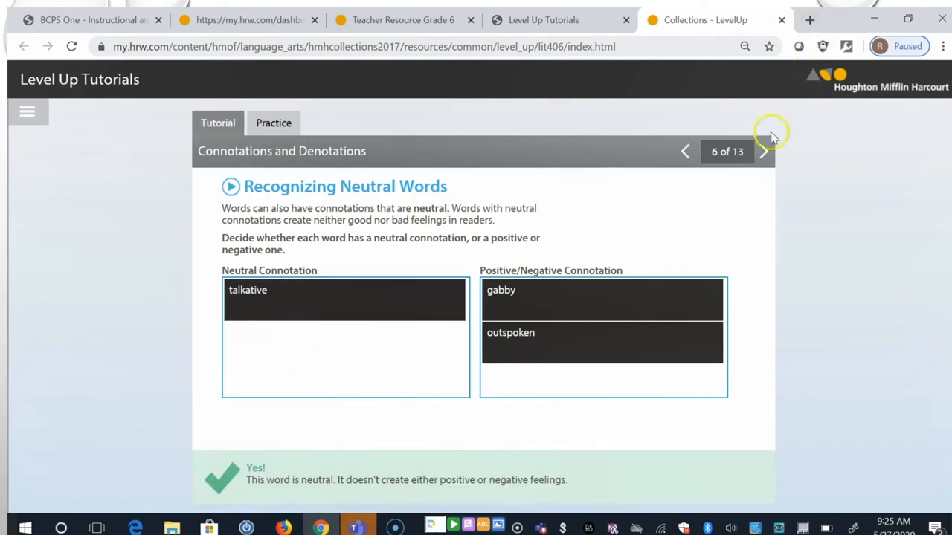
# Step: On slide 7, reveal the slender gymnast and scrawny weightlifter example sentences
pyautogui.click(765, 152)
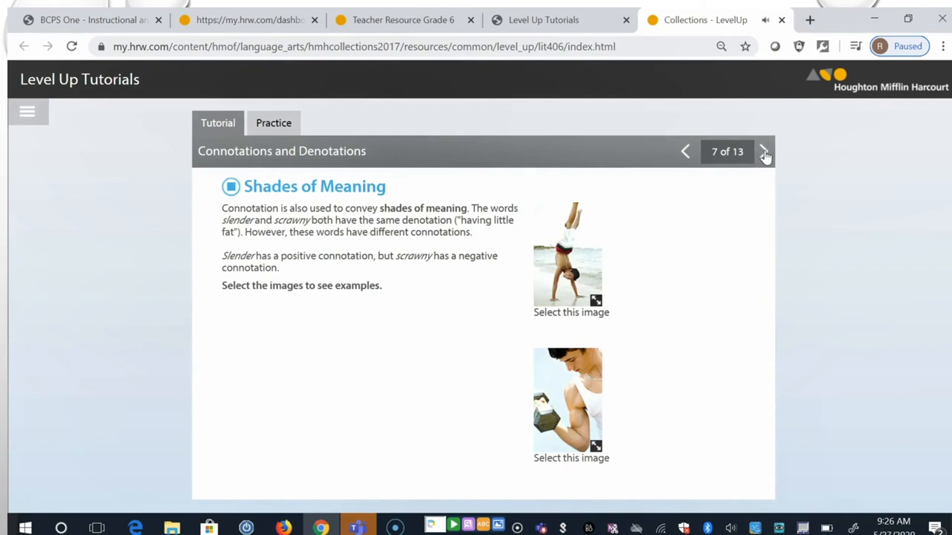
pyautogui.moveTo(870, 325)
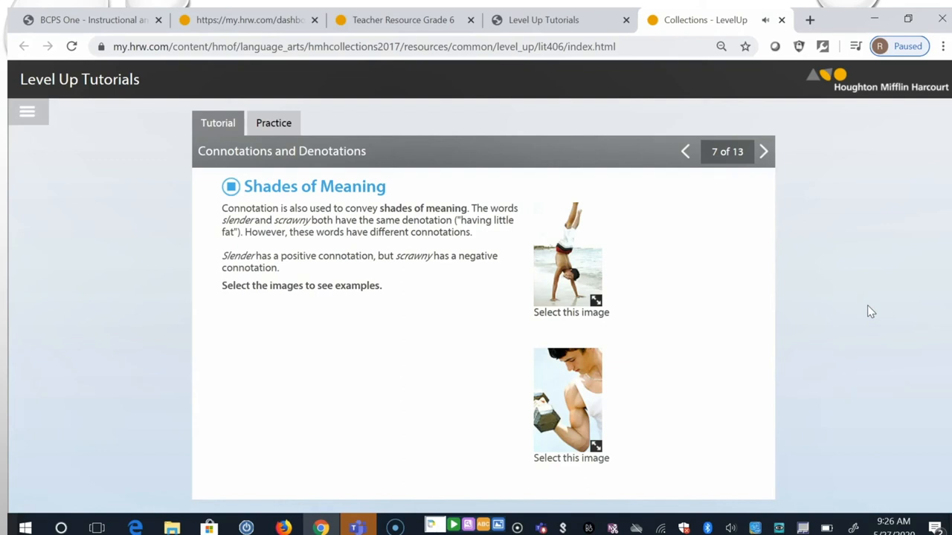
pyautogui.moveTo(877, 304)
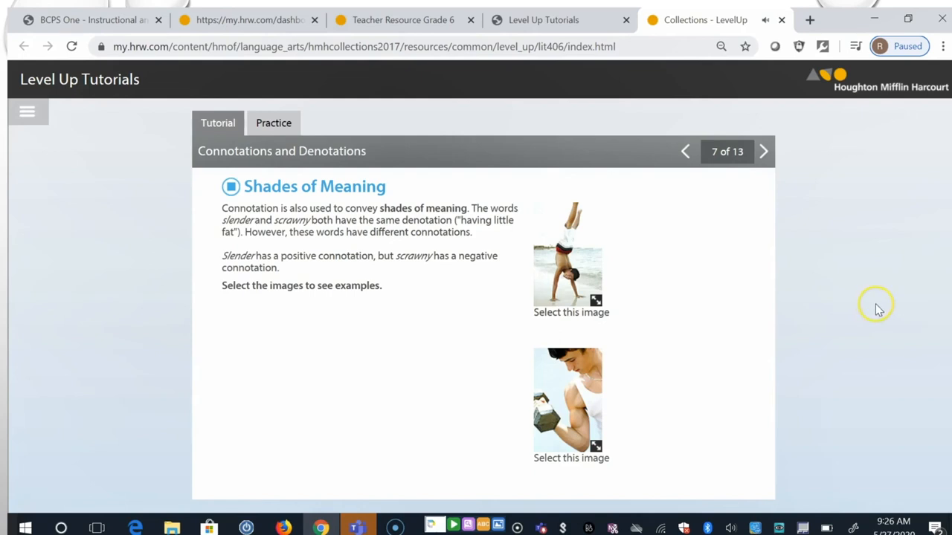
pyautogui.moveTo(762, 185)
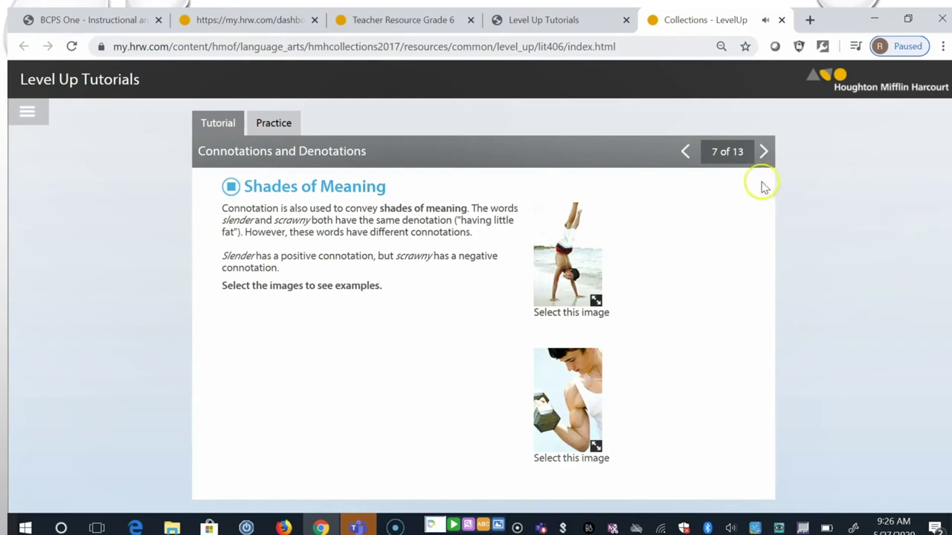
pyautogui.click(568, 256)
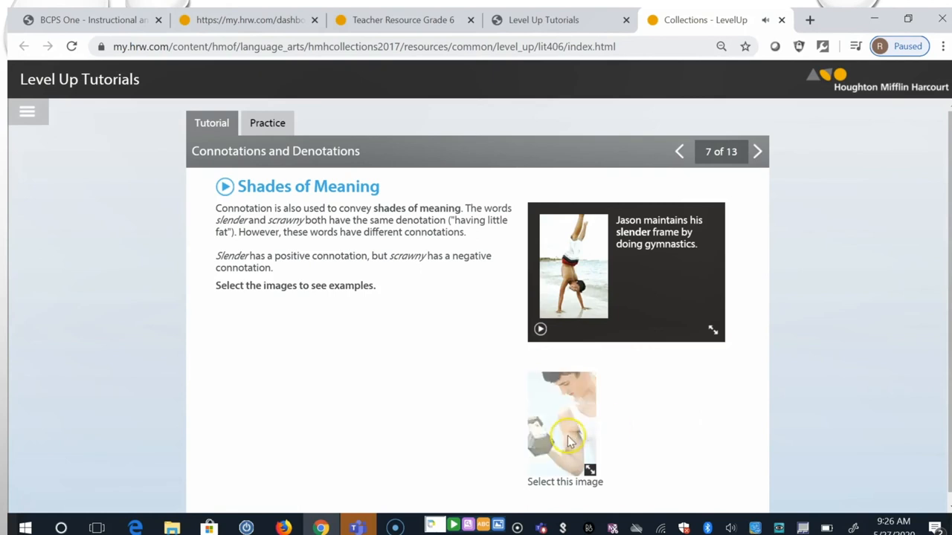
pyautogui.click(562, 431)
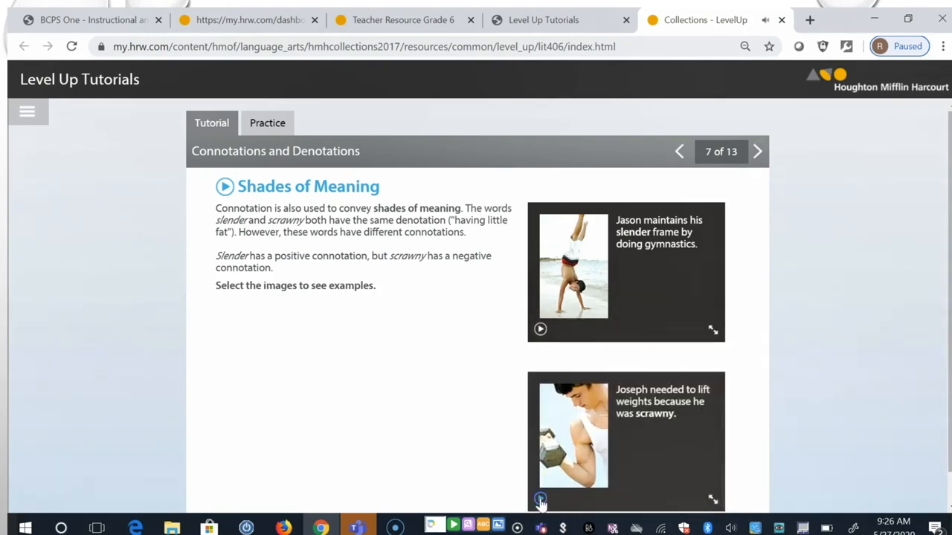
pyautogui.moveTo(799, 93)
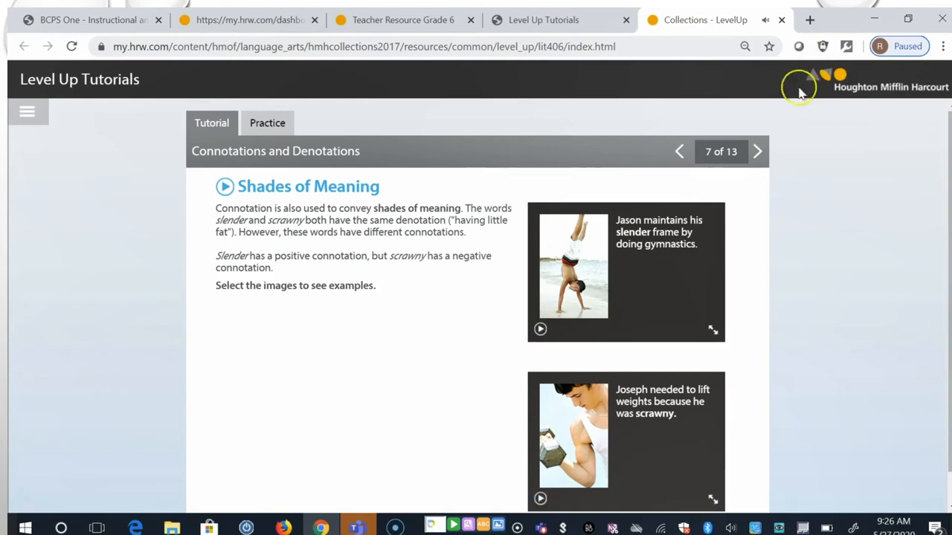
# Step: Advance to slide 8, the Shades of Meaning pride slider
pyautogui.click(758, 152)
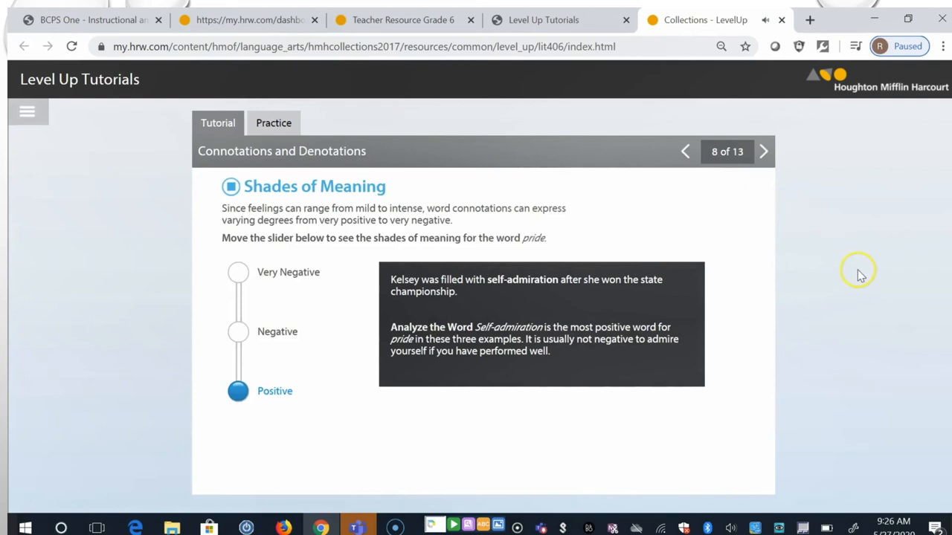
pyautogui.moveTo(856, 275)
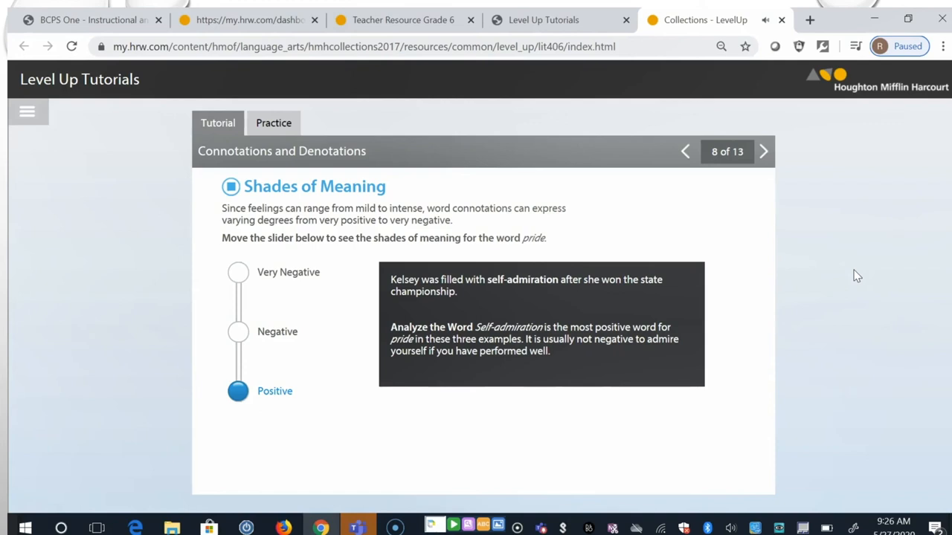
pyautogui.moveTo(791, 289)
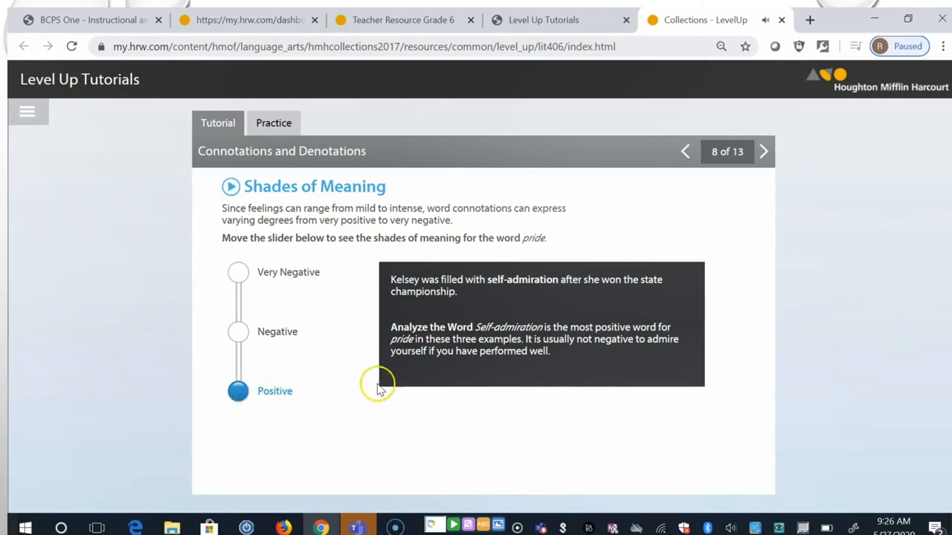
pyautogui.moveTo(574, 345)
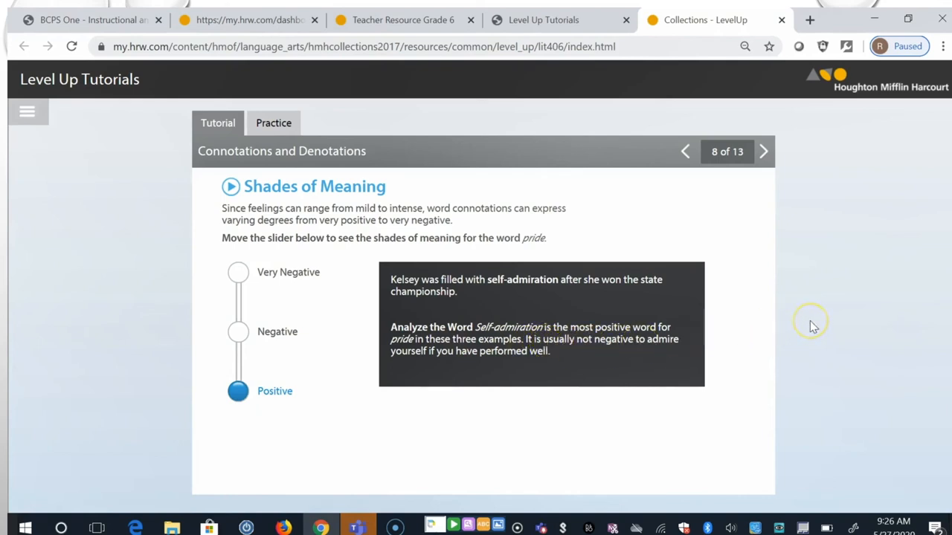
pyautogui.moveTo(672, 322)
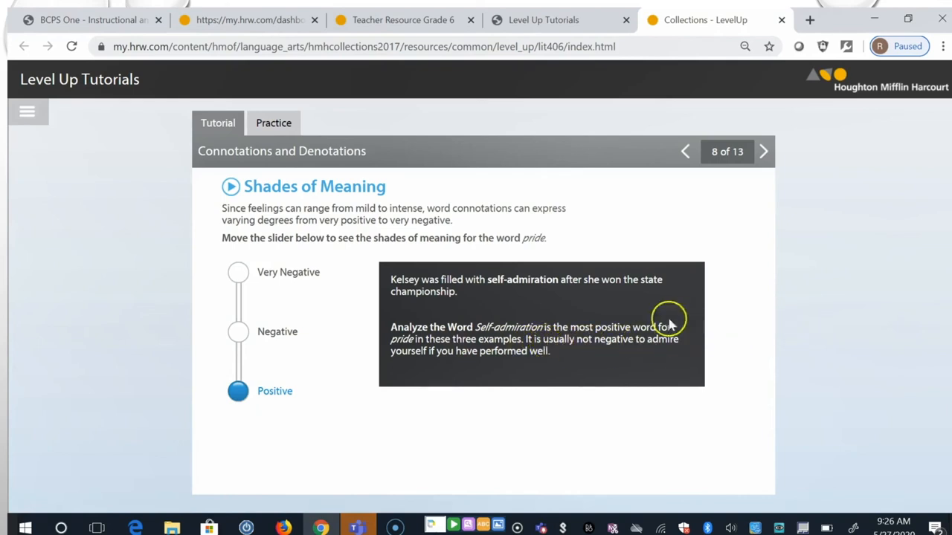
pyautogui.moveTo(620, 298)
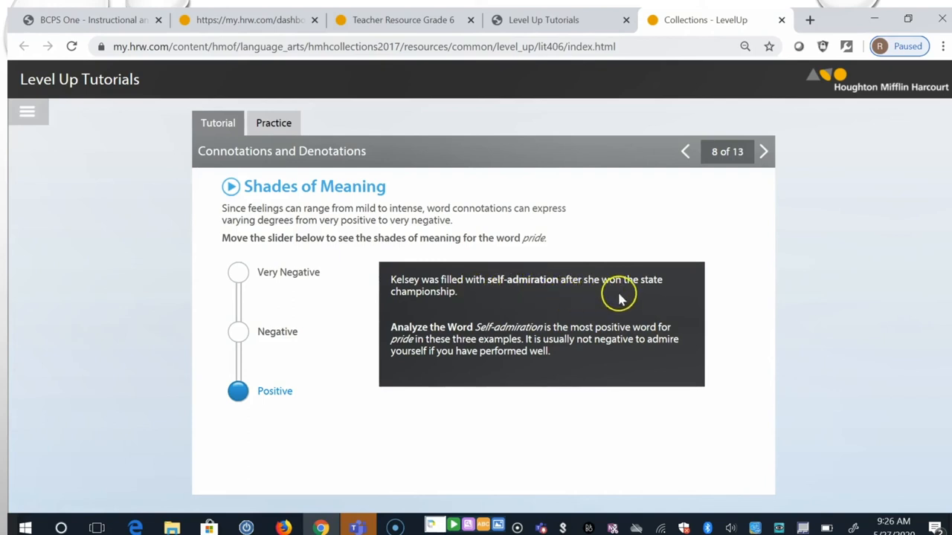
pyautogui.moveTo(197, 402)
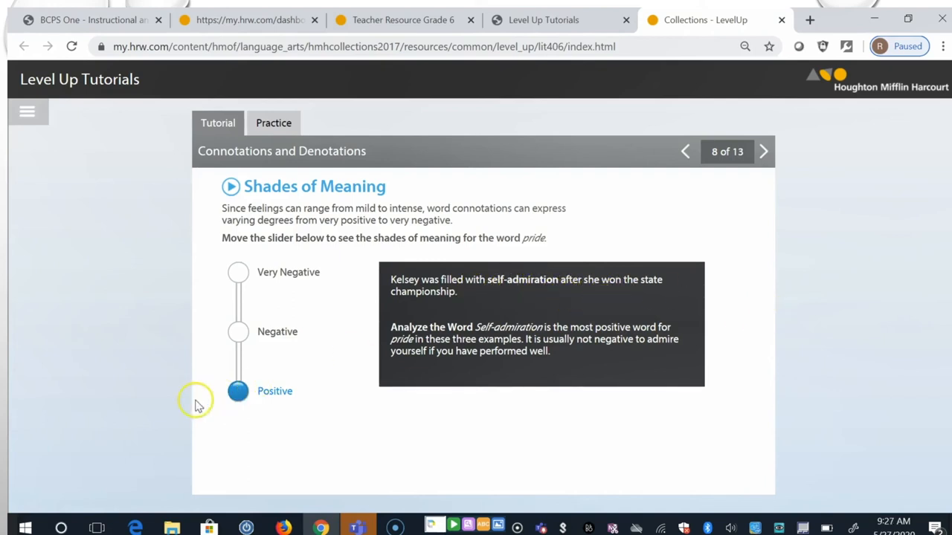
pyautogui.moveTo(238, 392)
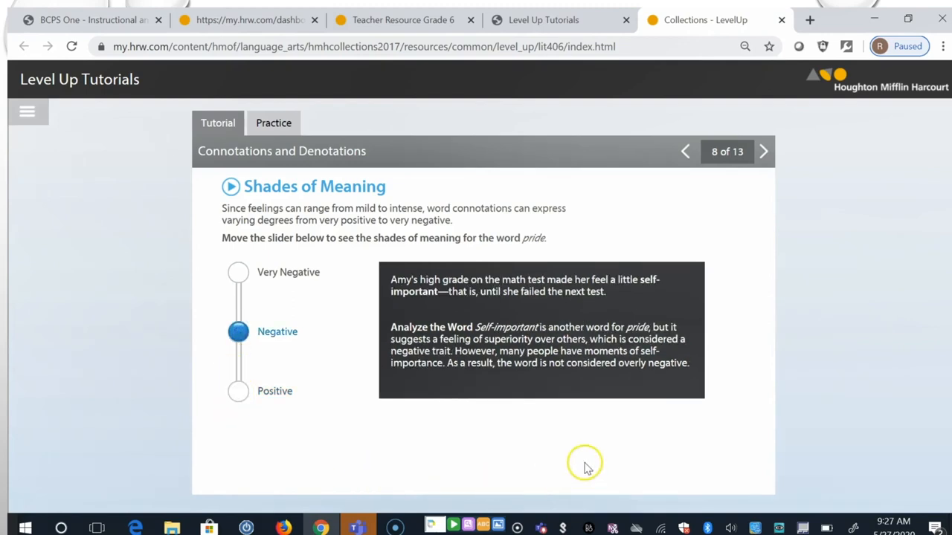
pyautogui.moveTo(587, 463)
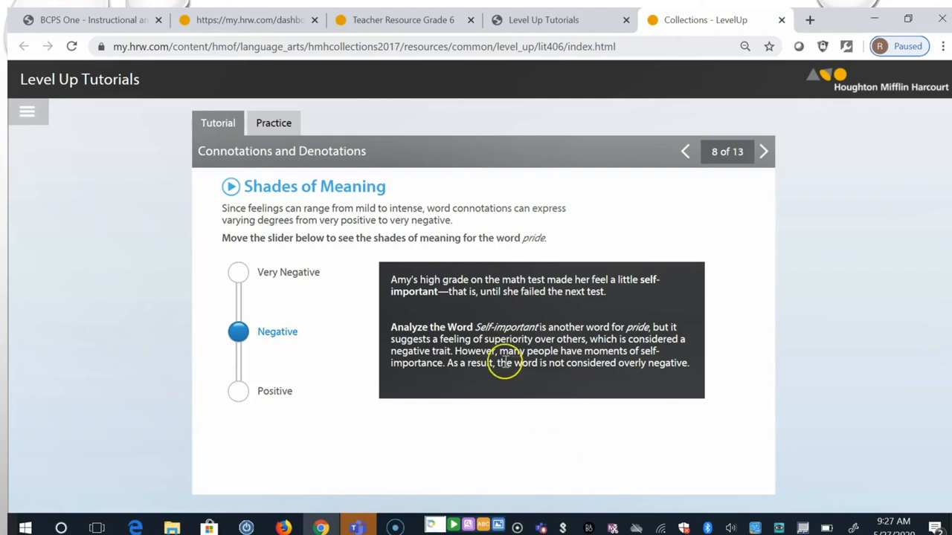
pyautogui.moveTo(780, 353)
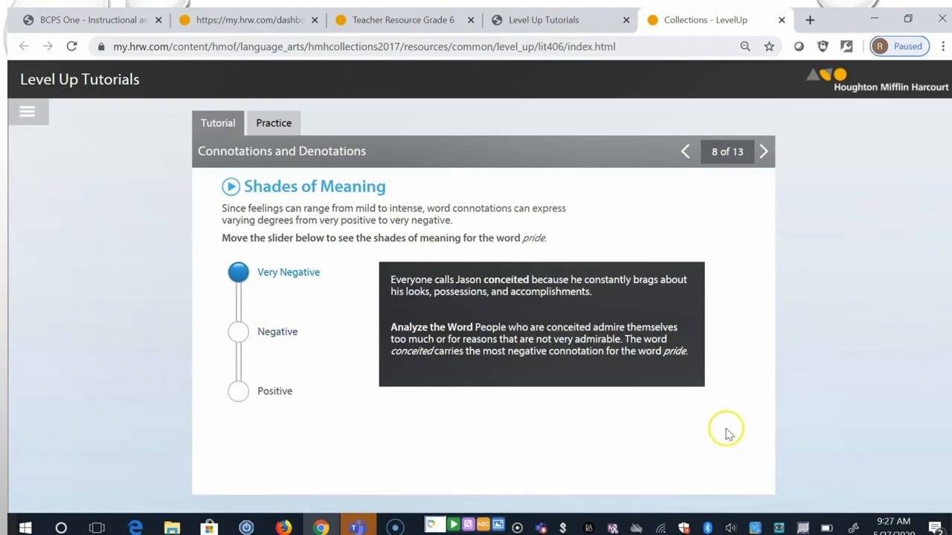
pyautogui.moveTo(766, 406)
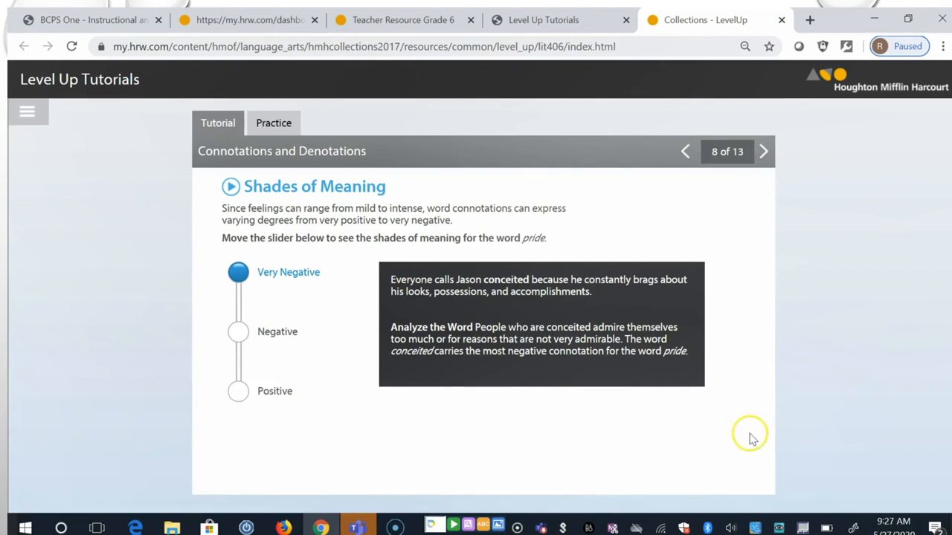
pyautogui.moveTo(431, 385)
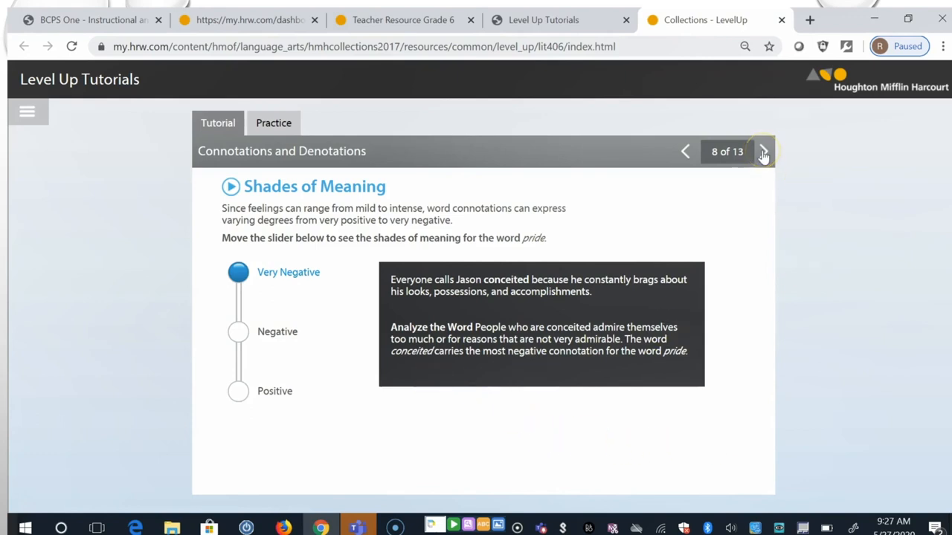
# Step: On slide 9, reveal the odor, stench, aroma and fragrance kitchen sentence endings
pyautogui.click(764, 151)
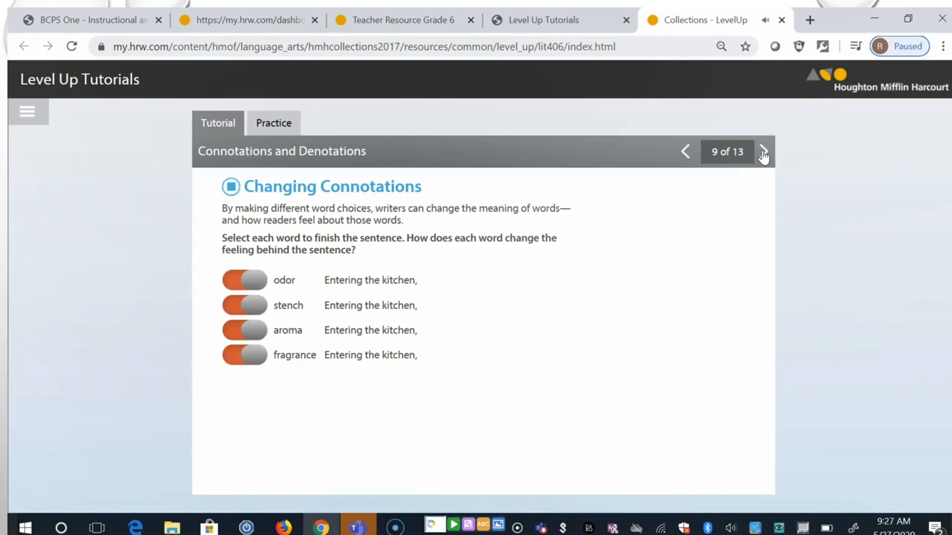
pyautogui.moveTo(725, 213)
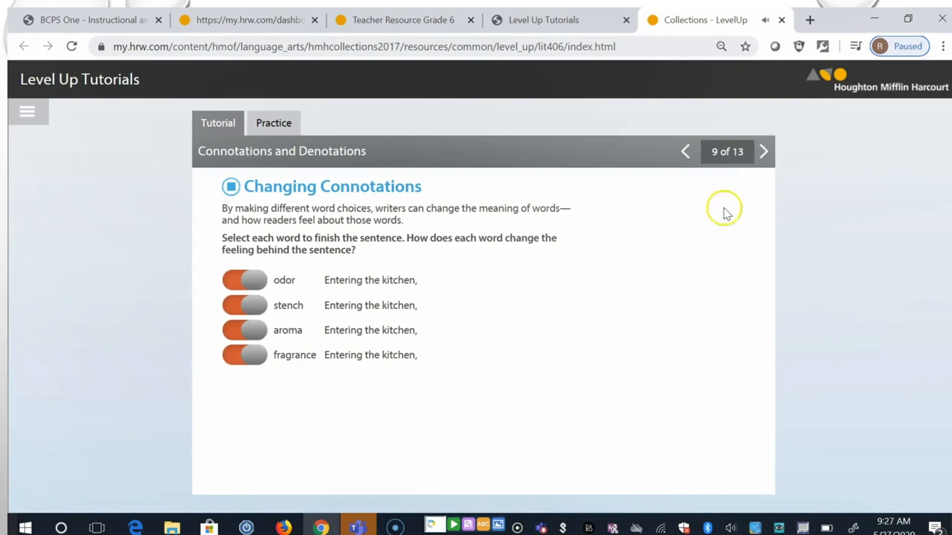
pyautogui.moveTo(673, 347)
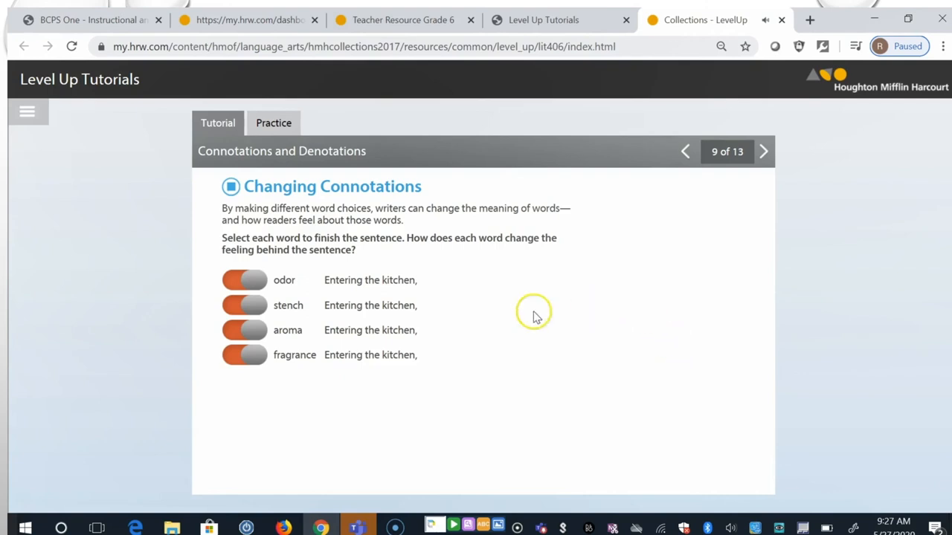
pyautogui.moveTo(284, 285)
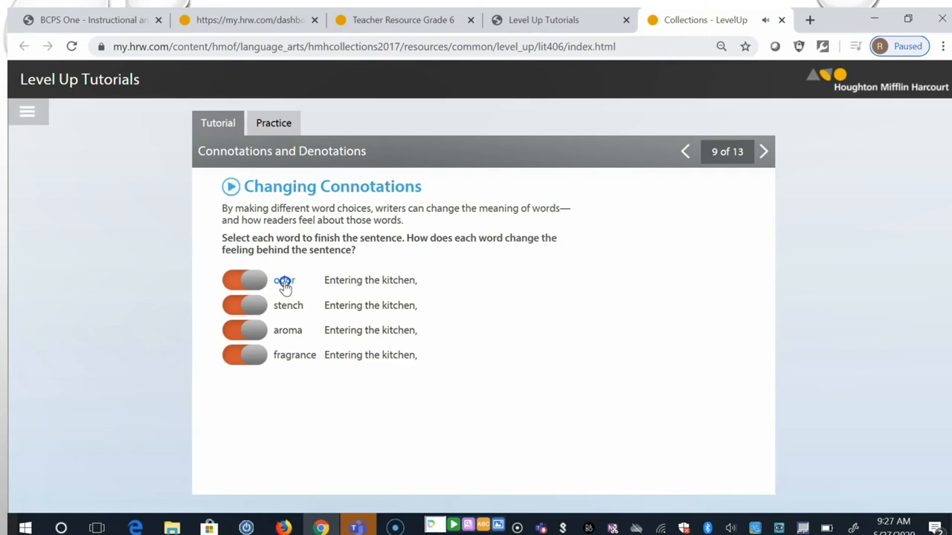
pyautogui.click(245, 280)
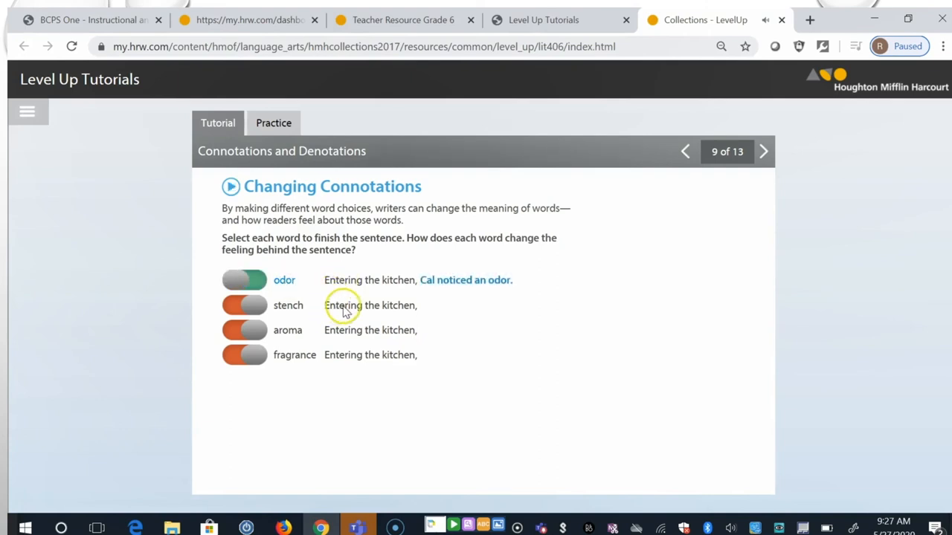
pyautogui.moveTo(325, 317)
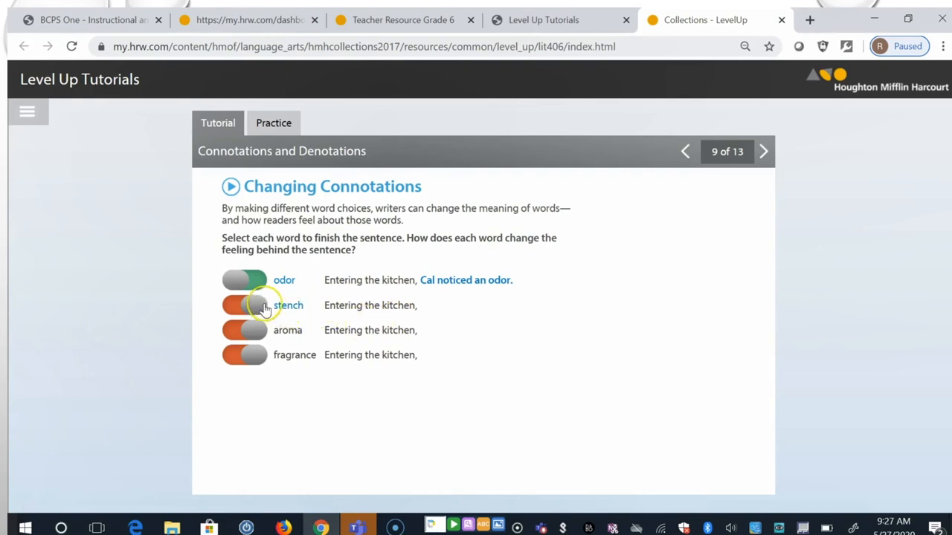
pyautogui.click(244, 306)
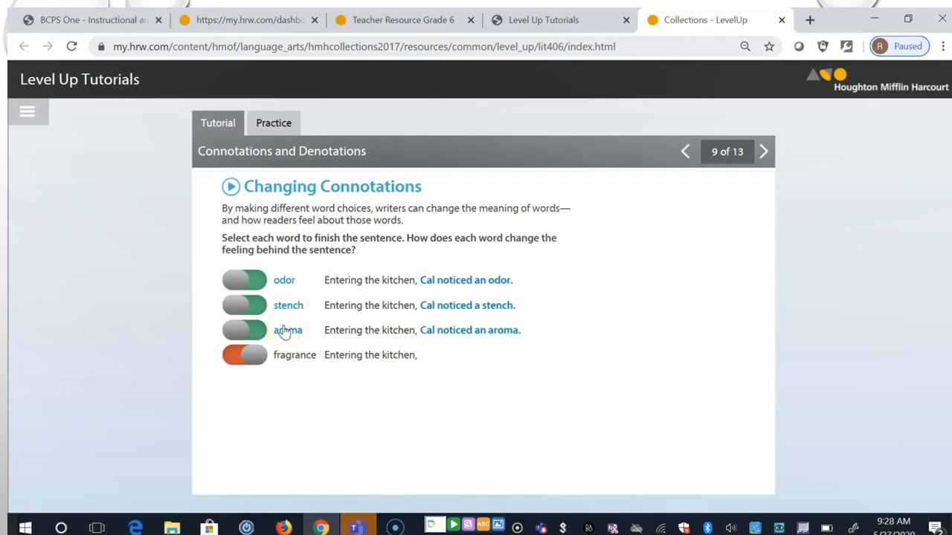
pyautogui.click(244, 354)
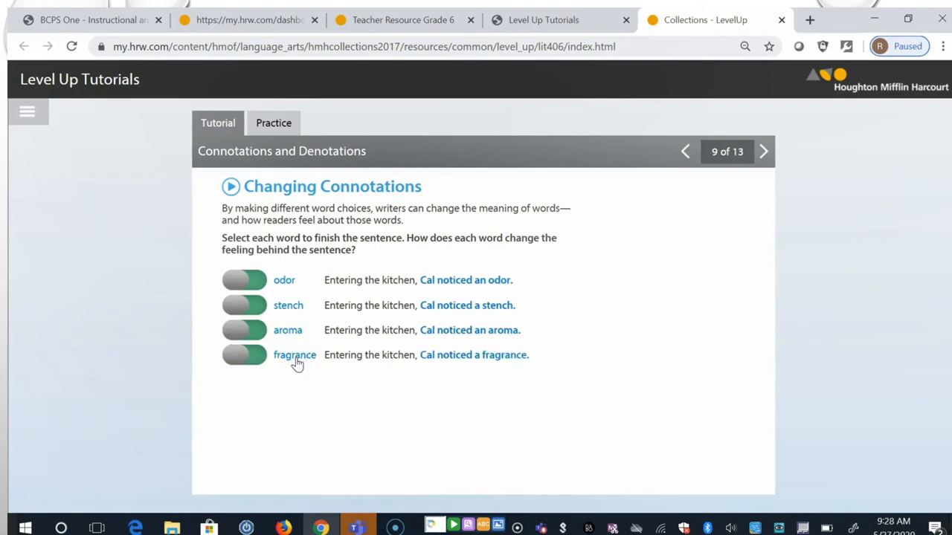
pyautogui.click(765, 152)
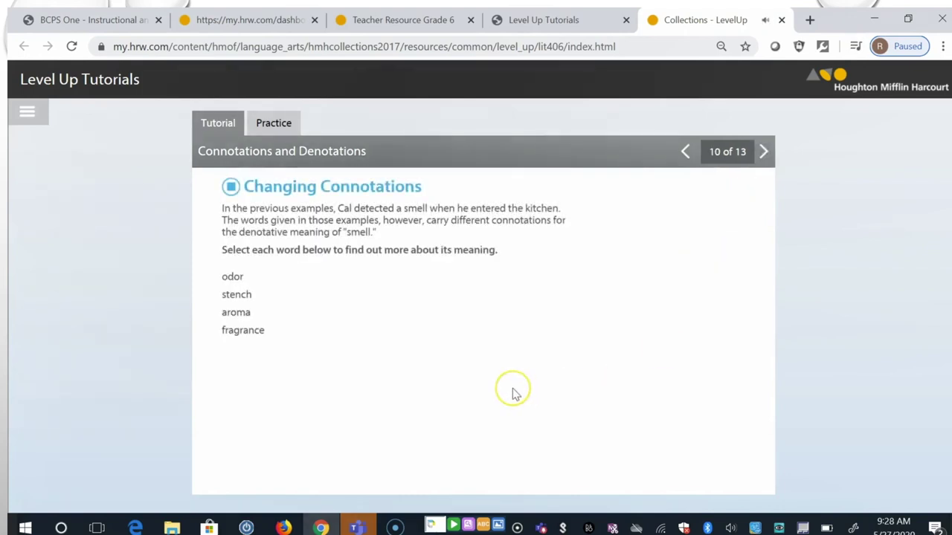
pyautogui.moveTo(515, 394)
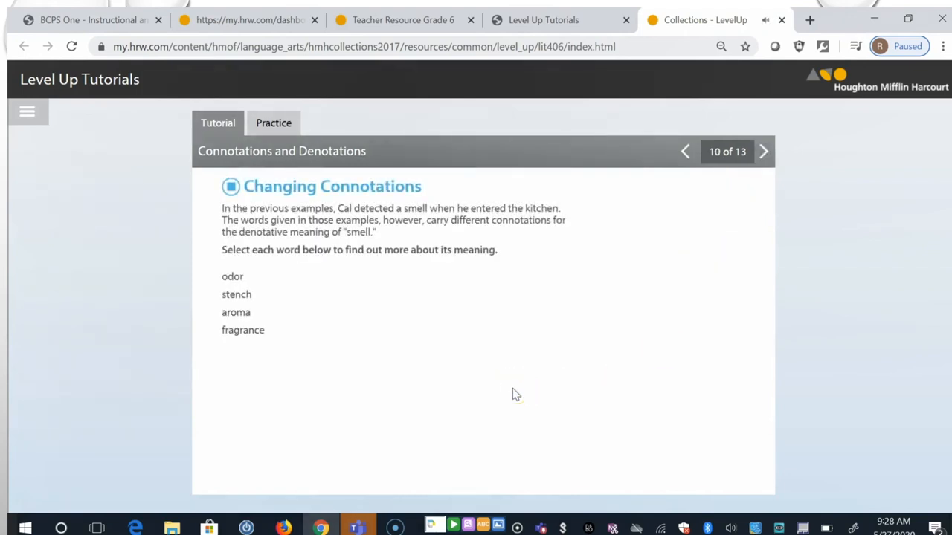
pyautogui.moveTo(267, 295)
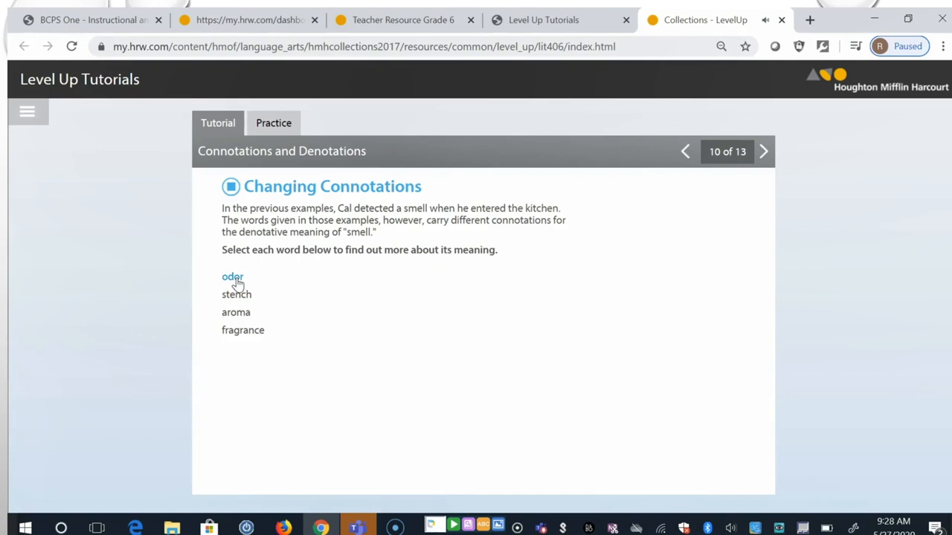
# Step: Show the definitions of odor, stench, aroma and fragrance in the Changing Connotations list
pyautogui.click(232, 277)
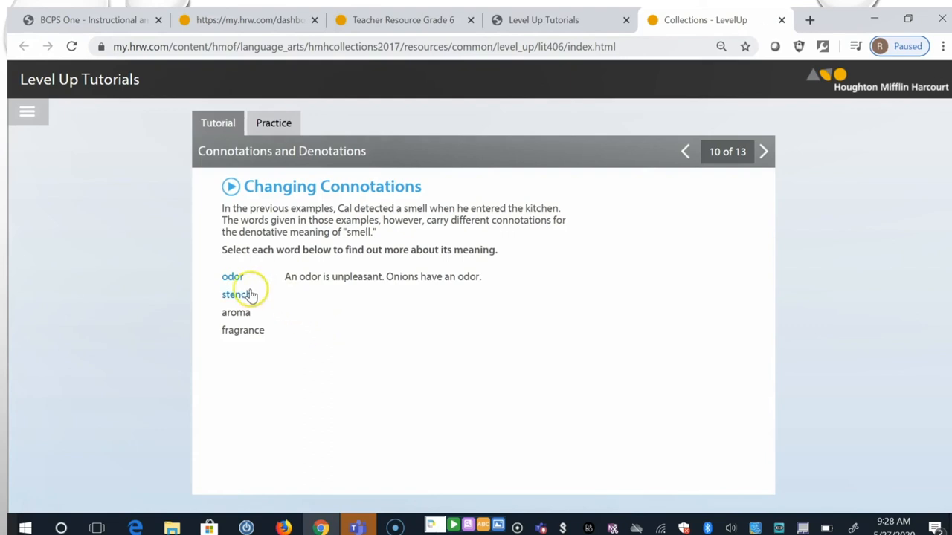
pyautogui.click(237, 295)
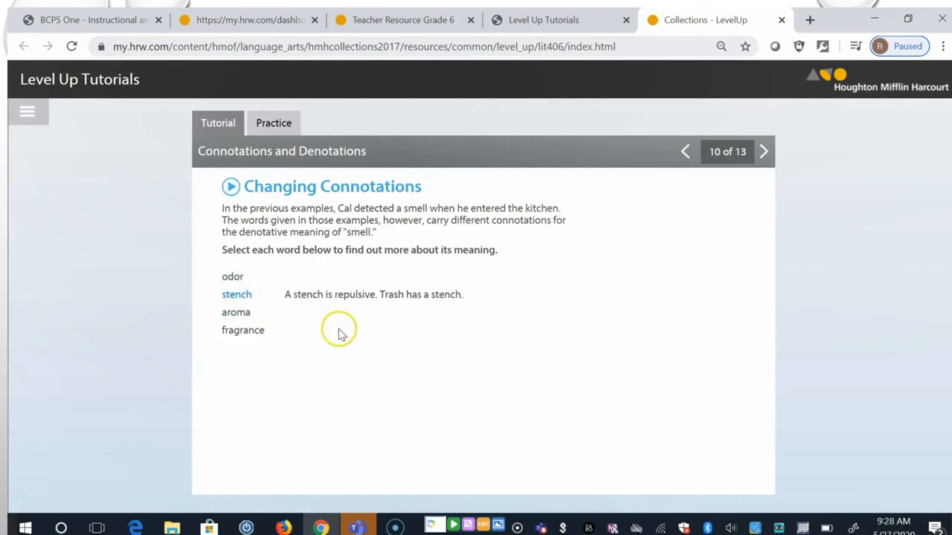
pyautogui.moveTo(373, 319)
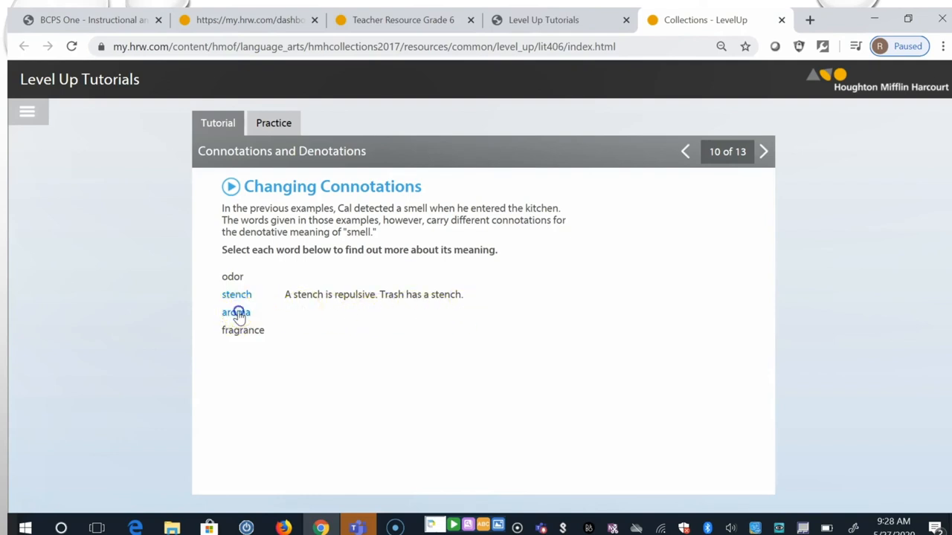
pyautogui.click(236, 313)
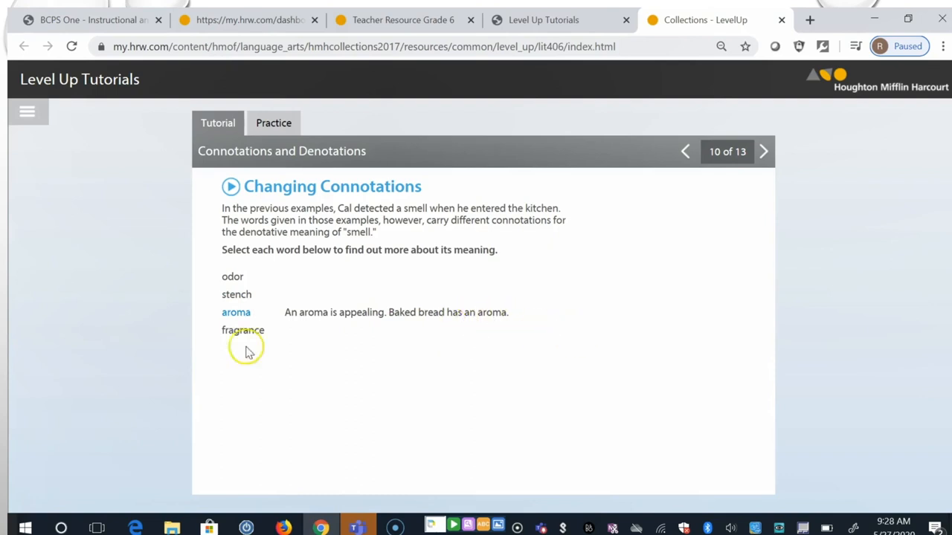
pyautogui.click(243, 330)
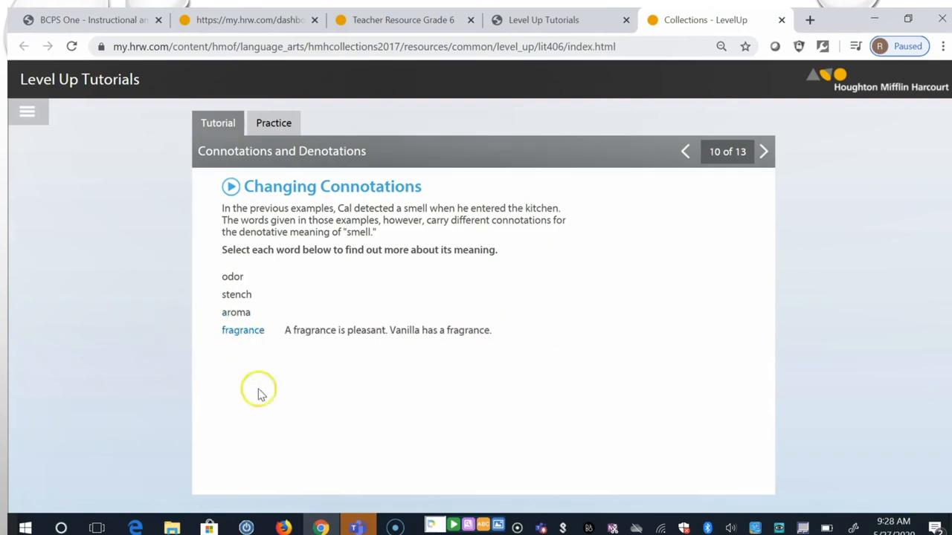
pyautogui.moveTo(313, 424)
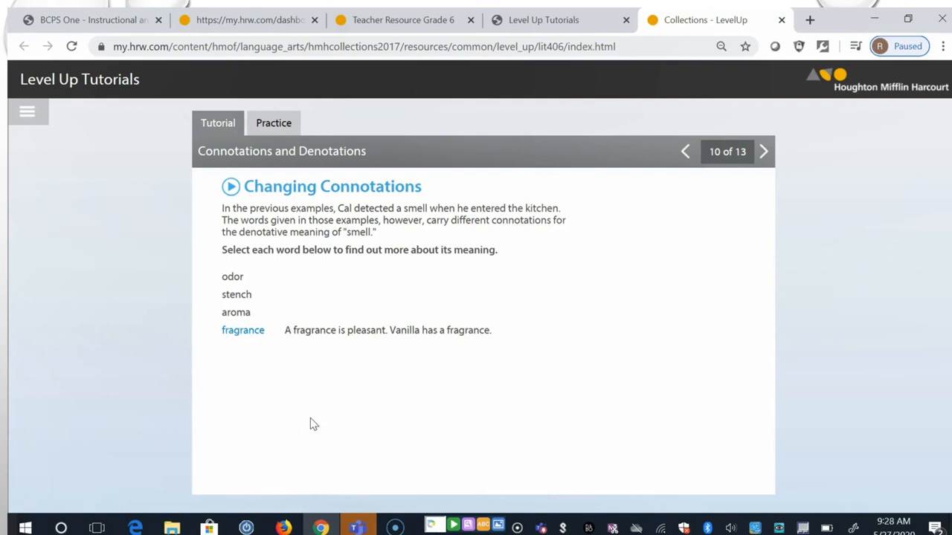
pyautogui.moveTo(764, 151)
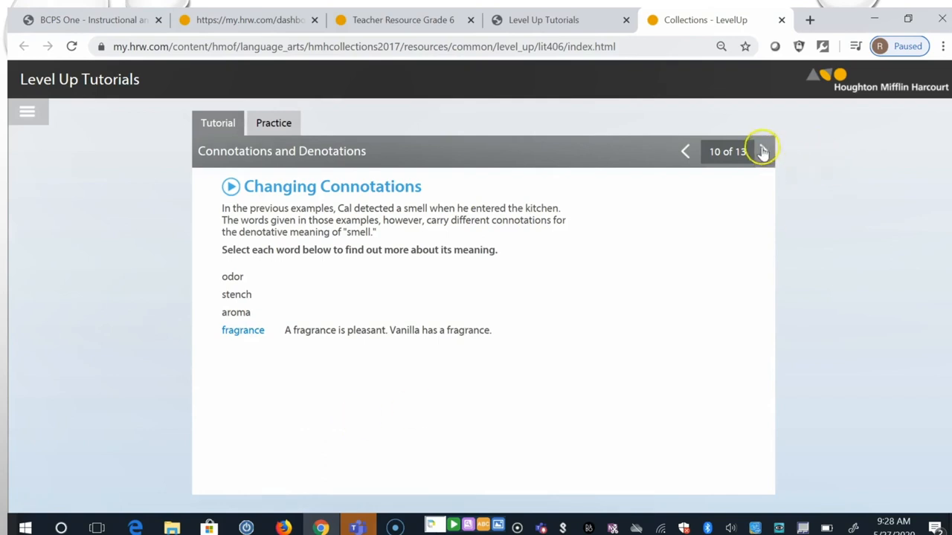
# Step: Advance to slide 11, Analyzing Connotations, and pick 'weak' as the negative word
pyautogui.click(761, 151)
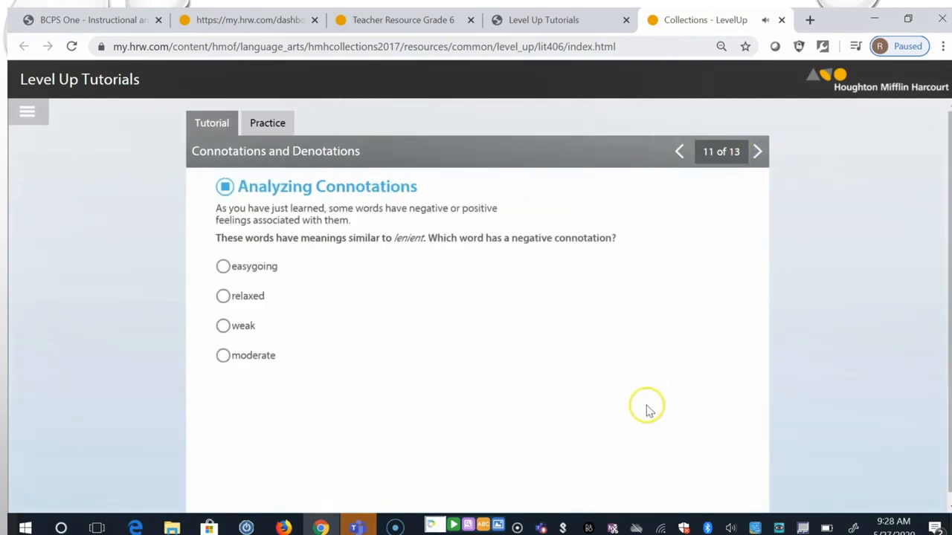
pyautogui.moveTo(622, 420)
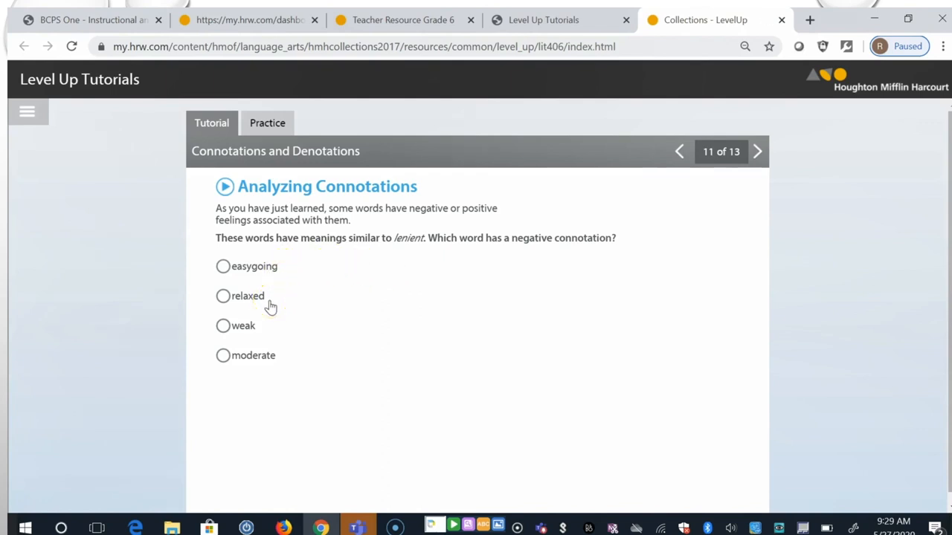
pyautogui.moveTo(251, 332)
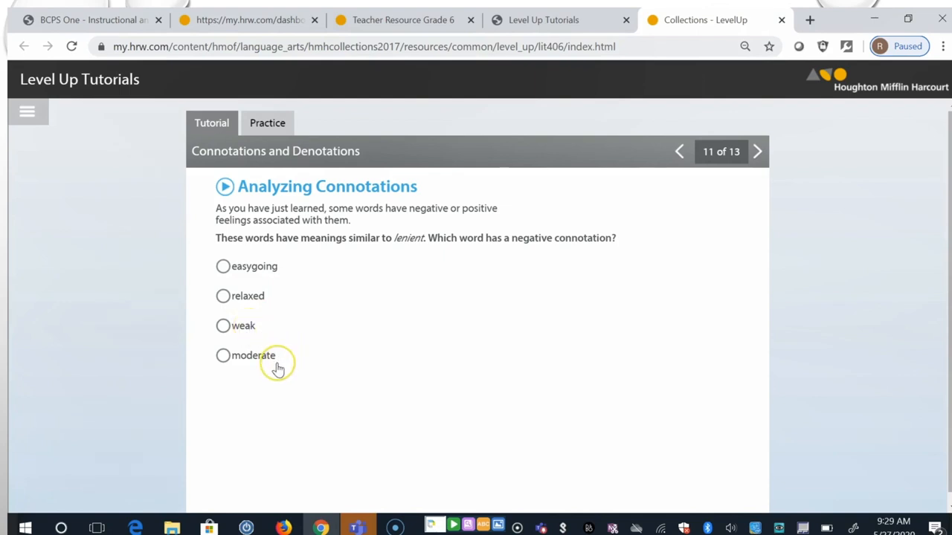
pyautogui.moveTo(227, 327)
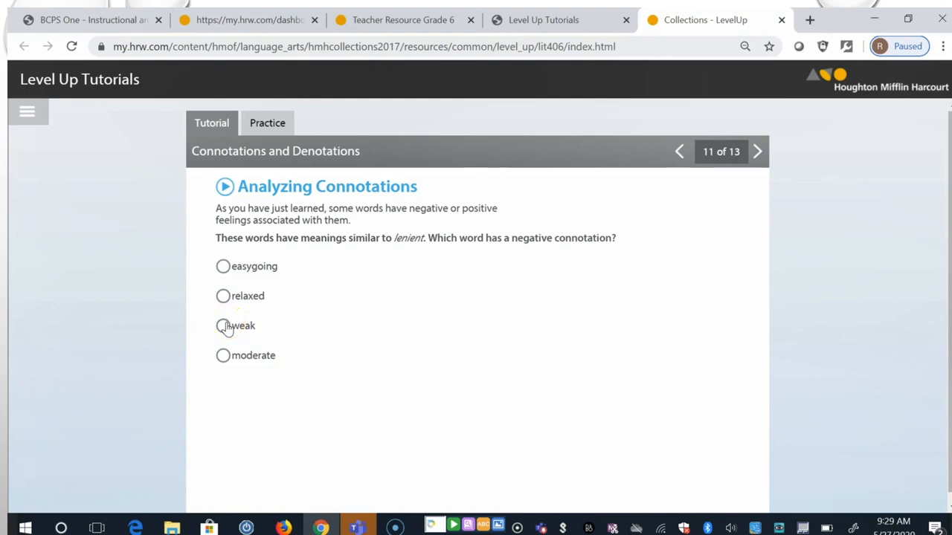
pyautogui.click(222, 326)
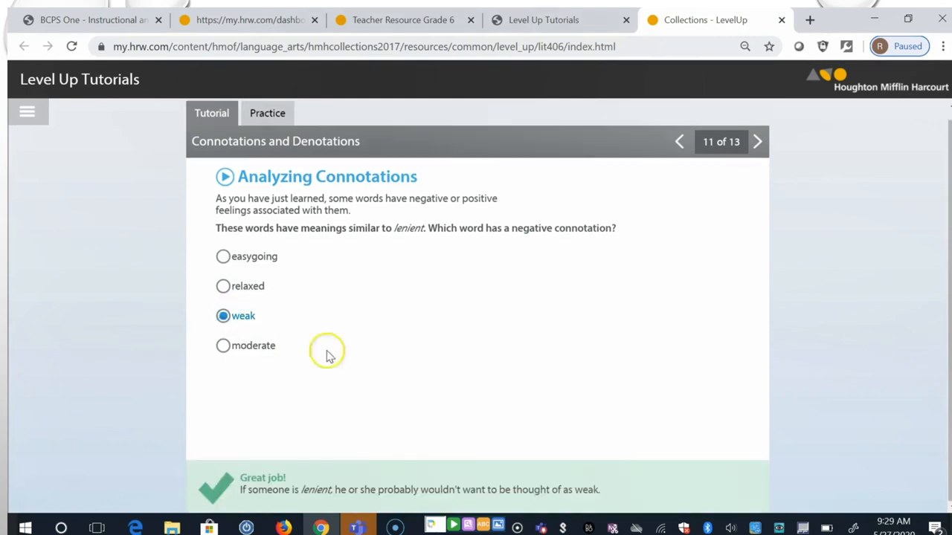
pyautogui.moveTo(859, 469)
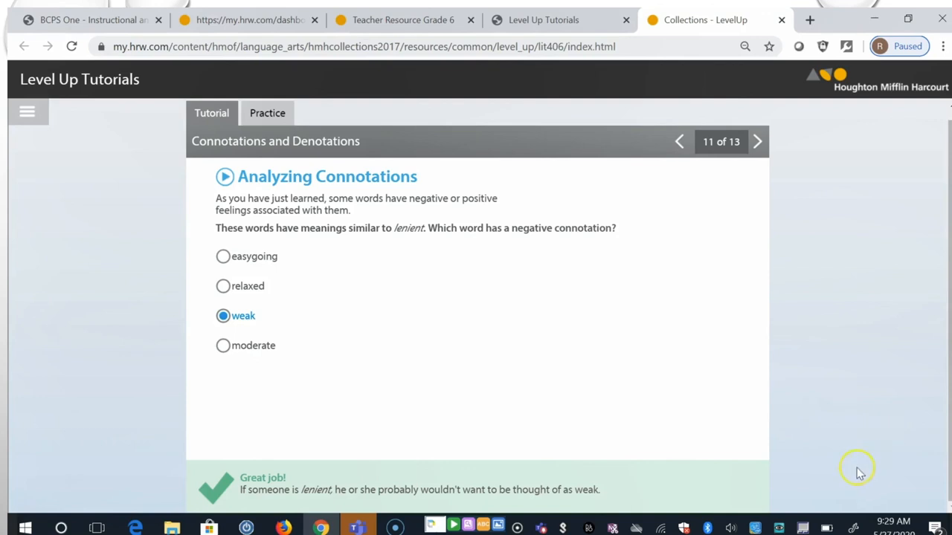
pyautogui.moveTo(760, 389)
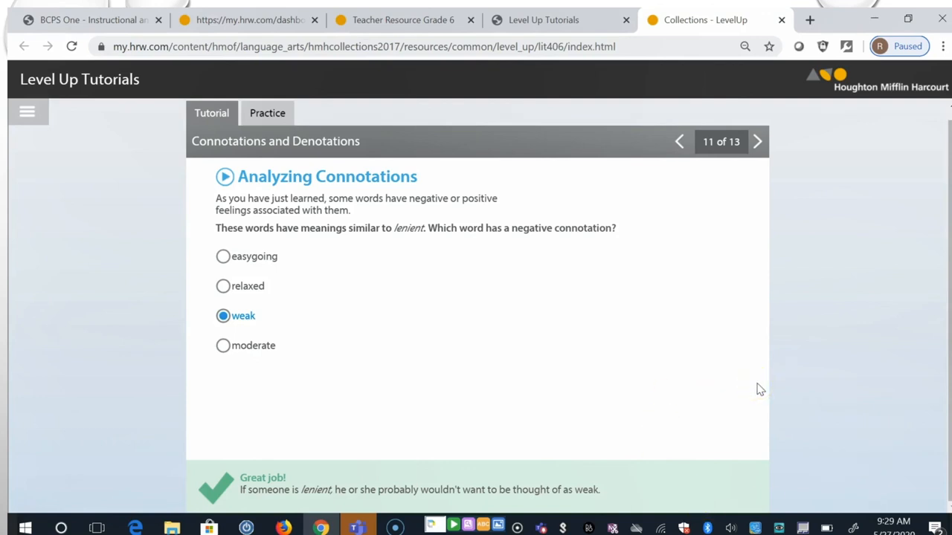
pyautogui.moveTo(757, 142)
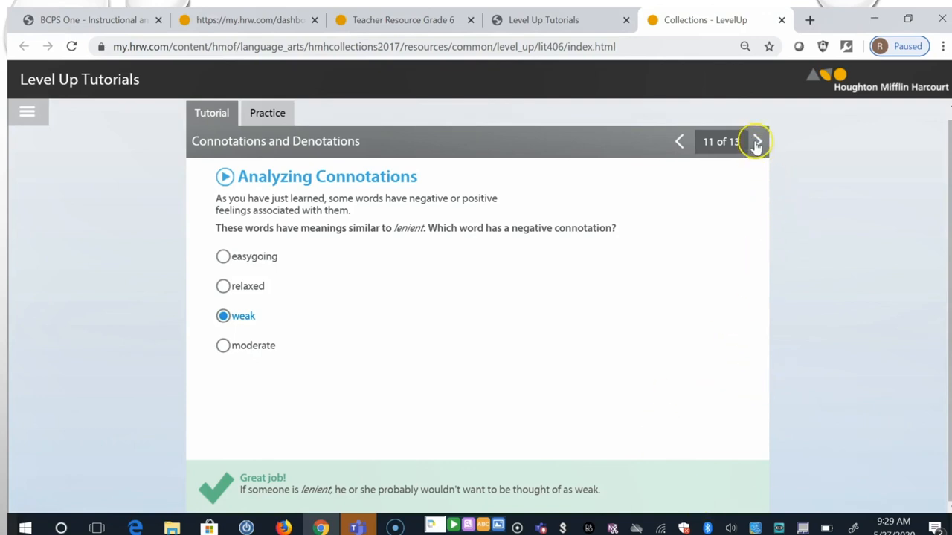
# Step: Advance to slide 12 and choose 'enthusiastic' as the positive word
pyautogui.click(757, 141)
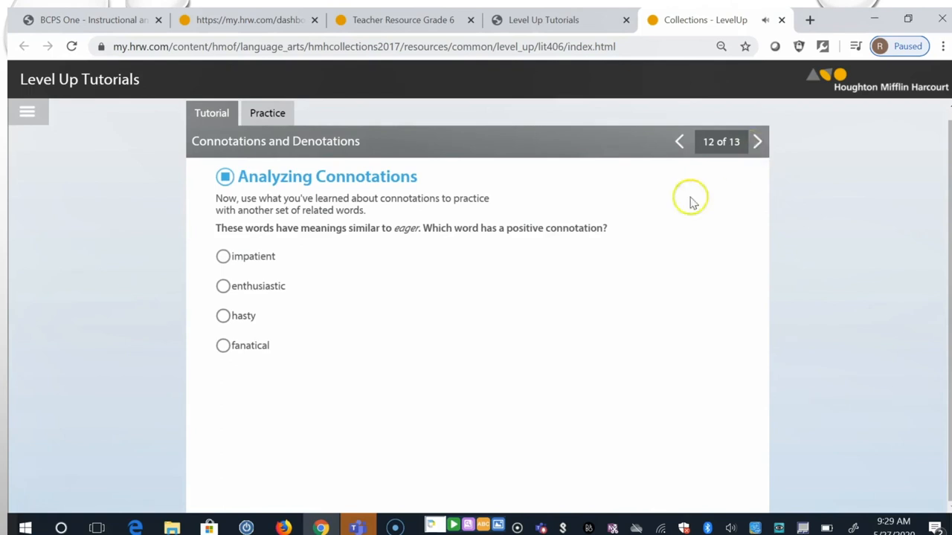
pyautogui.moveTo(598, 311)
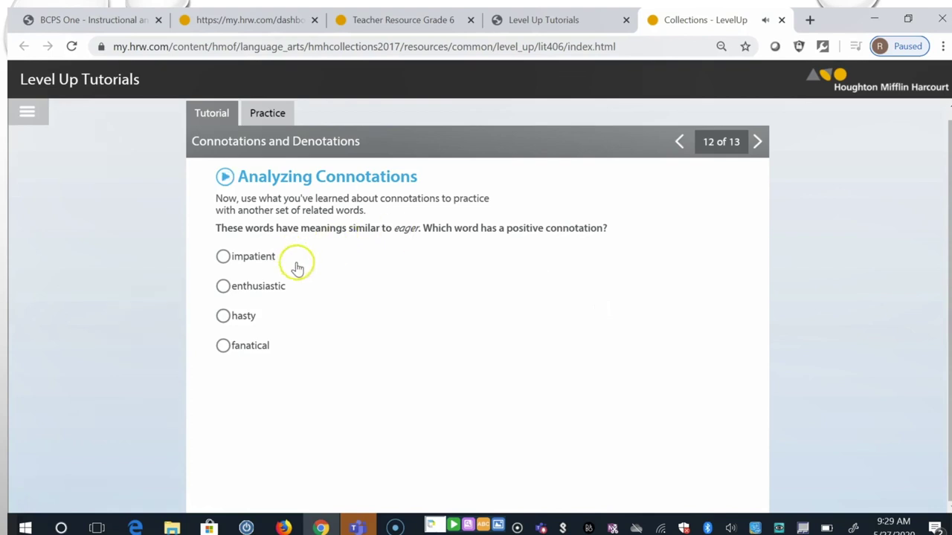
pyautogui.moveTo(273, 322)
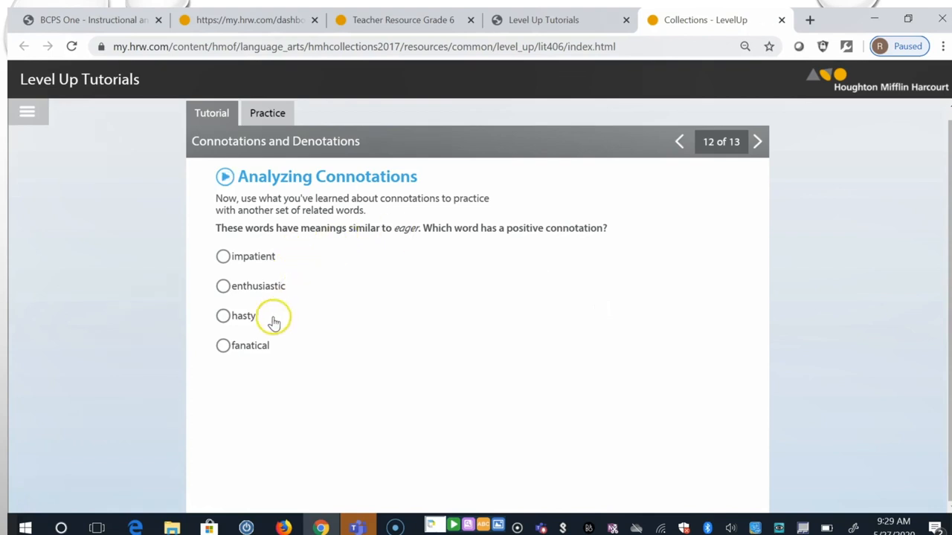
pyautogui.moveTo(266, 359)
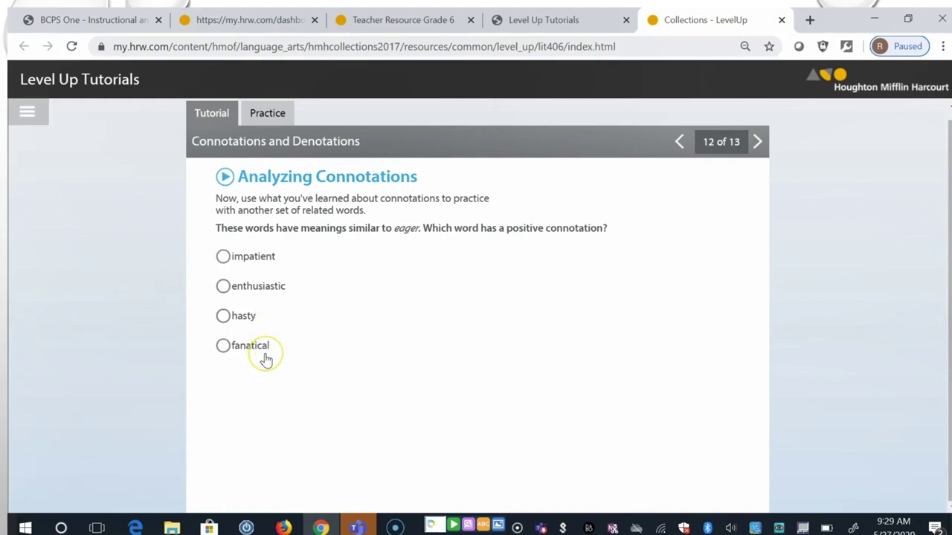
pyautogui.moveTo(240, 291)
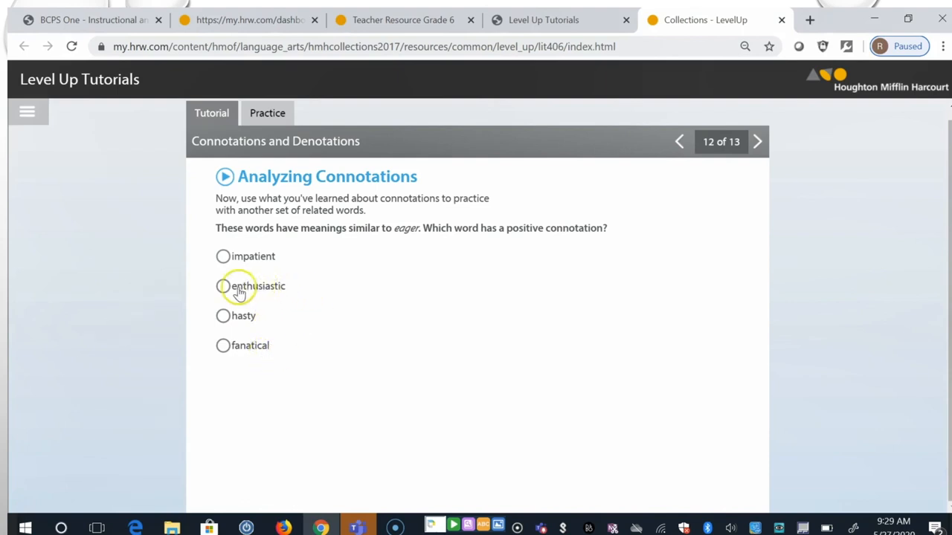
pyautogui.click(222, 286)
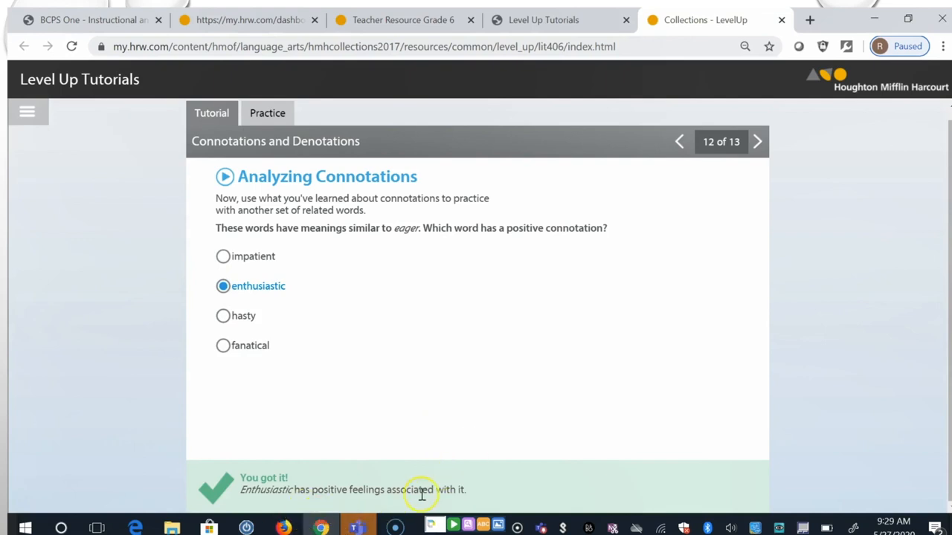
pyautogui.moveTo(506, 486)
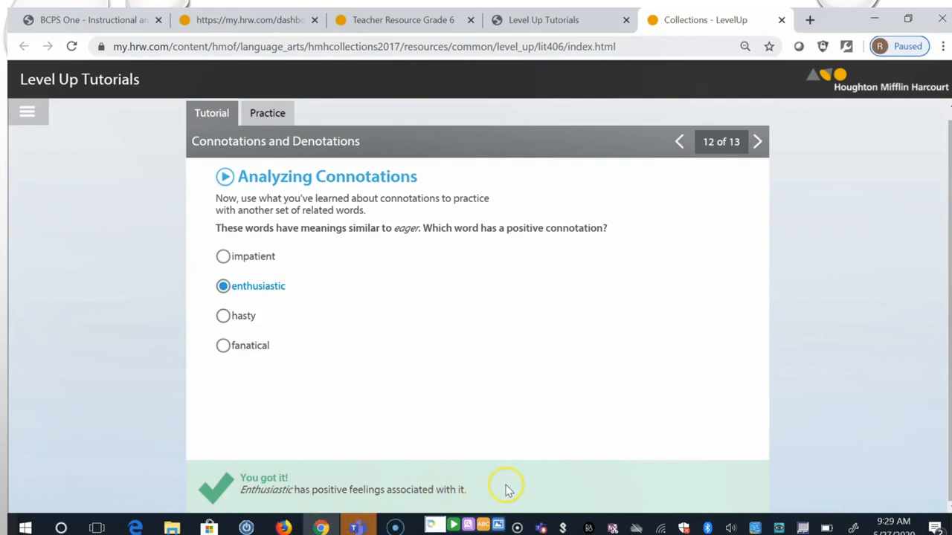
pyautogui.moveTo(287, 256)
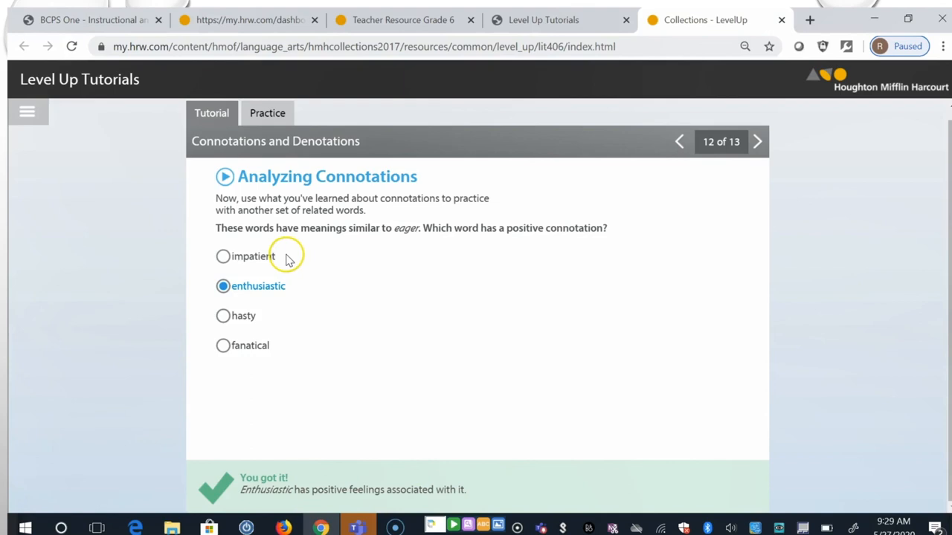
pyautogui.moveTo(282, 357)
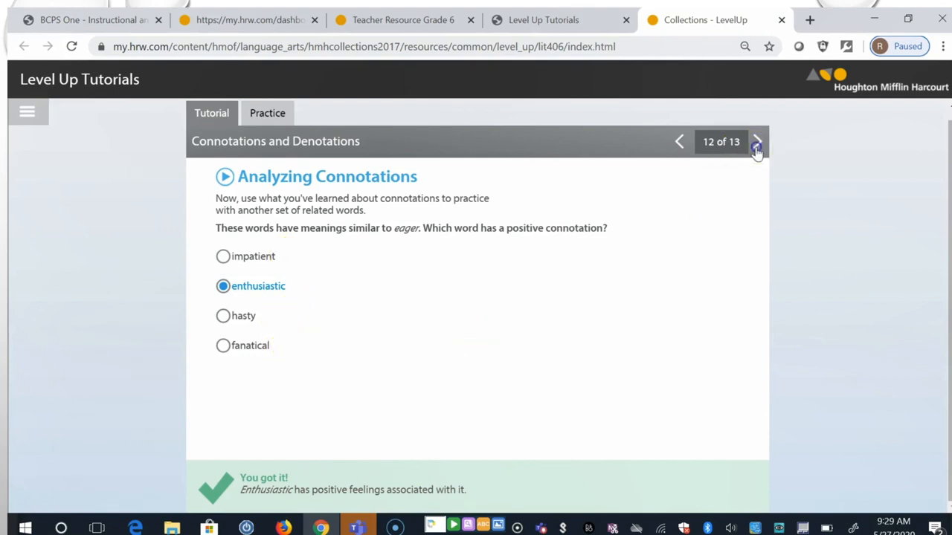
# Step: Open the Summary slide, 13 of 13, and let its narration play through
pyautogui.click(757, 142)
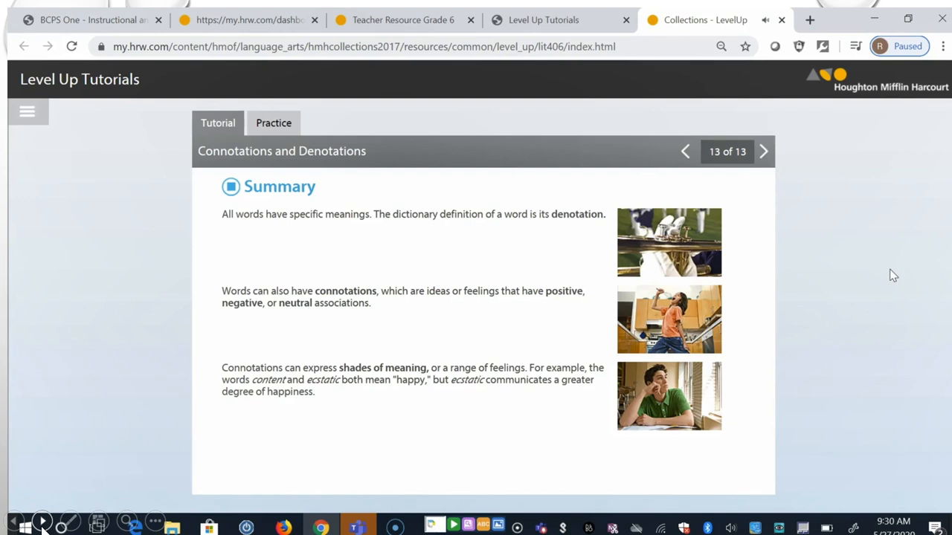
pyautogui.moveTo(130, 494)
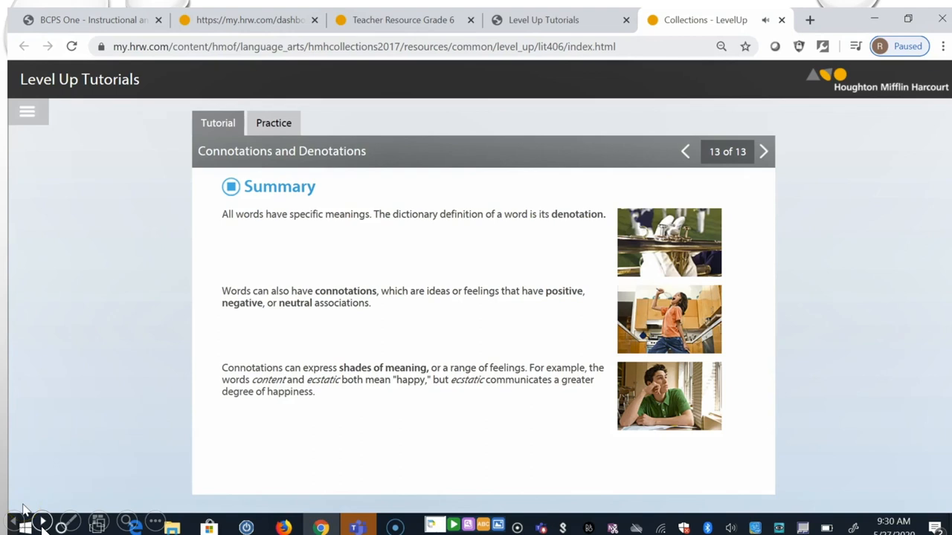
pyautogui.click(231, 186)
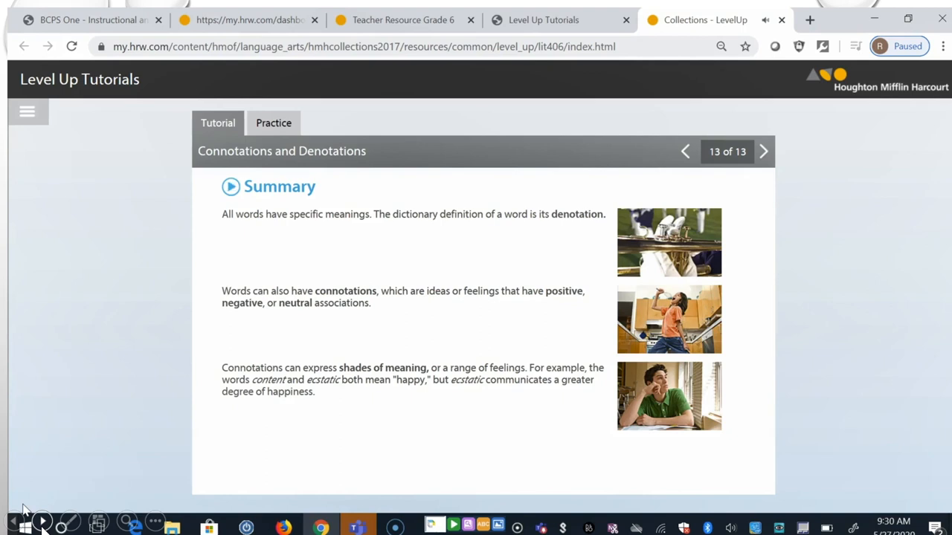